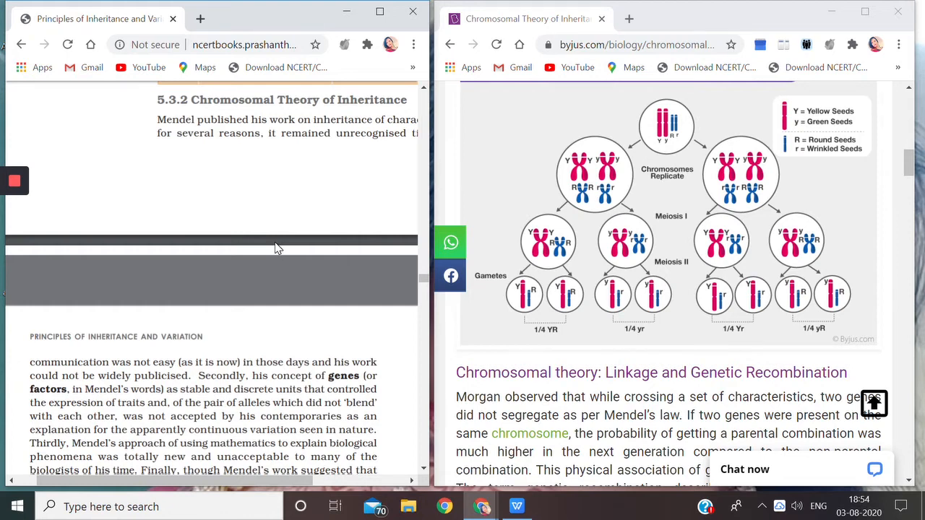
mouse_move(275, 249)
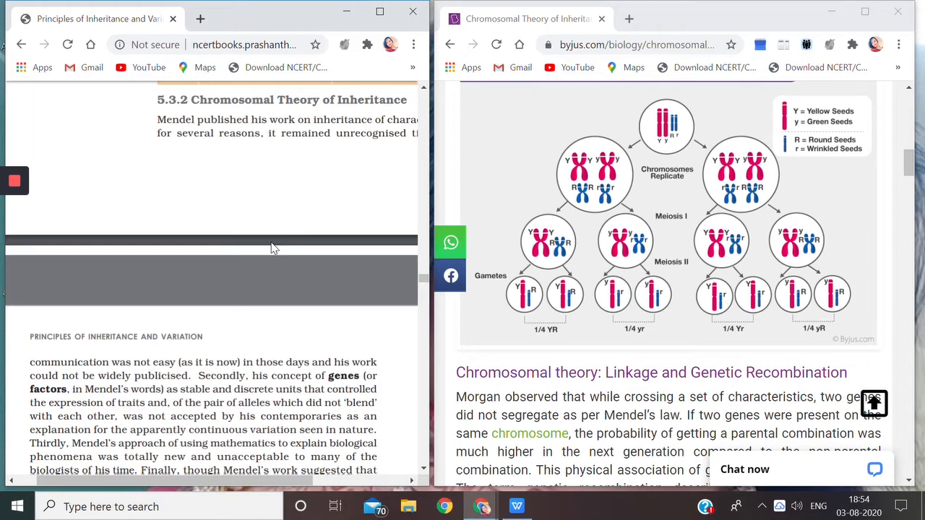
scroll("down", 3)
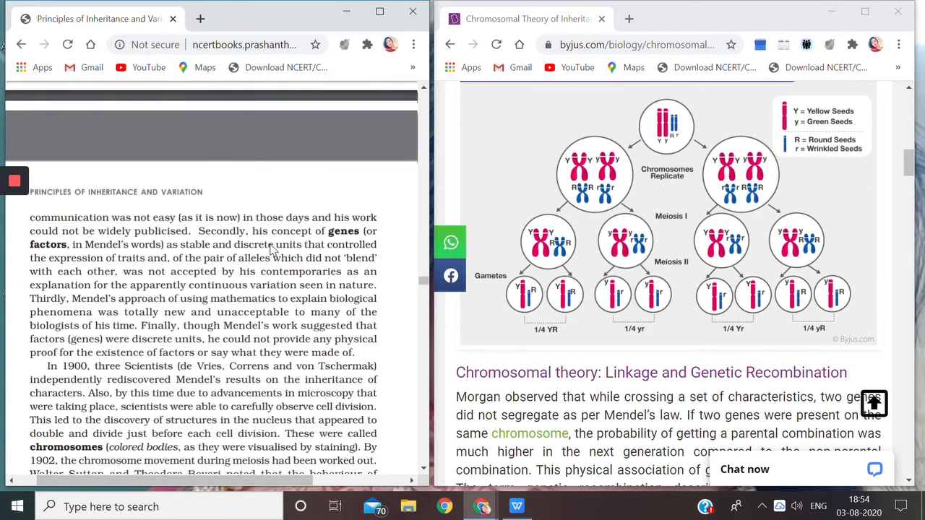
scroll("down", 3)
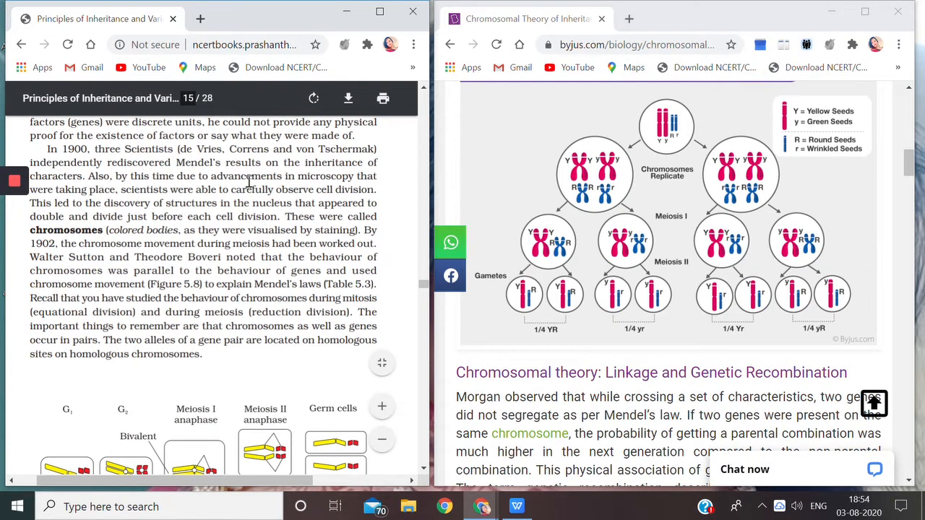
mouse_move(208, 201)
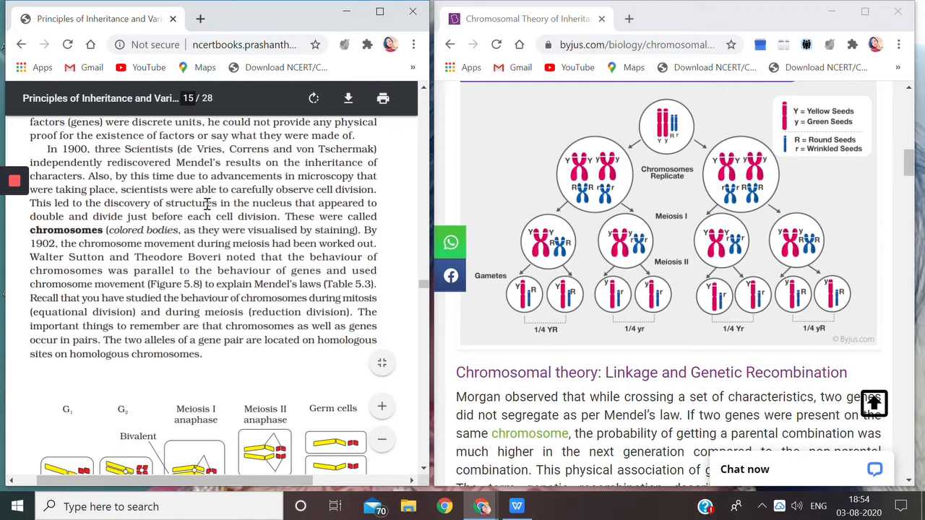
scroll("down", 3)
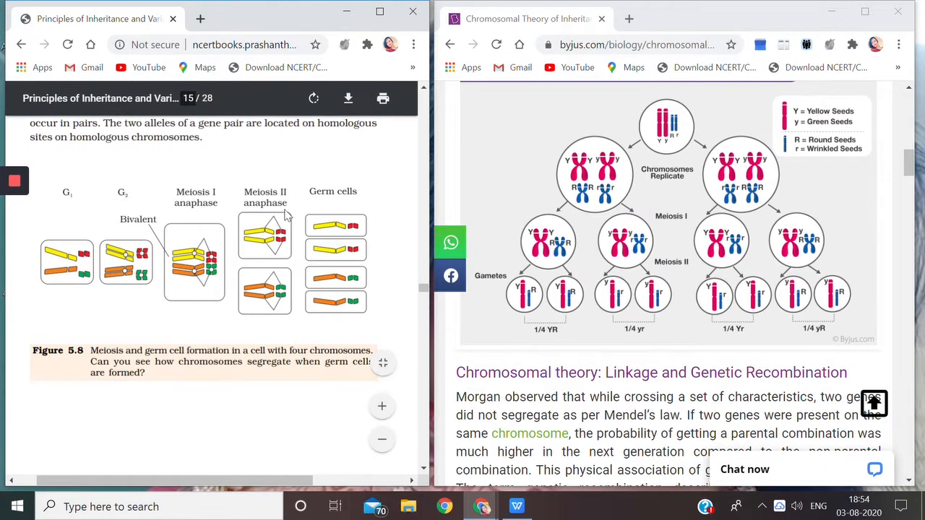
mouse_move(215, 362)
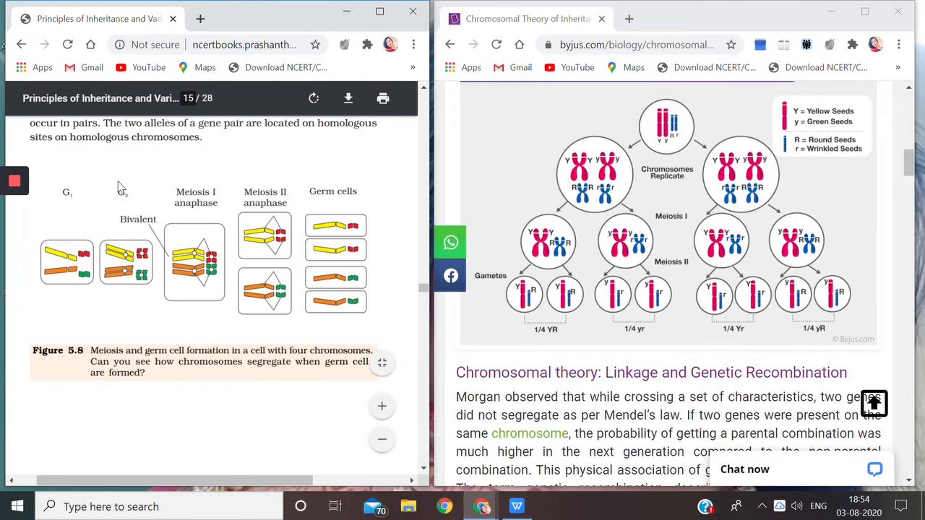
mouse_move(194, 243)
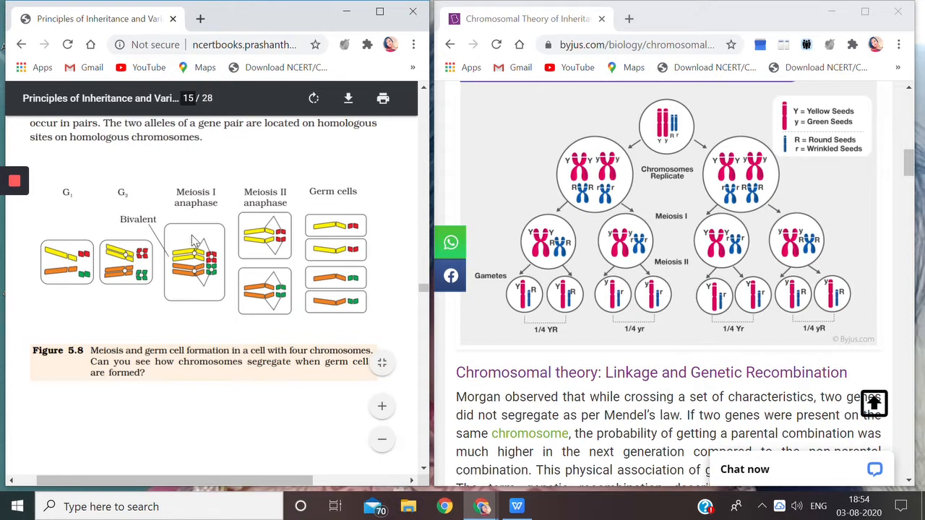
mouse_move(188, 277)
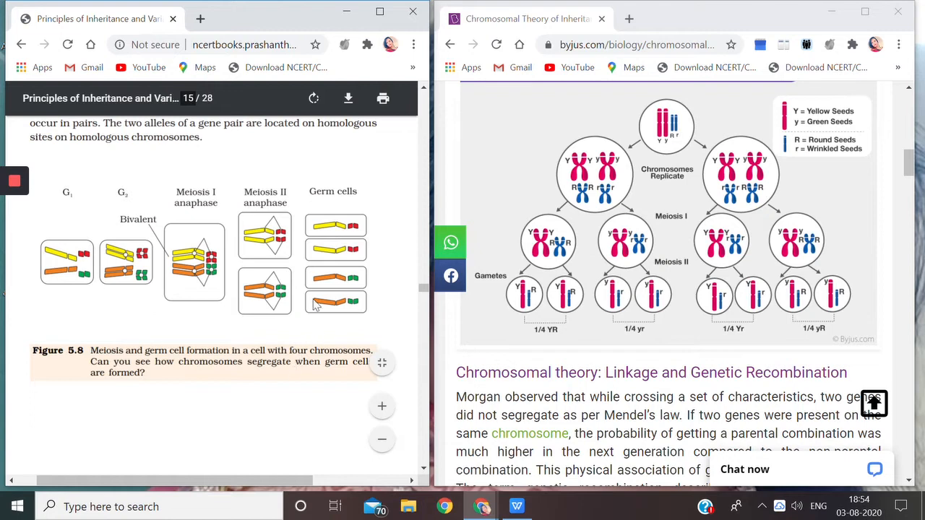
mouse_move(302, 311)
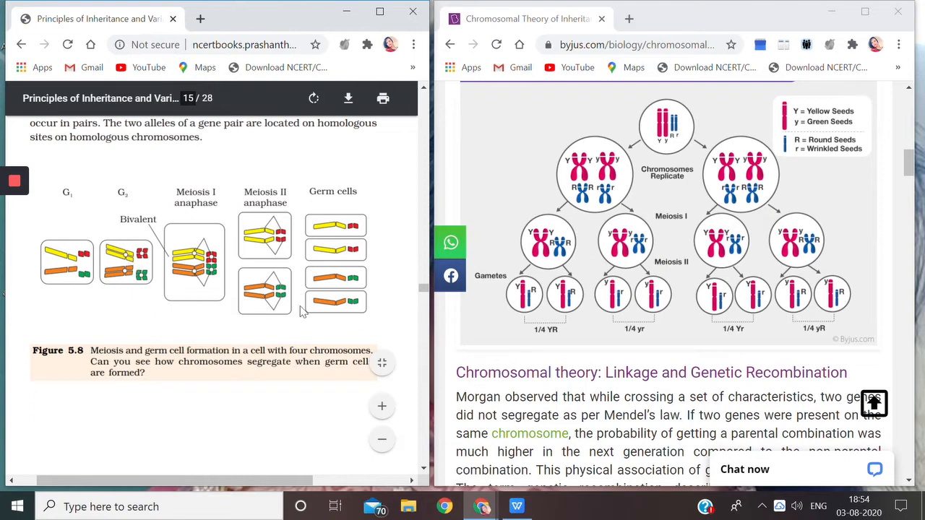
mouse_move(198, 194)
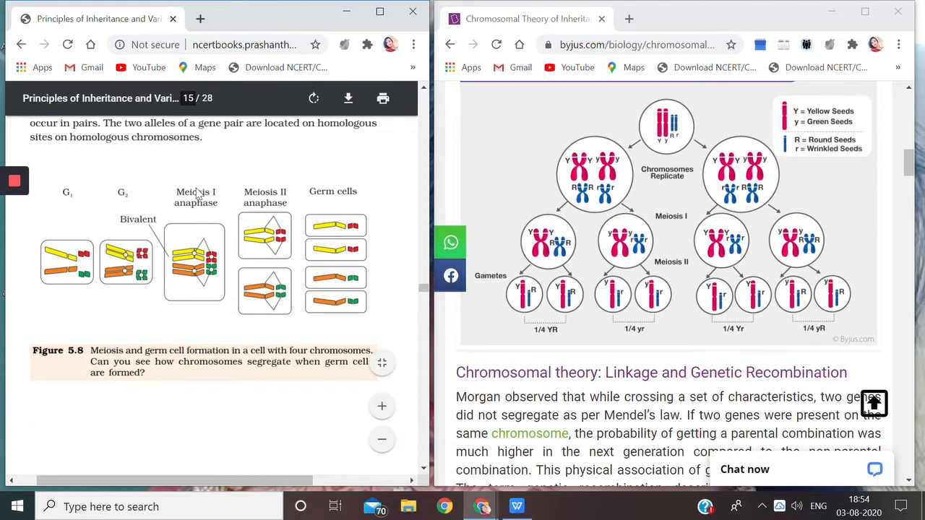
mouse_move(152, 282)
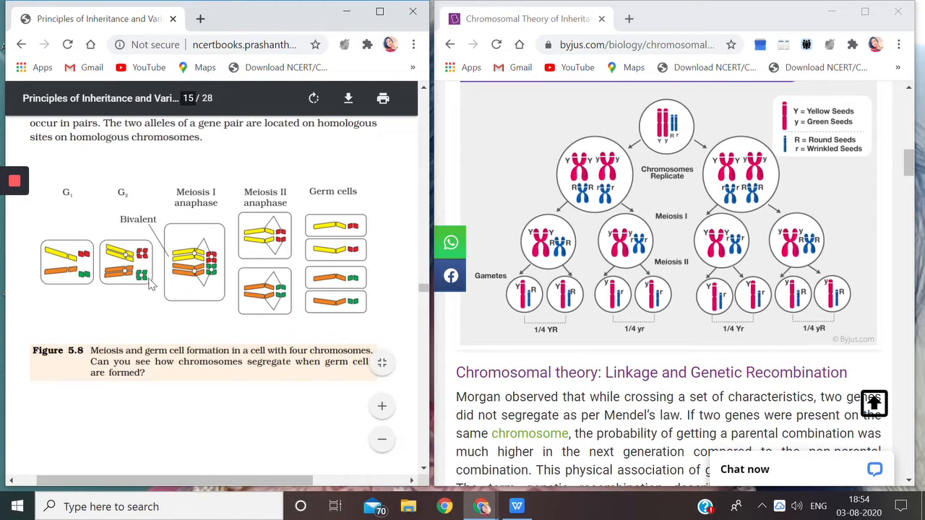
mouse_move(159, 249)
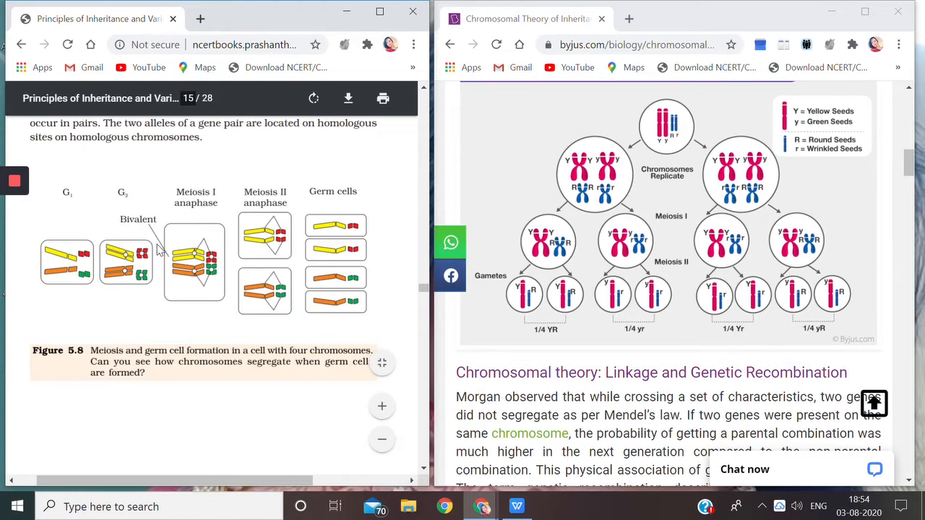
mouse_move(87, 271)
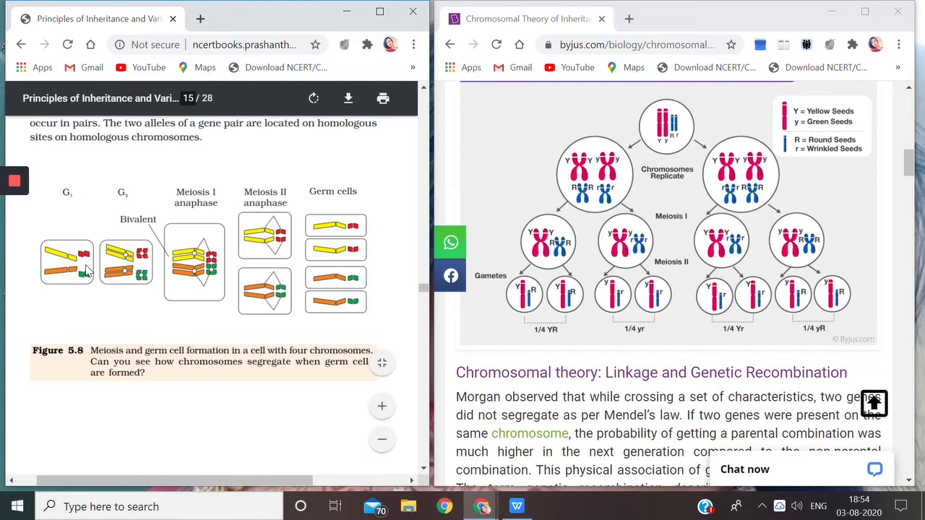
mouse_move(235, 343)
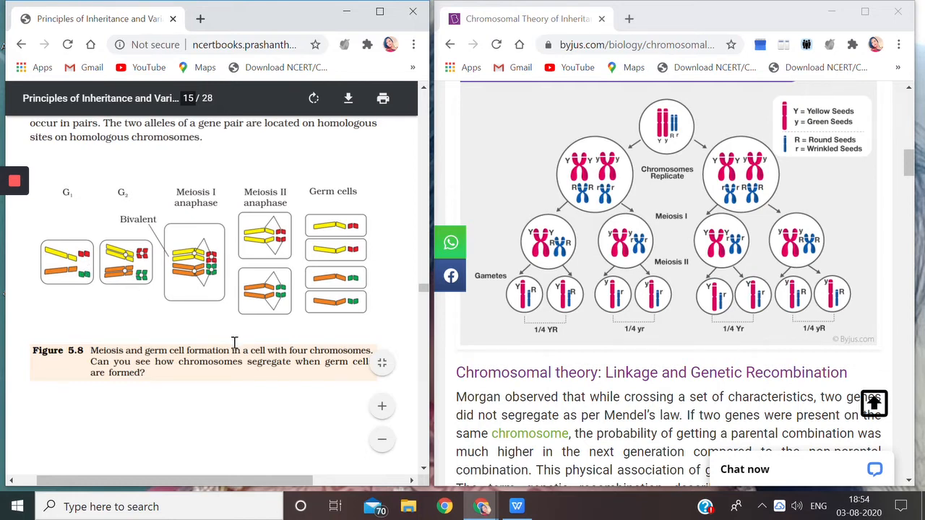
mouse_move(224, 306)
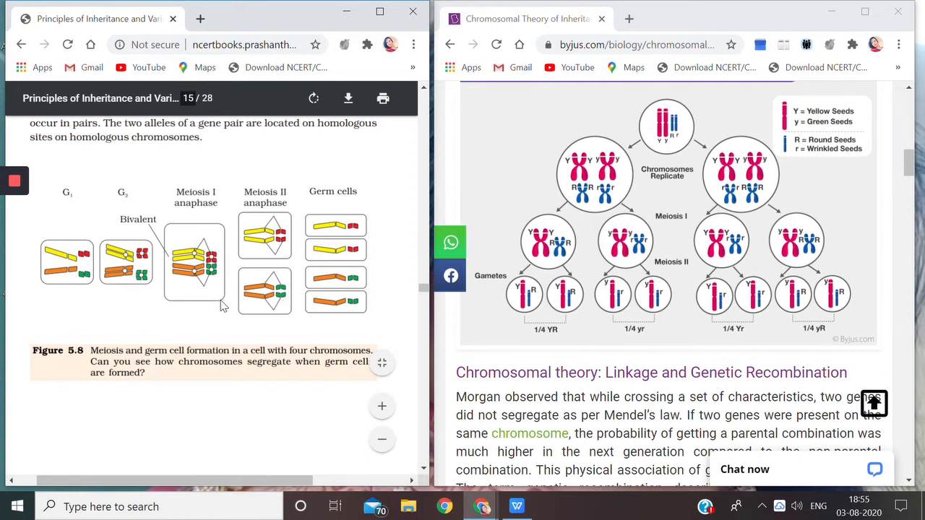
mouse_move(144, 229)
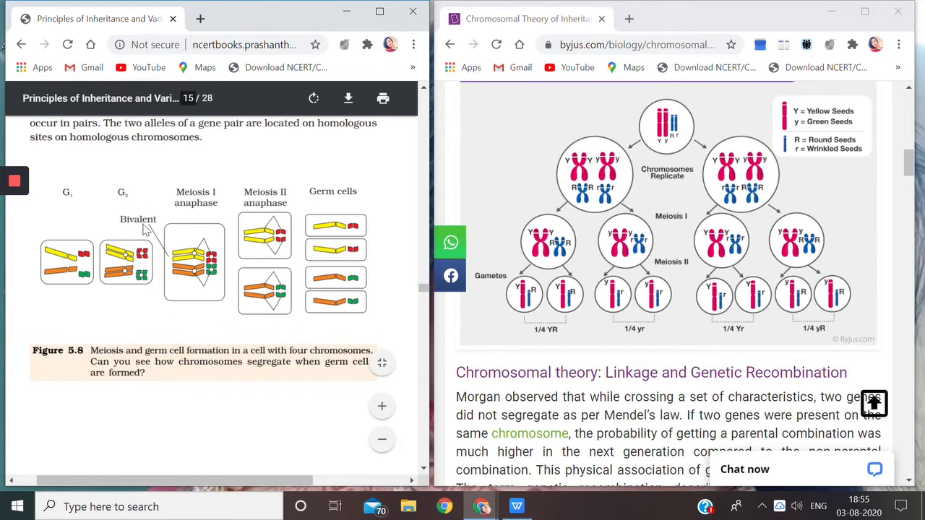
mouse_move(160, 235)
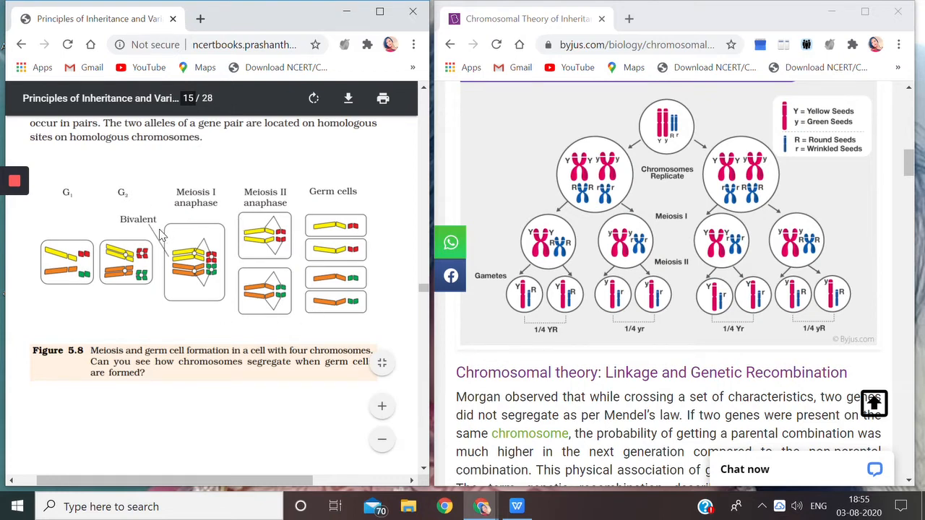
mouse_move(163, 238)
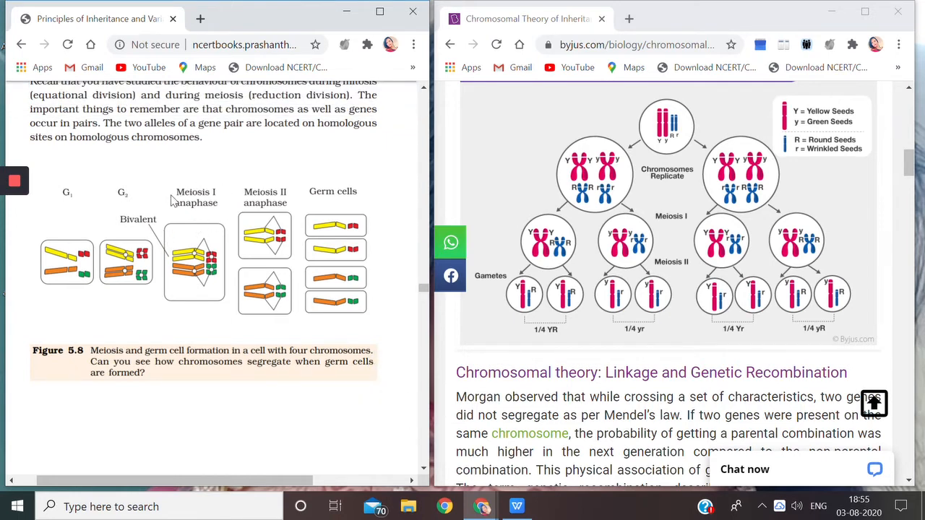
mouse_move(265, 257)
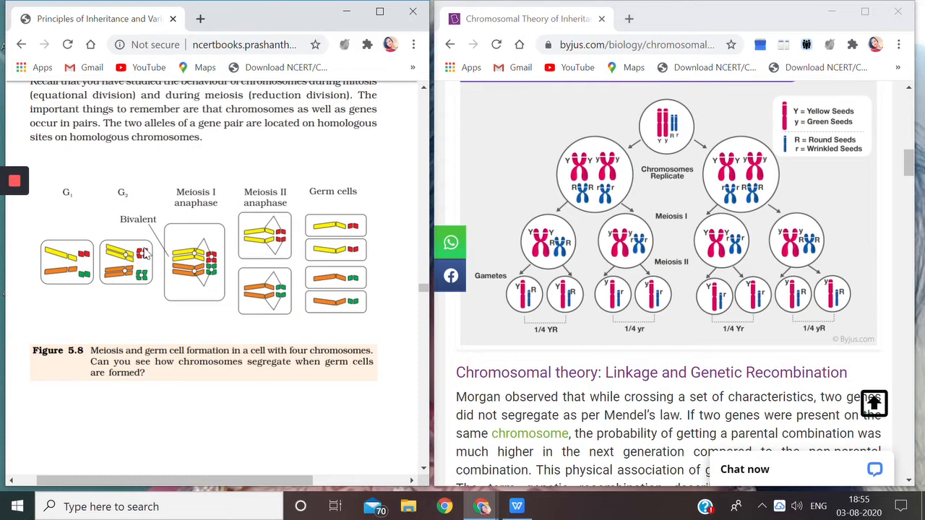
mouse_move(85, 282)
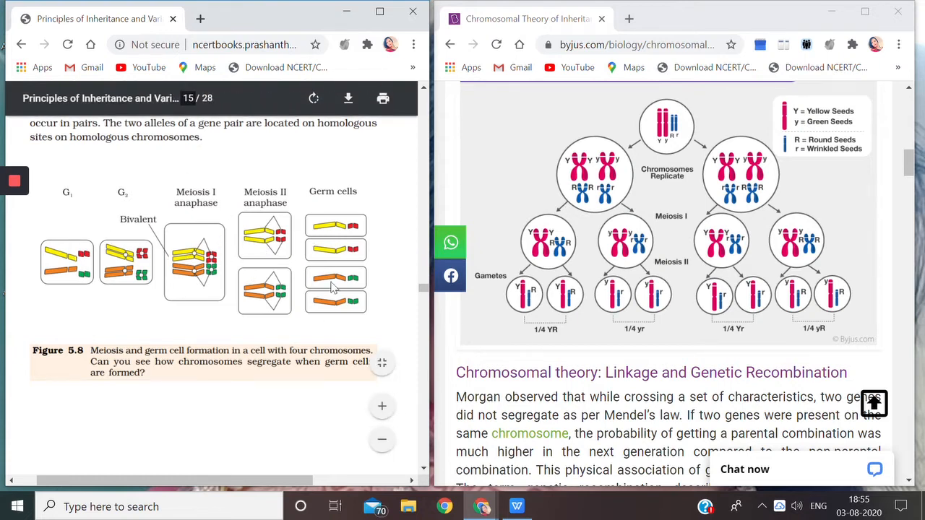
mouse_move(354, 260)
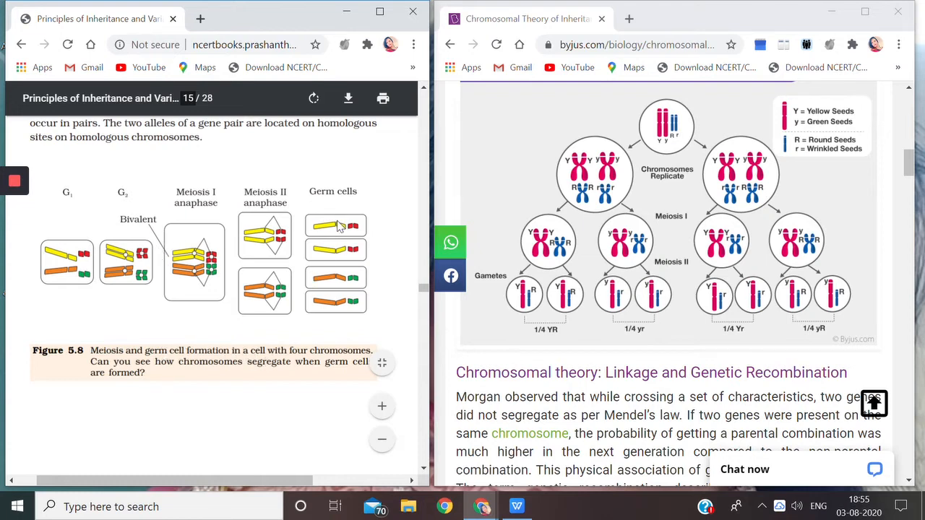
mouse_move(325, 237)
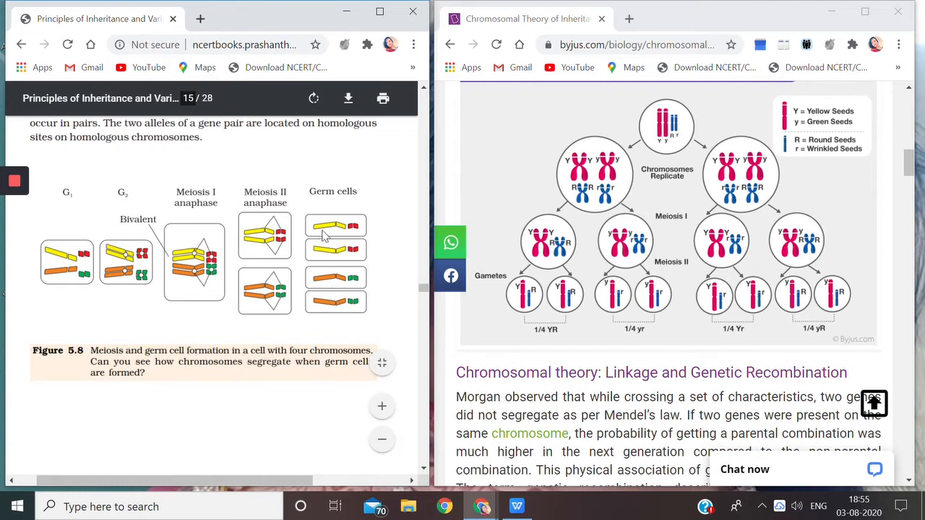
mouse_move(333, 262)
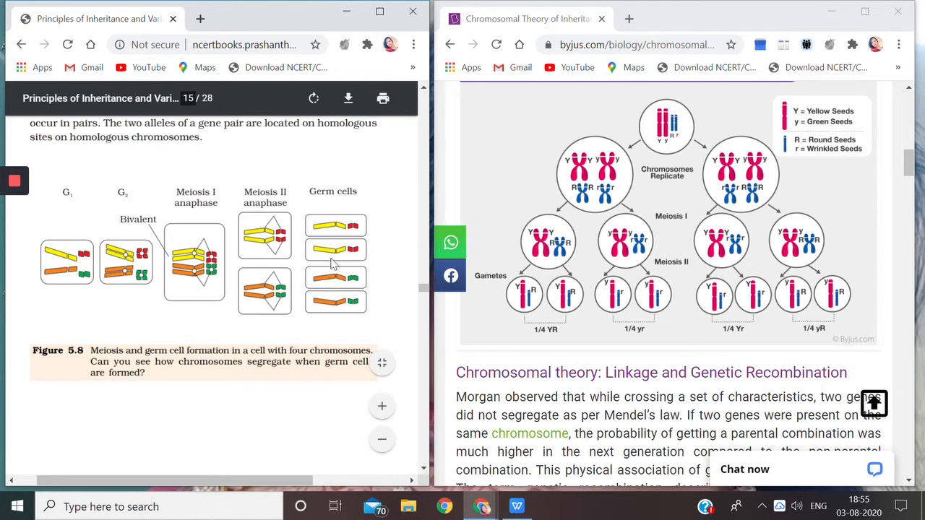
mouse_move(333, 302)
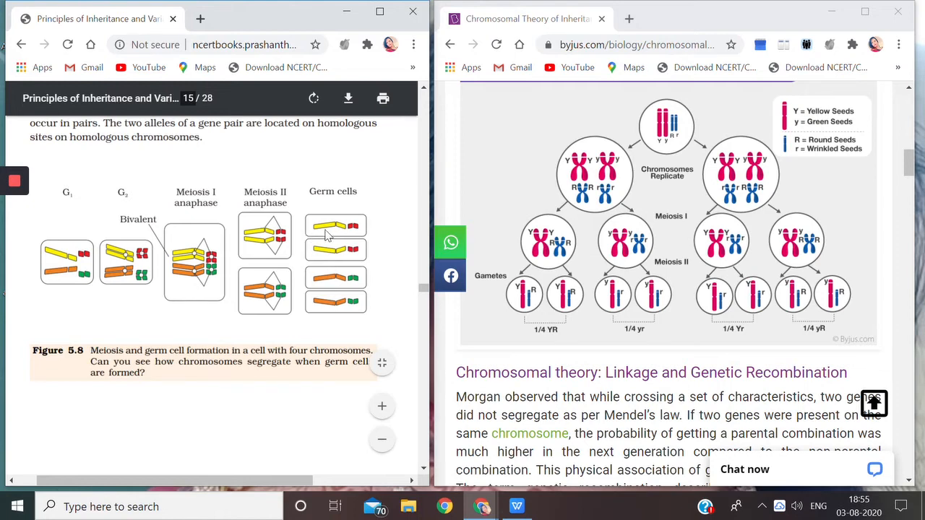
mouse_move(353, 242)
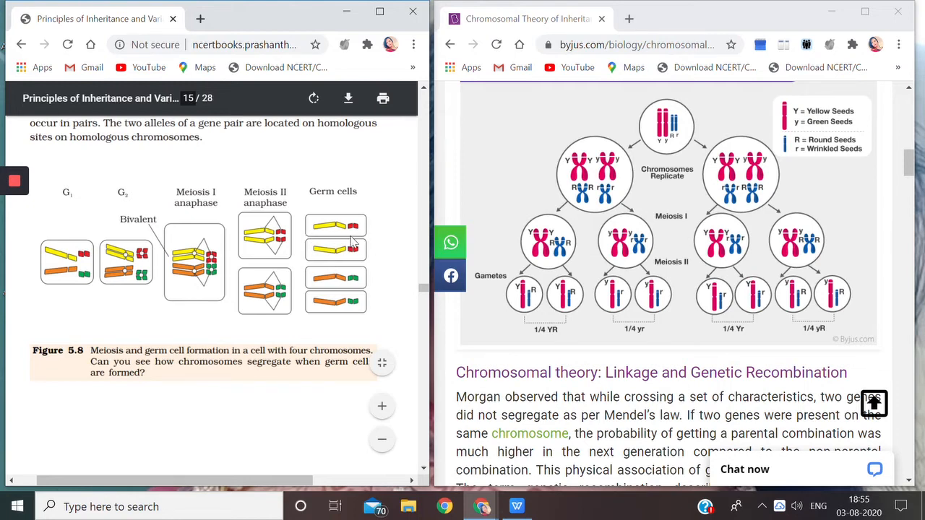
mouse_move(148, 232)
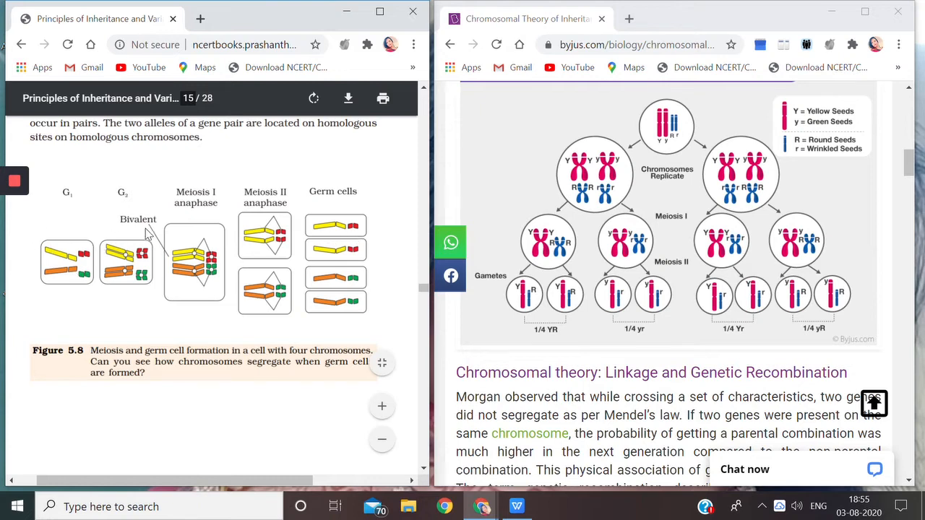
mouse_move(352, 226)
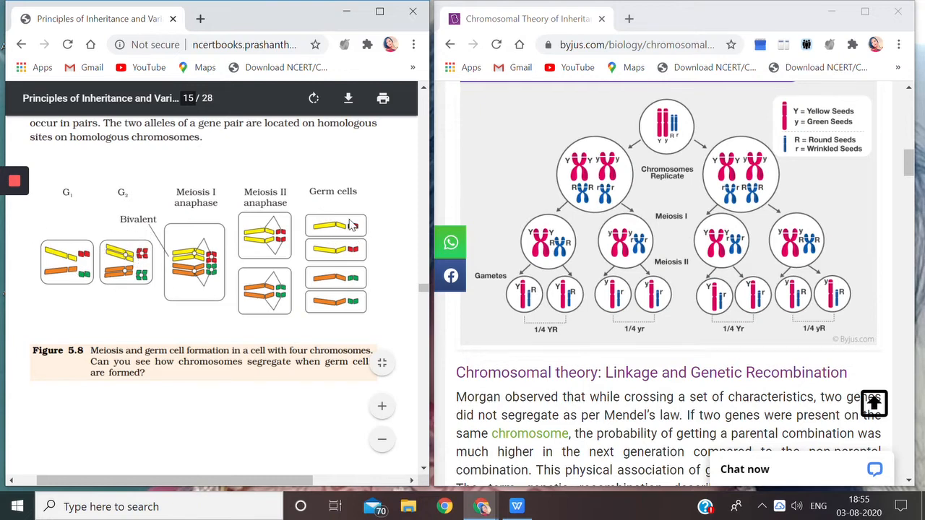
mouse_move(341, 273)
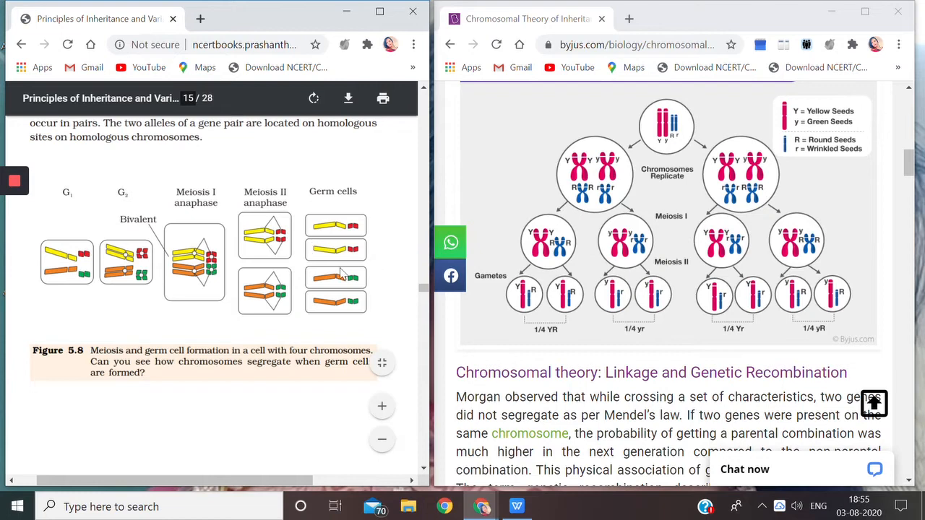
mouse_move(683, 329)
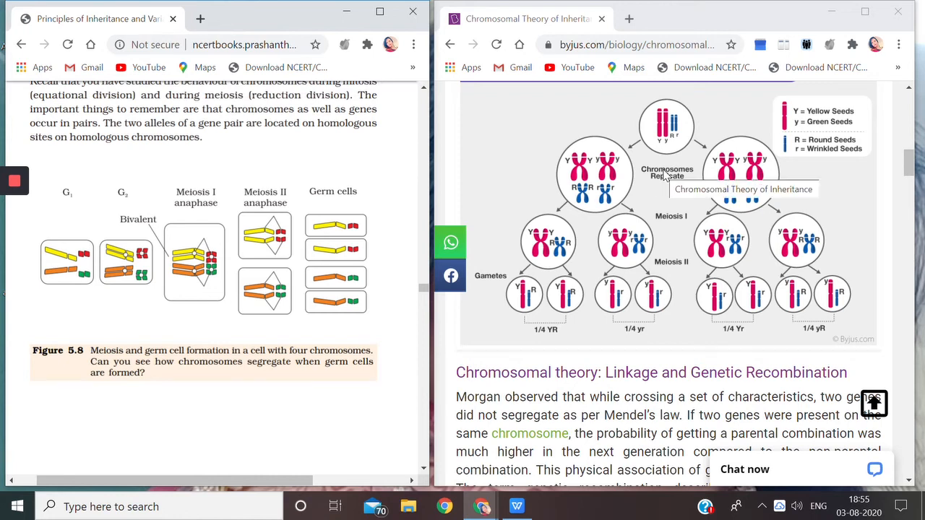
mouse_move(636, 141)
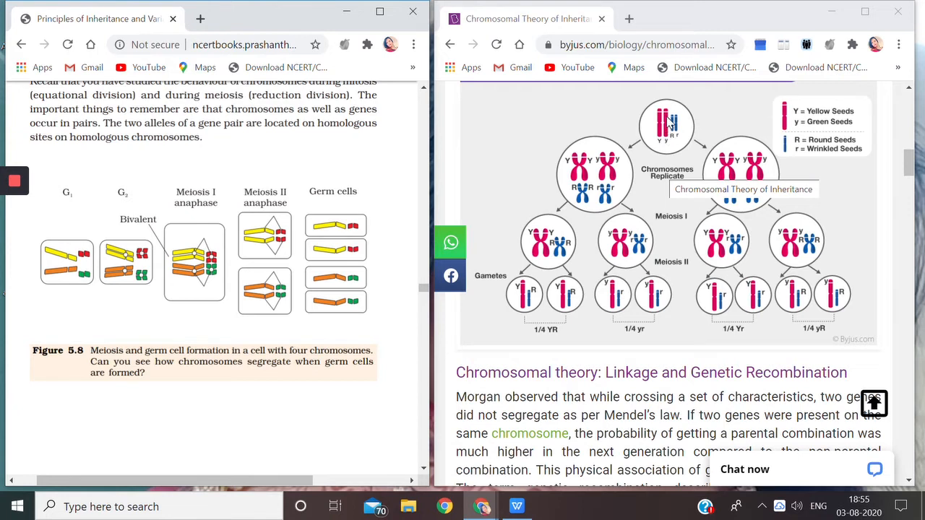
mouse_move(658, 123)
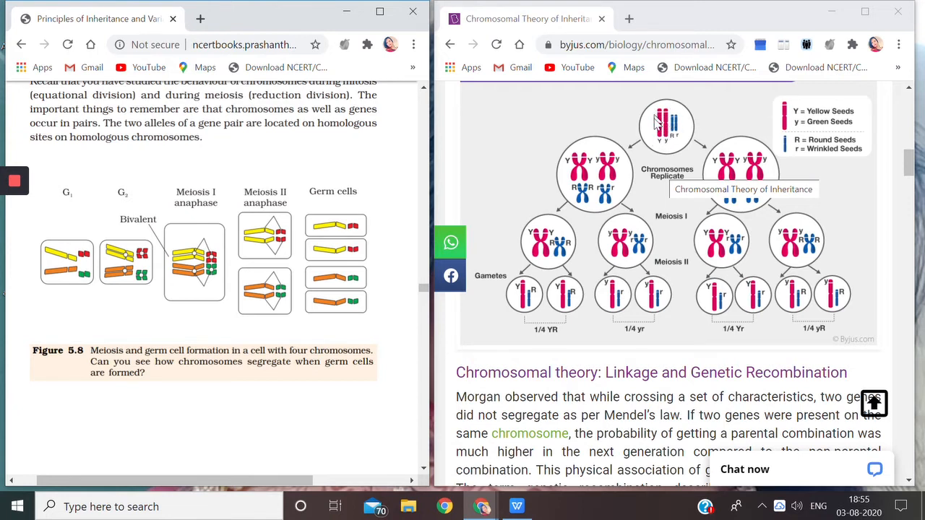
mouse_move(817, 119)
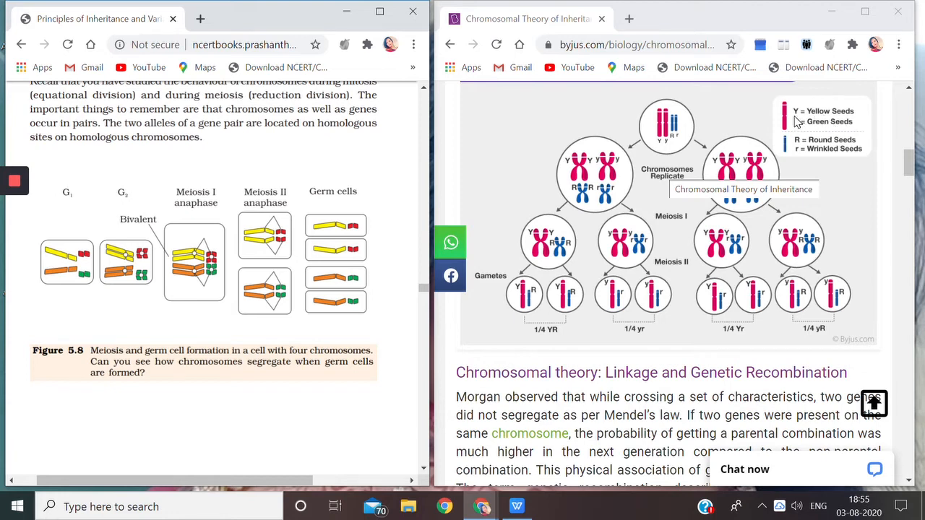
mouse_move(852, 116)
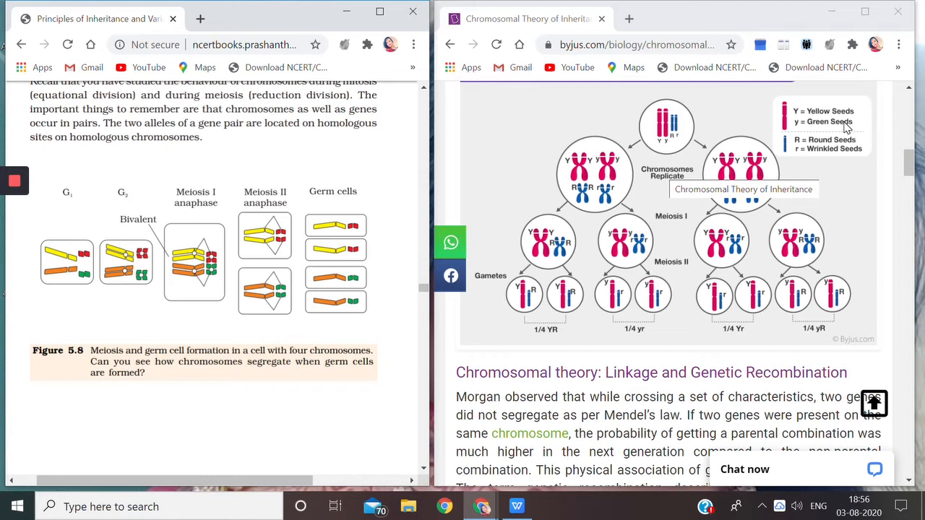
mouse_move(875, 128)
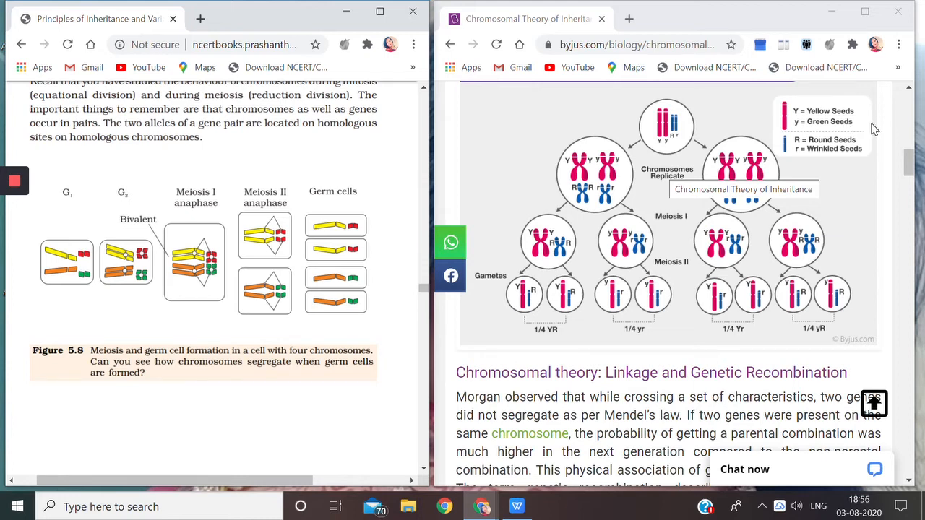
mouse_move(870, 112)
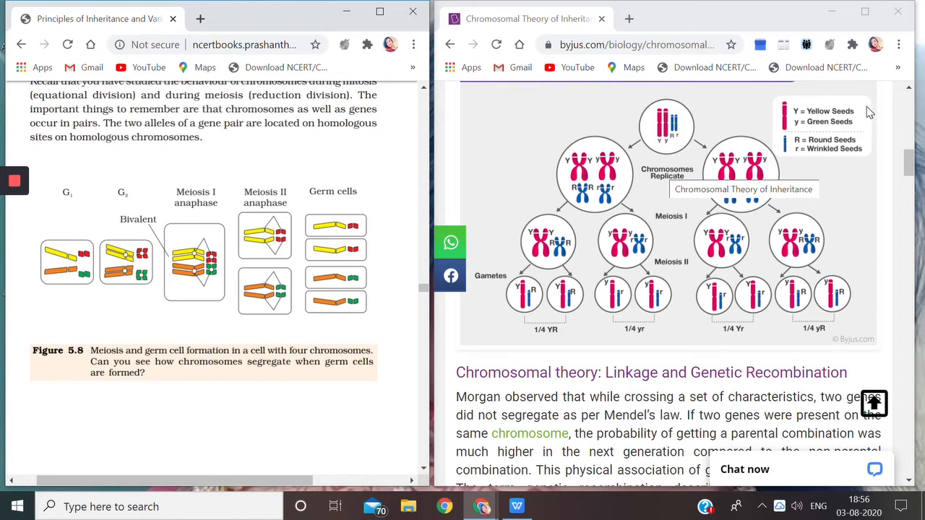
mouse_move(813, 148)
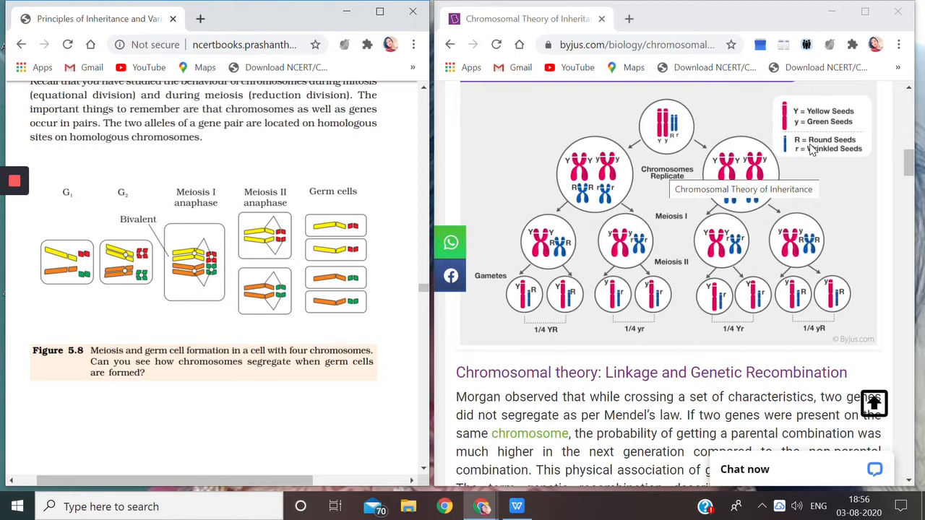
mouse_move(802, 148)
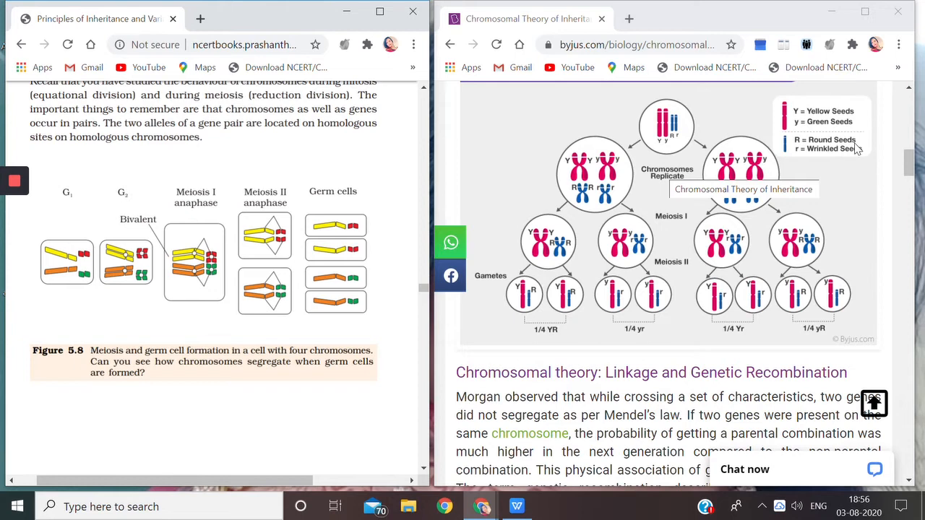
mouse_move(846, 161)
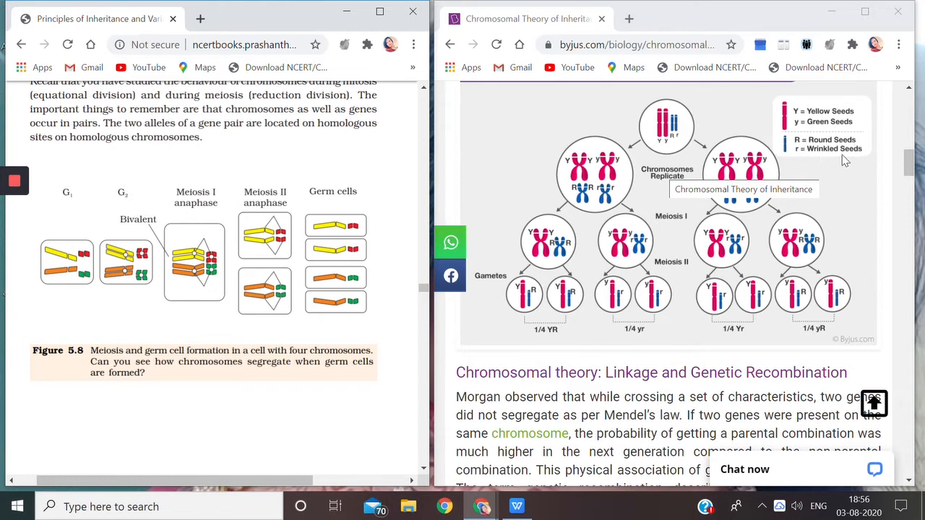
mouse_move(869, 160)
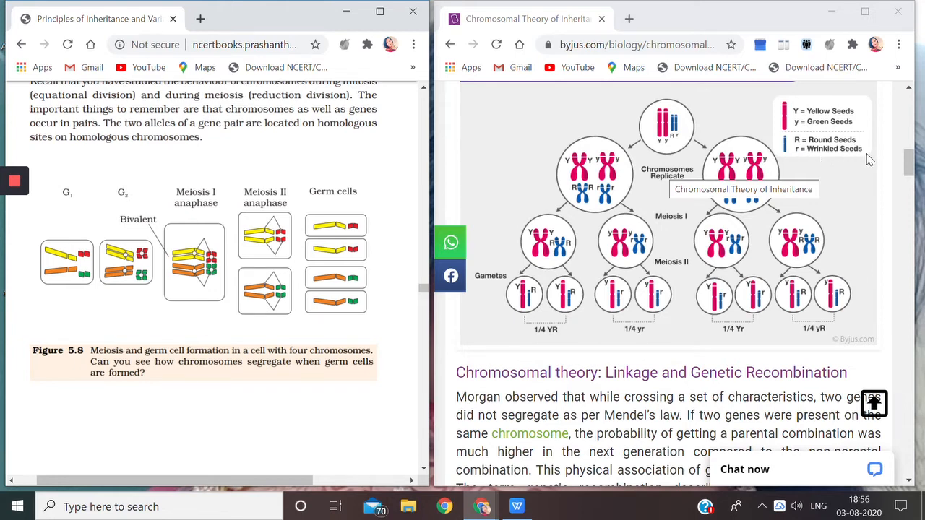
mouse_move(820, 127)
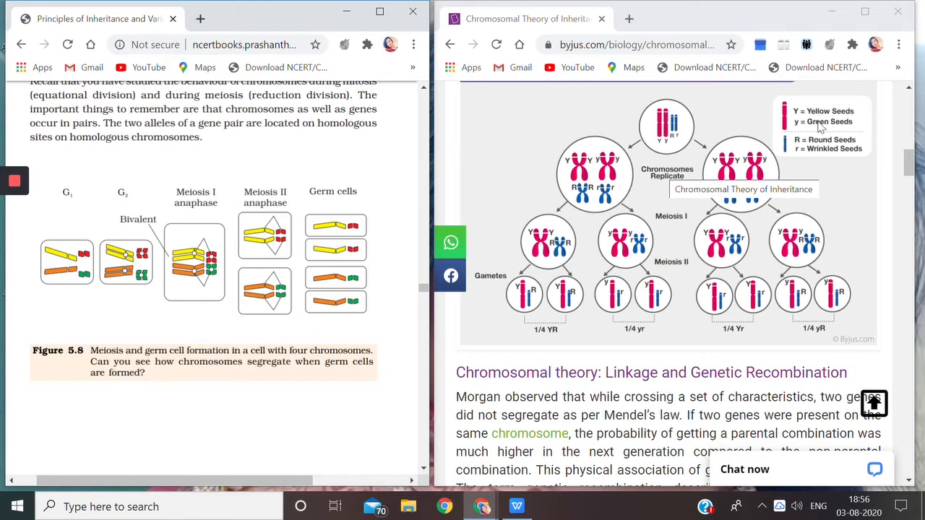
mouse_move(818, 149)
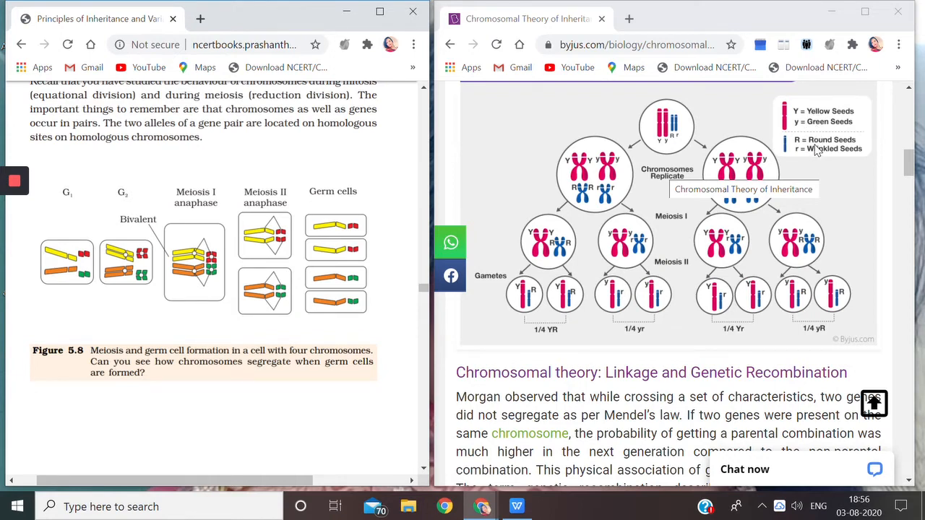
mouse_move(659, 118)
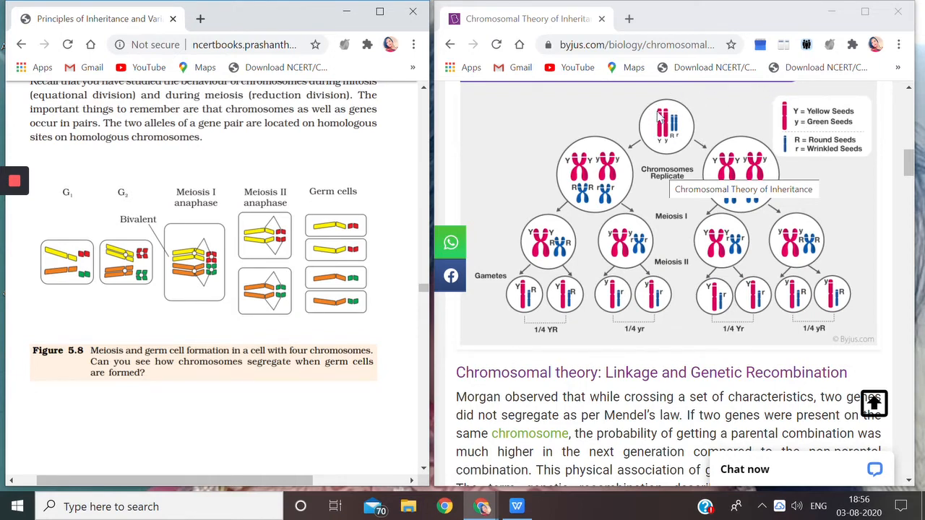
mouse_move(664, 150)
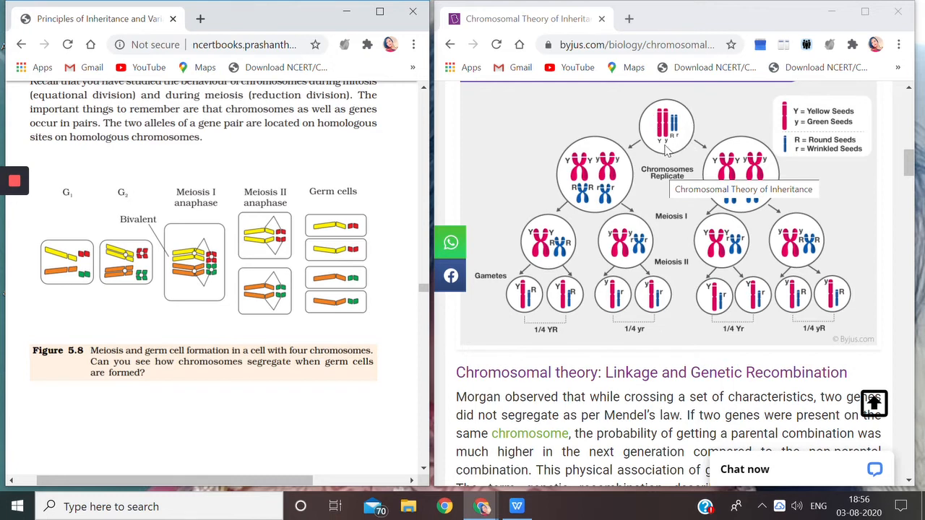
mouse_move(665, 152)
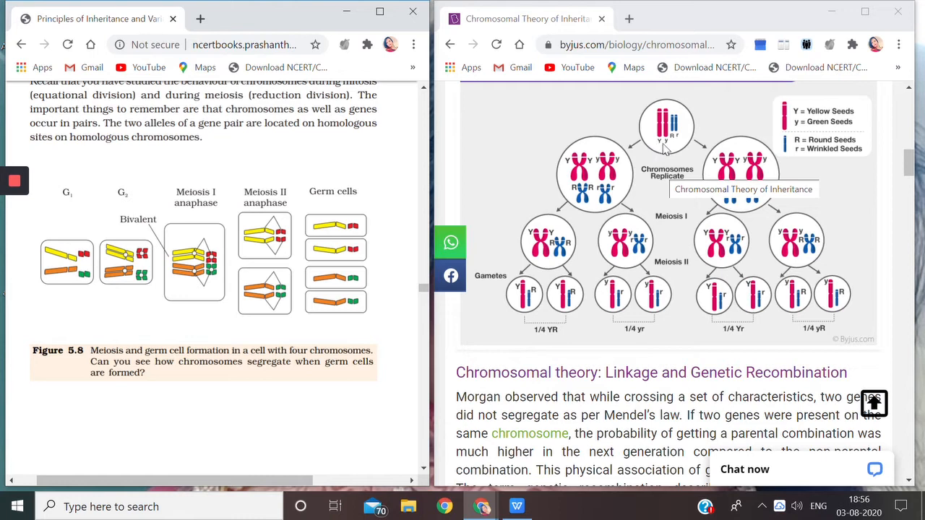
mouse_move(675, 141)
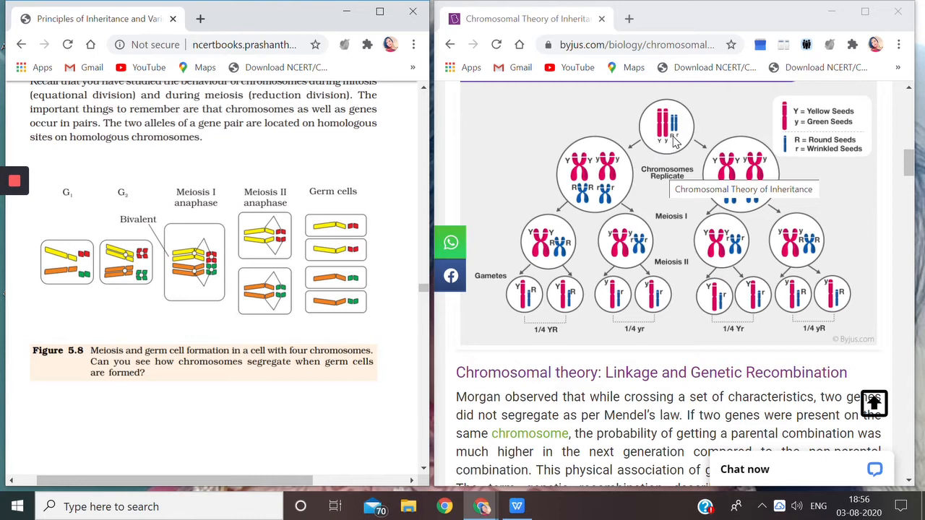
mouse_move(680, 142)
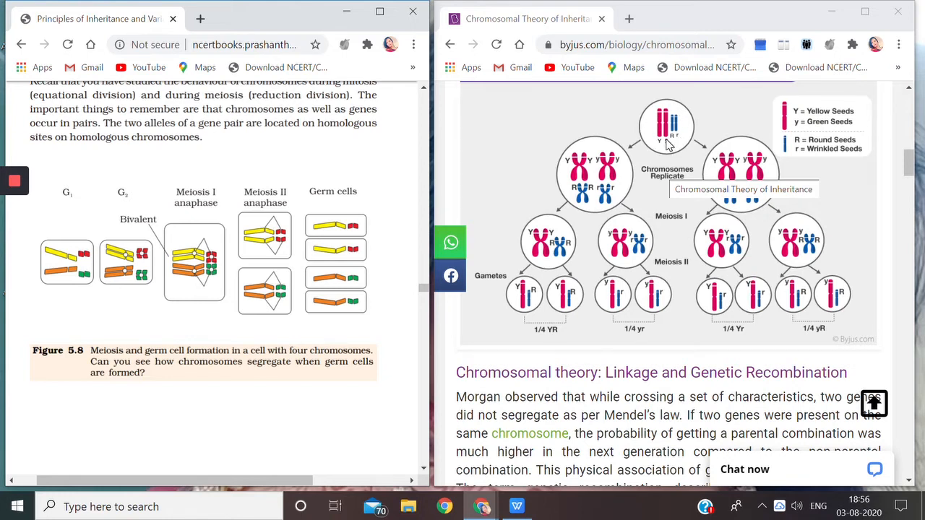
mouse_move(659, 143)
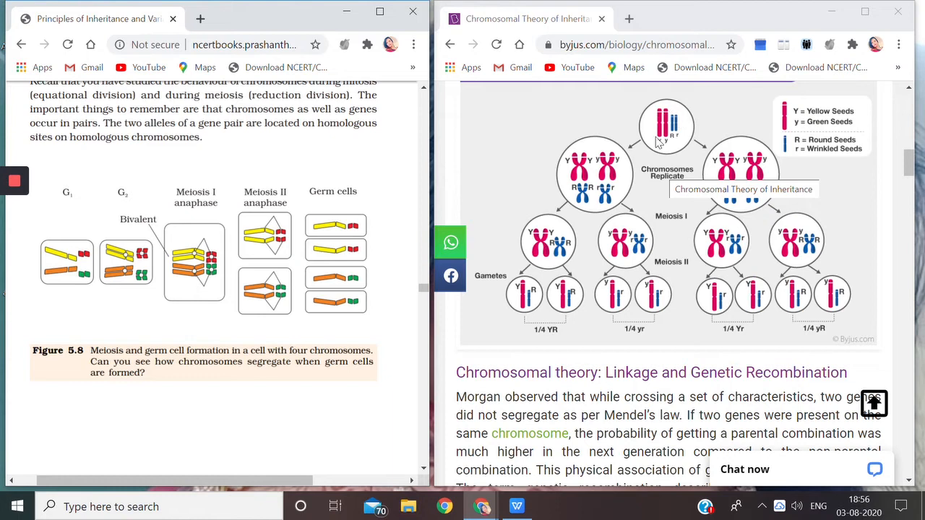
mouse_move(674, 119)
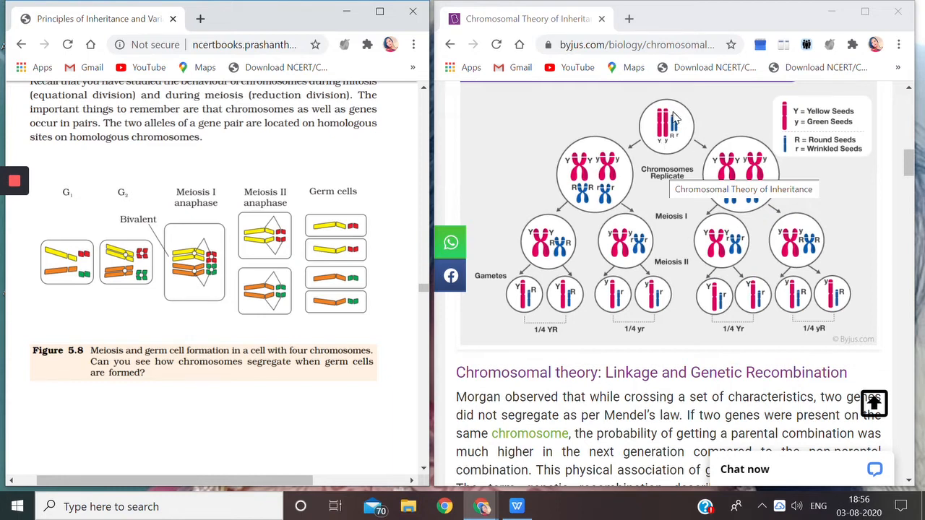
mouse_move(665, 154)
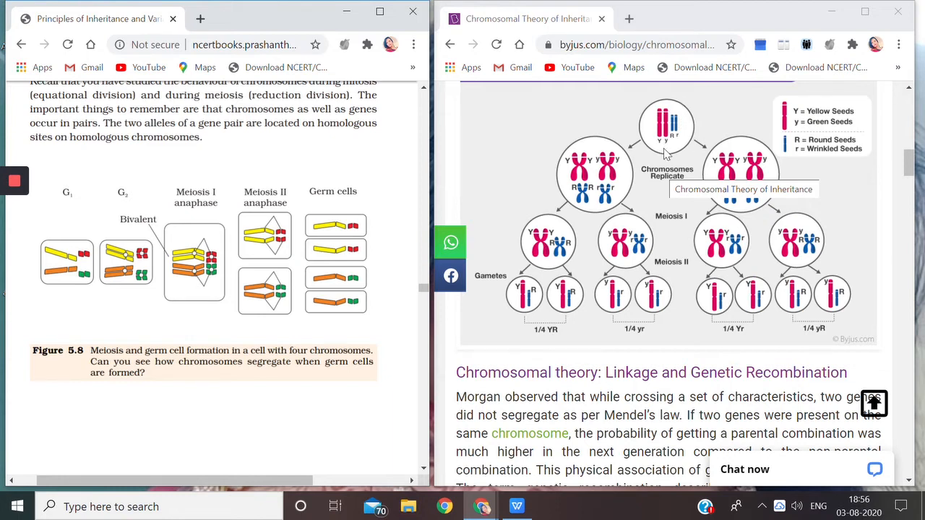
mouse_move(663, 143)
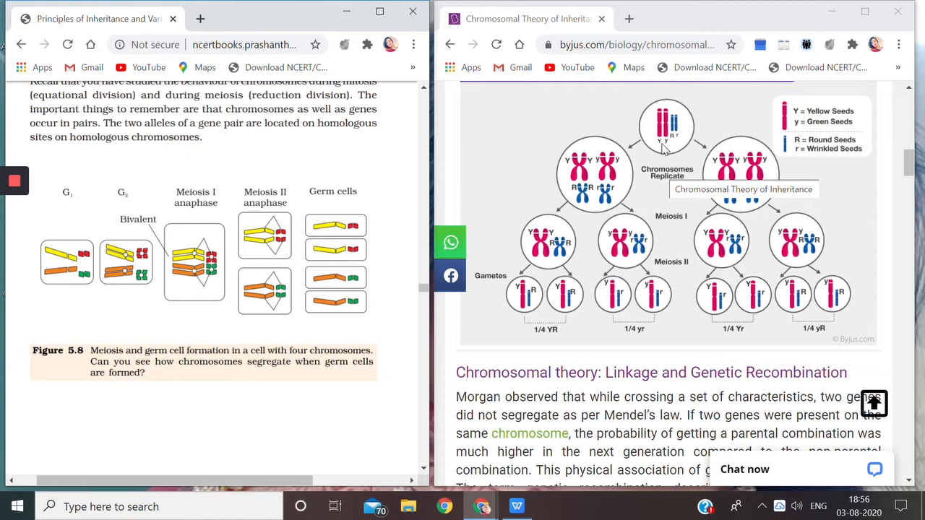
mouse_move(663, 149)
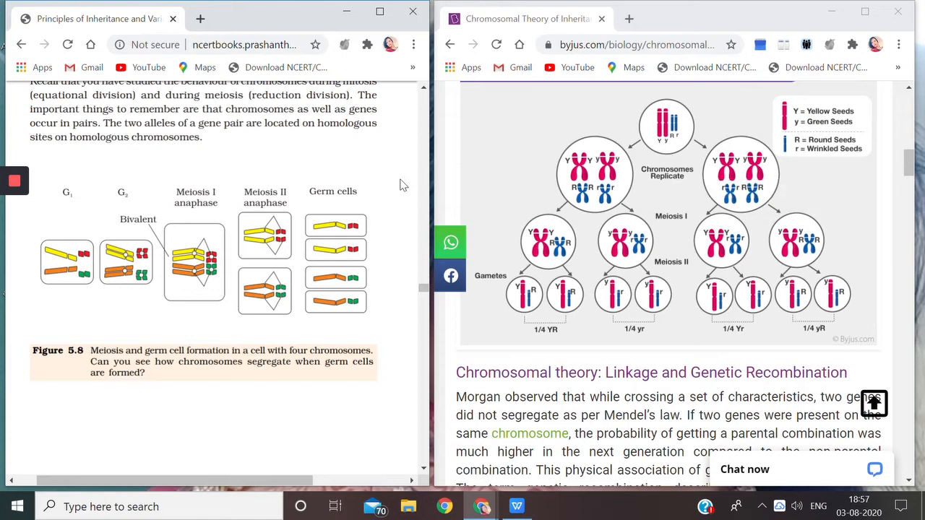
mouse_move(65, 219)
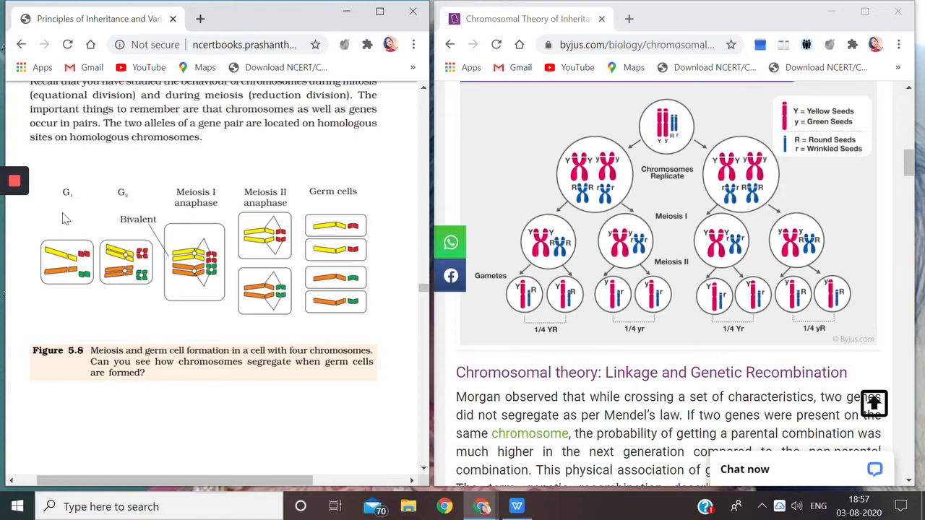
mouse_move(98, 209)
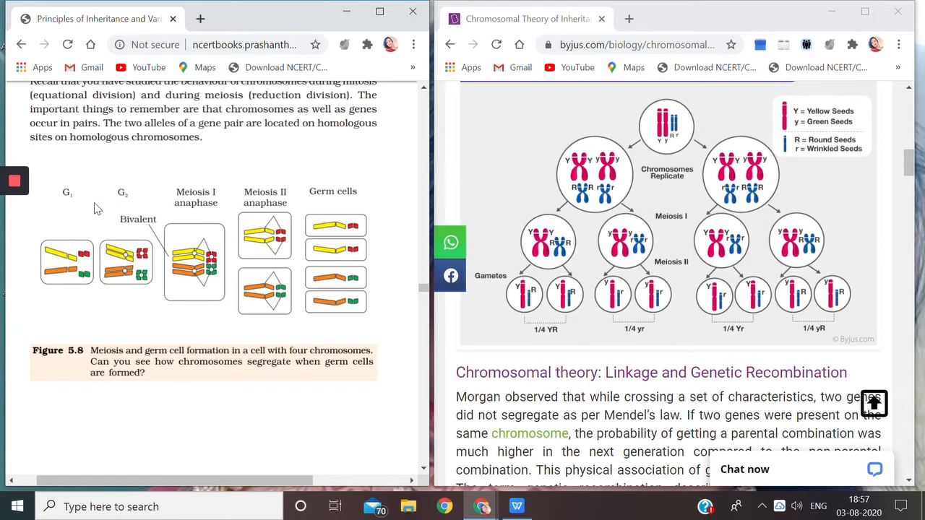
mouse_move(92, 202)
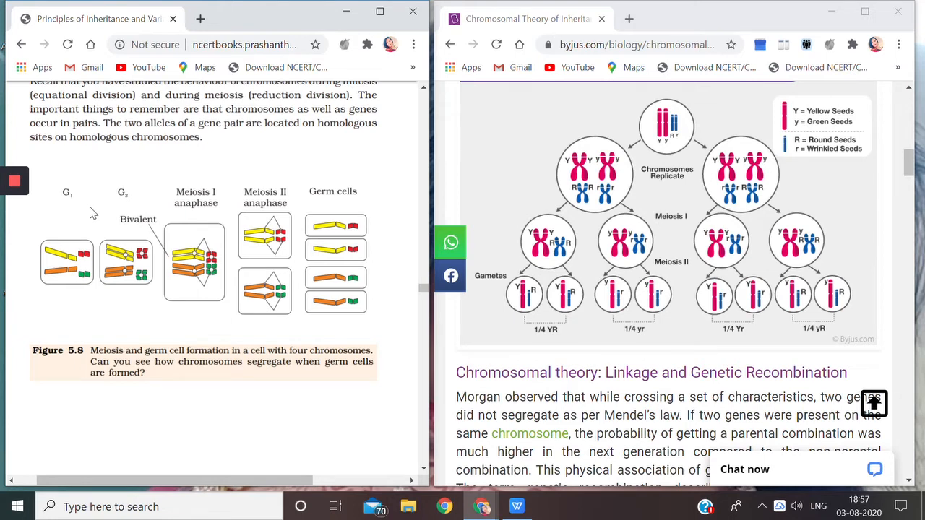
mouse_move(114, 195)
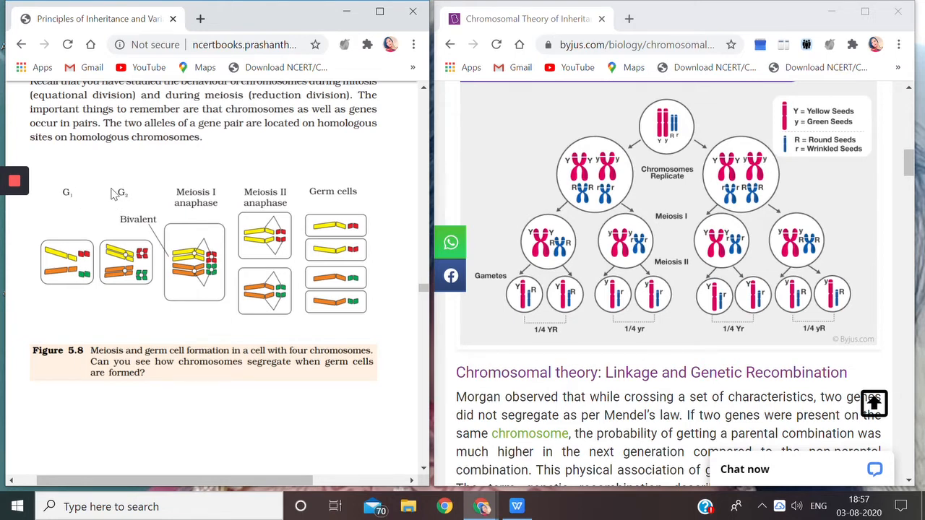
mouse_move(89, 196)
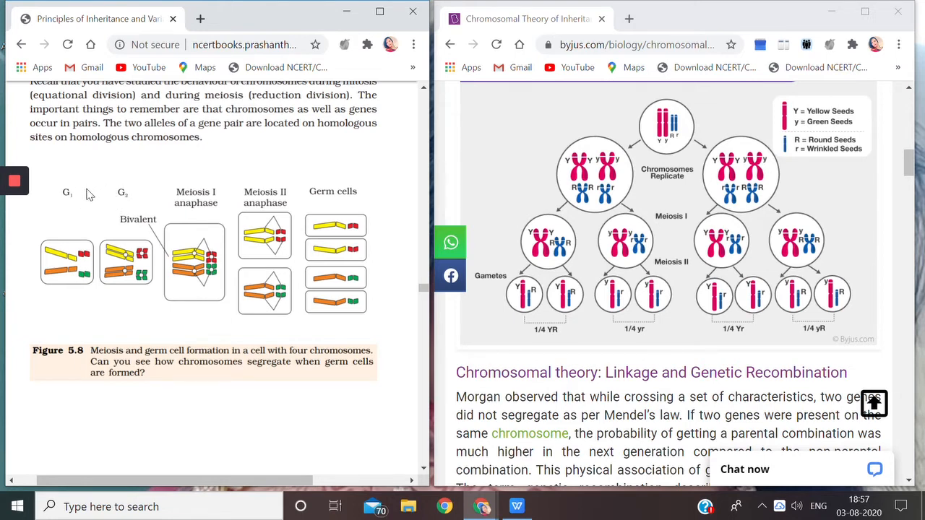
mouse_move(93, 191)
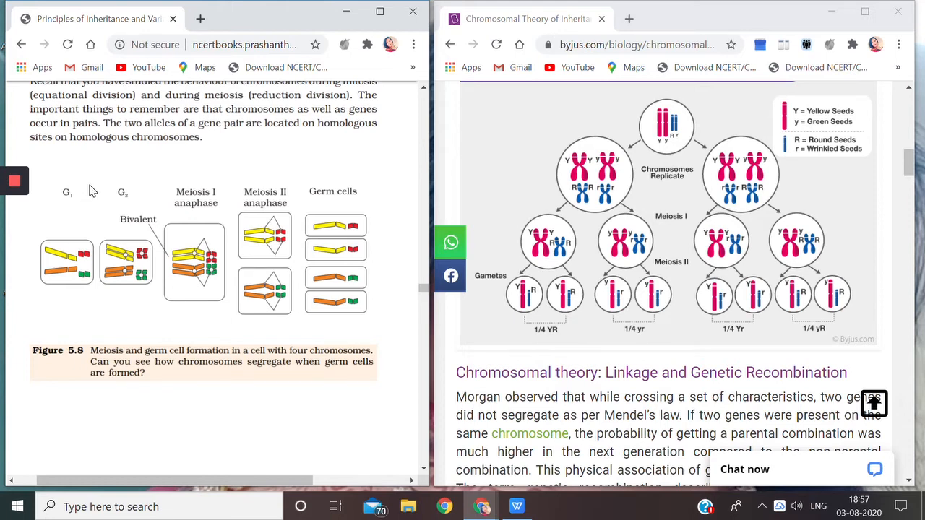
mouse_move(105, 207)
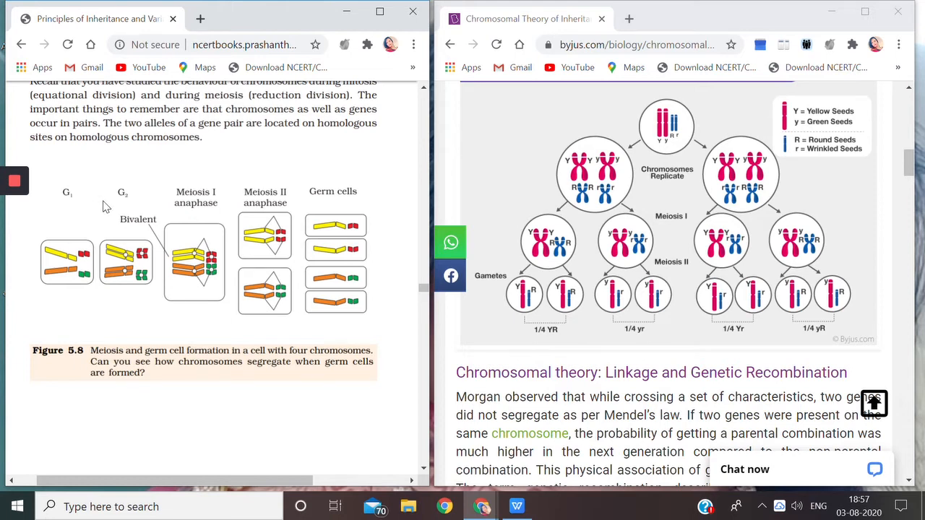
mouse_move(99, 208)
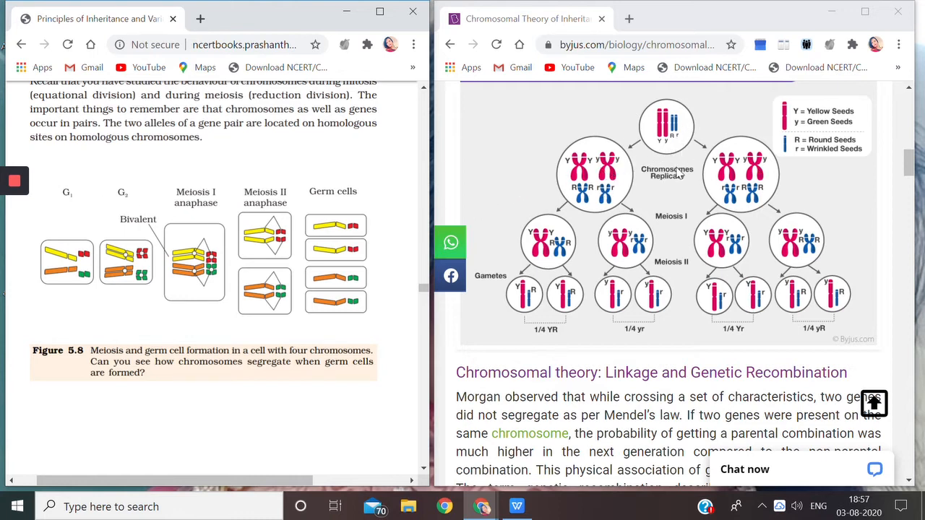
mouse_move(639, 157)
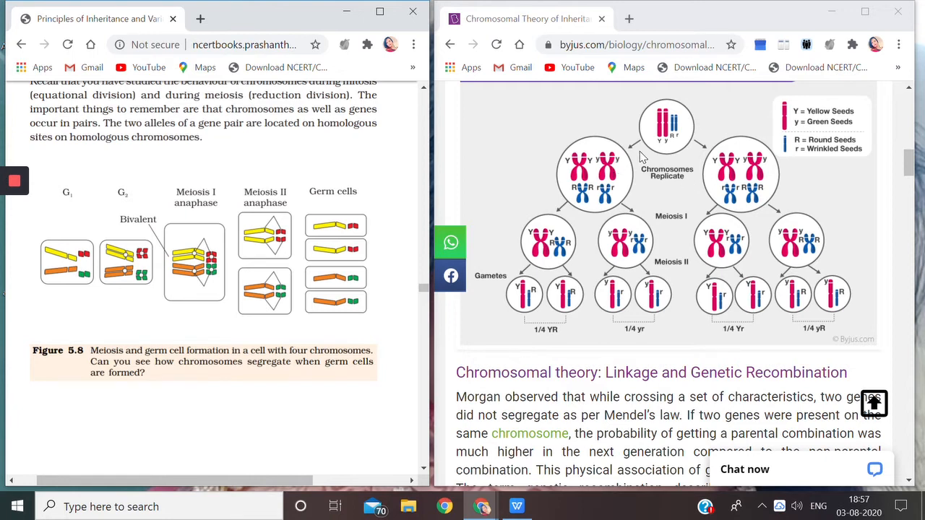
mouse_move(568, 168)
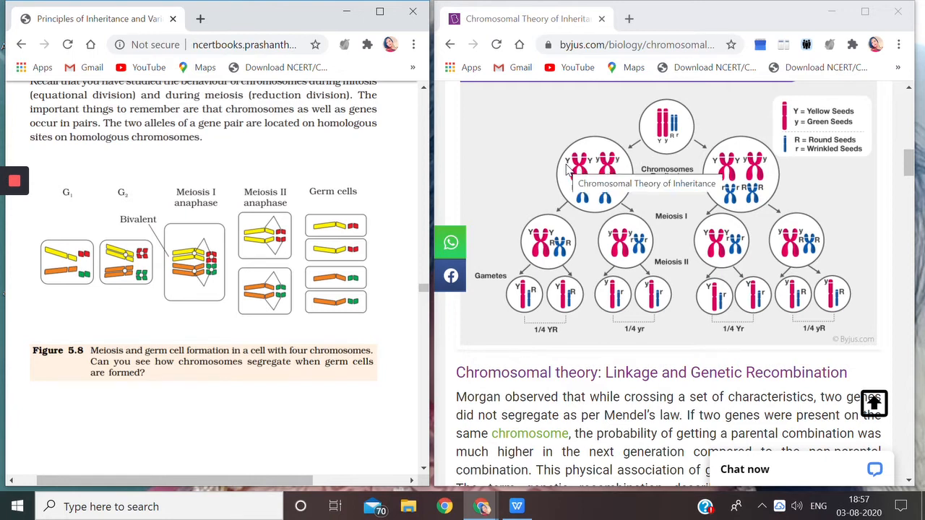
mouse_move(661, 147)
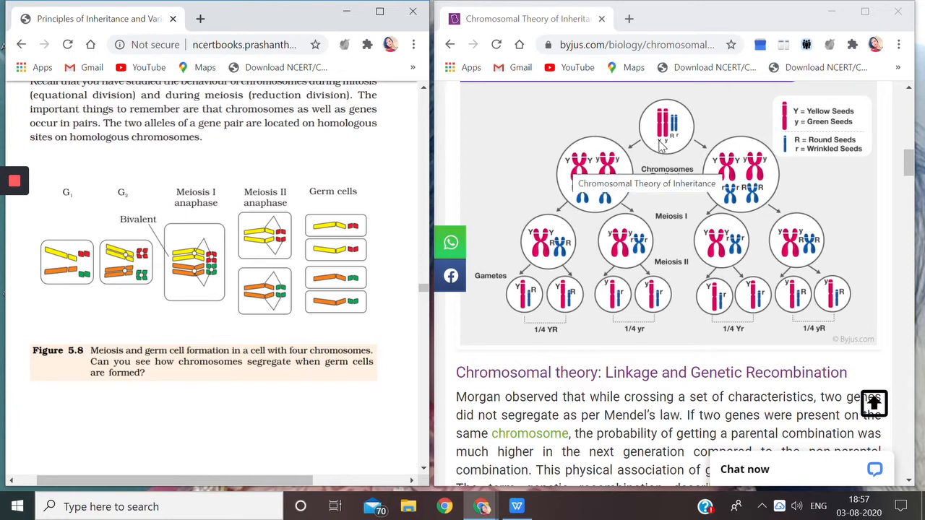
mouse_move(658, 150)
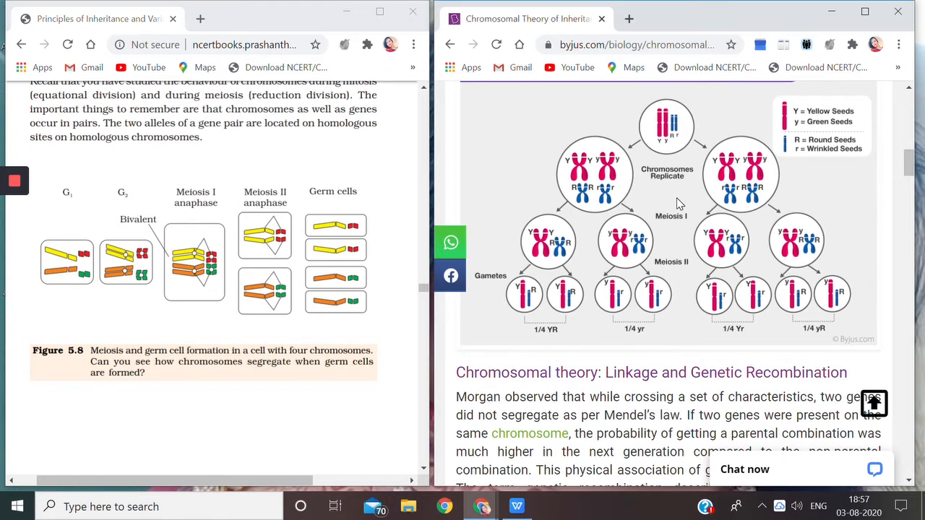
mouse_move(596, 172)
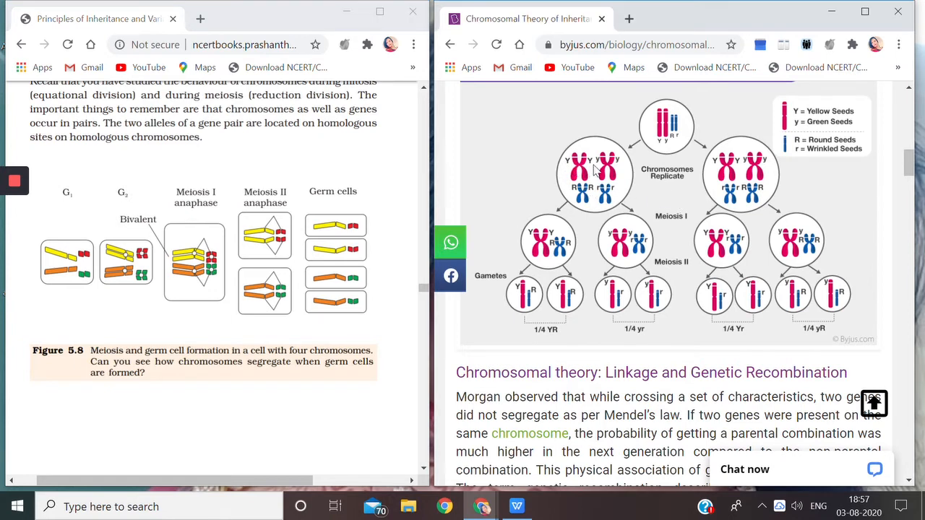
mouse_move(583, 168)
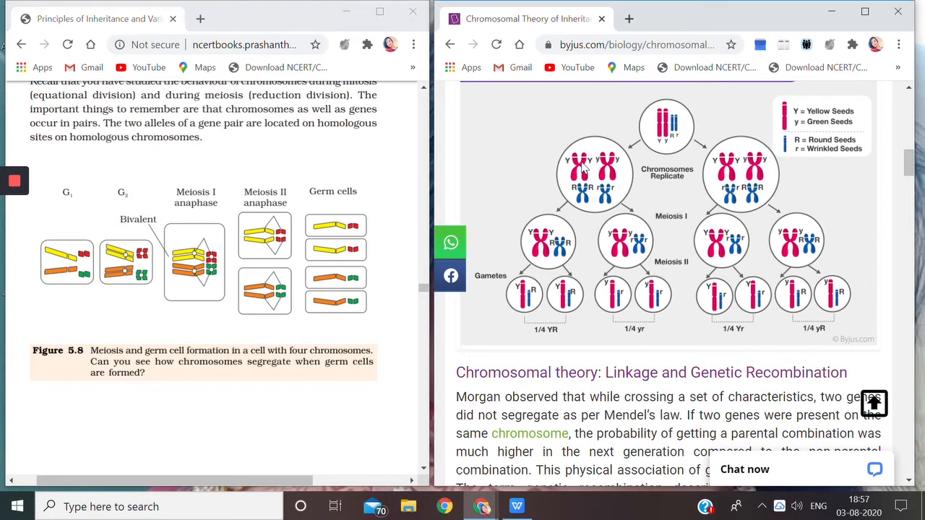
mouse_move(609, 172)
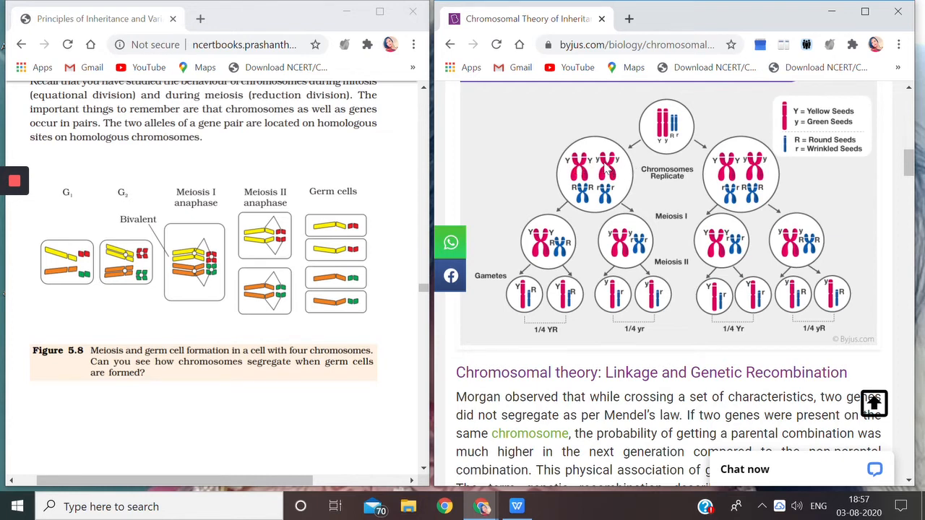
mouse_move(606, 169)
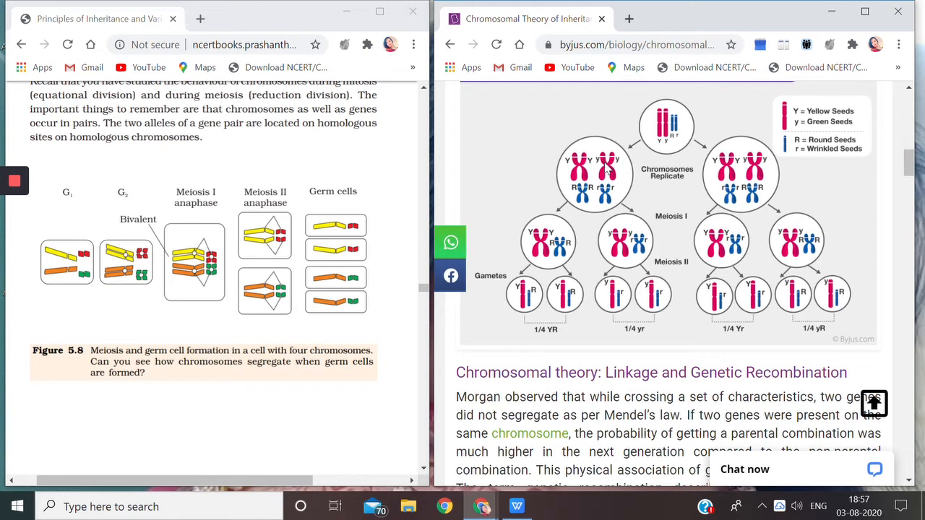
mouse_move(578, 201)
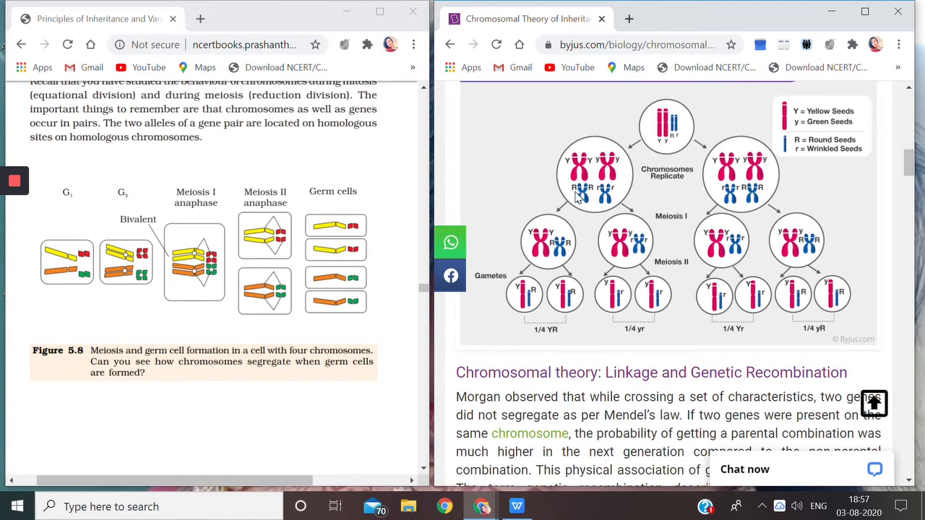
mouse_move(623, 201)
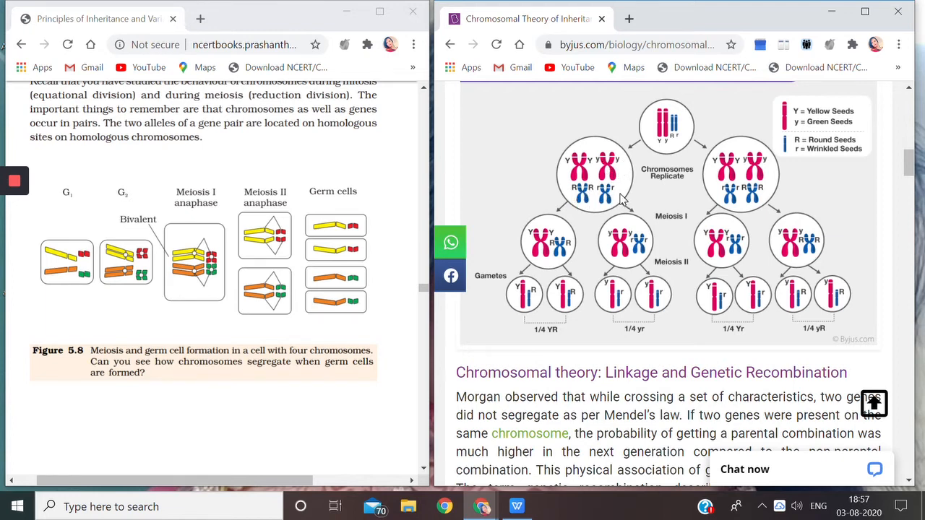
mouse_move(611, 201)
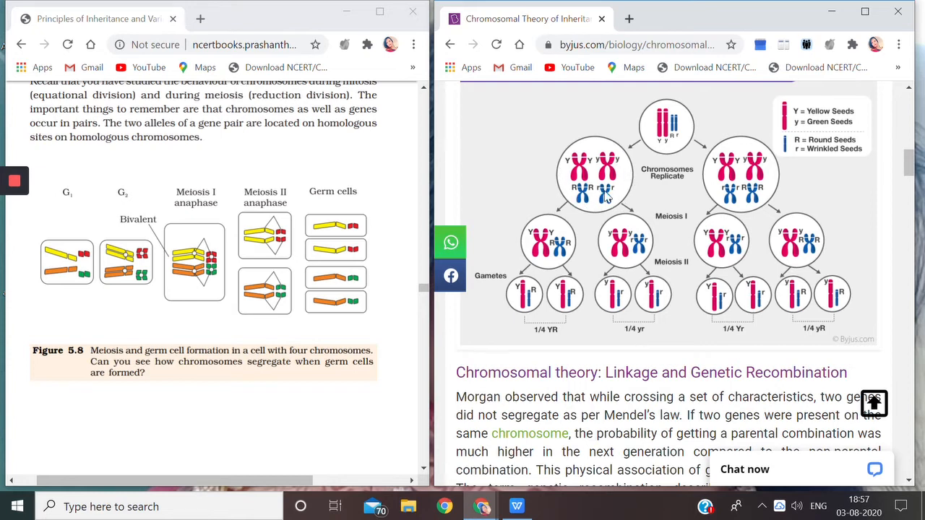
mouse_move(624, 179)
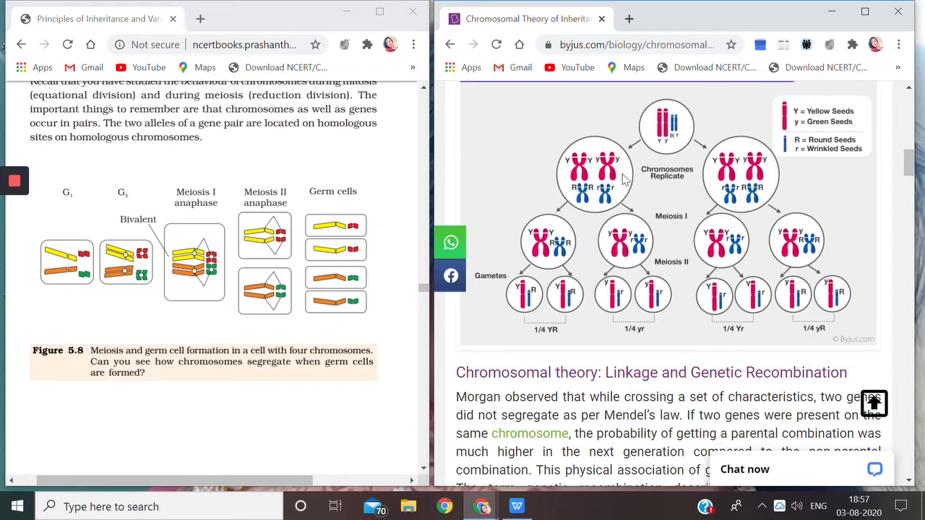
mouse_move(736, 211)
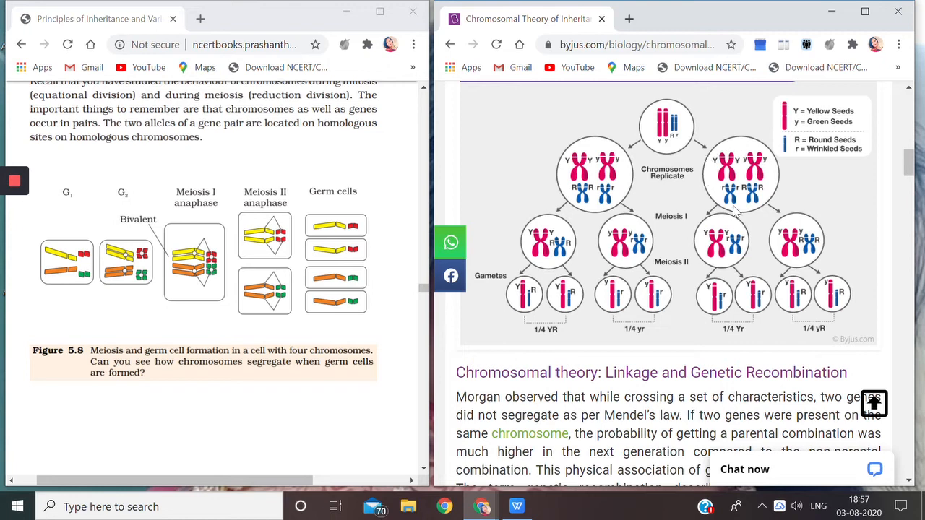
mouse_move(757, 189)
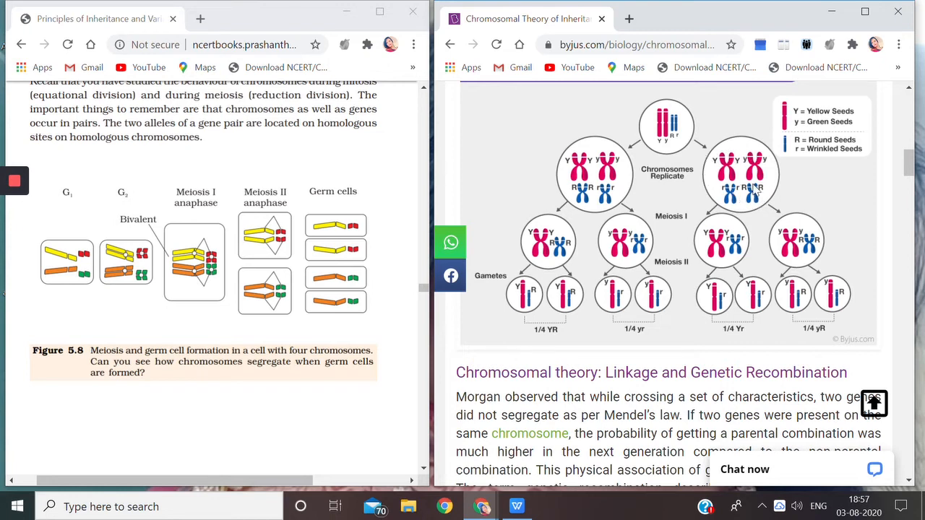
mouse_move(737, 169)
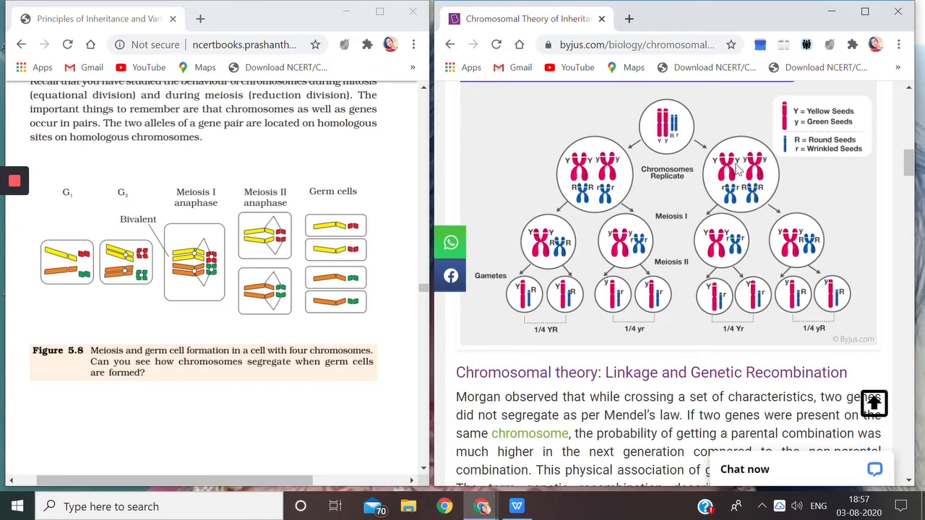
mouse_move(783, 179)
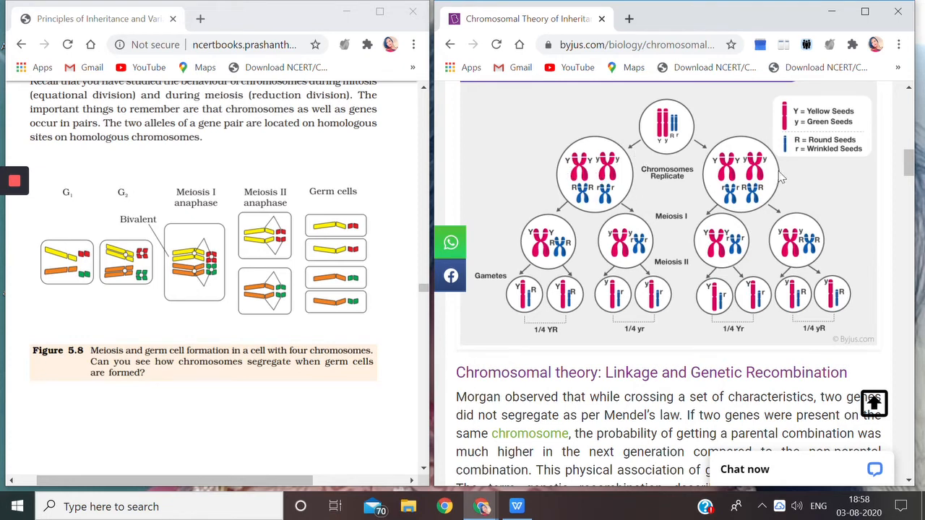
mouse_move(582, 187)
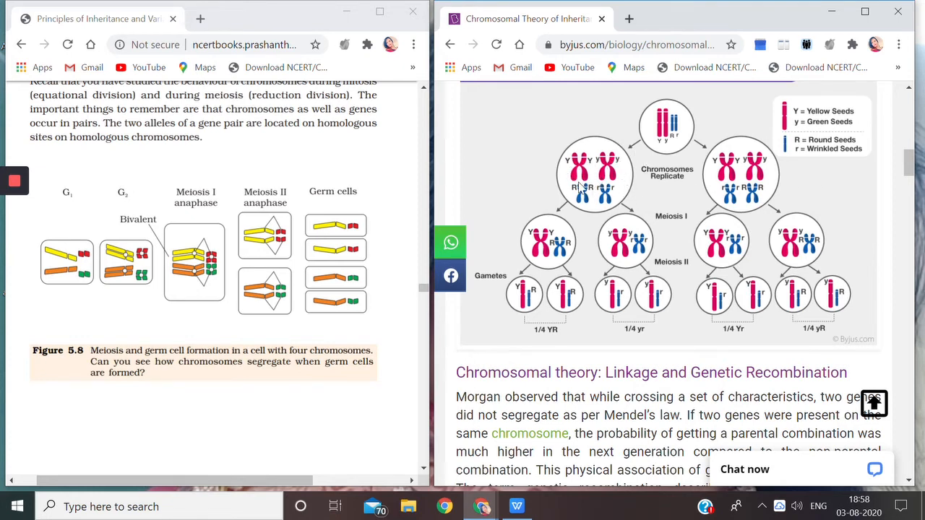
mouse_move(784, 182)
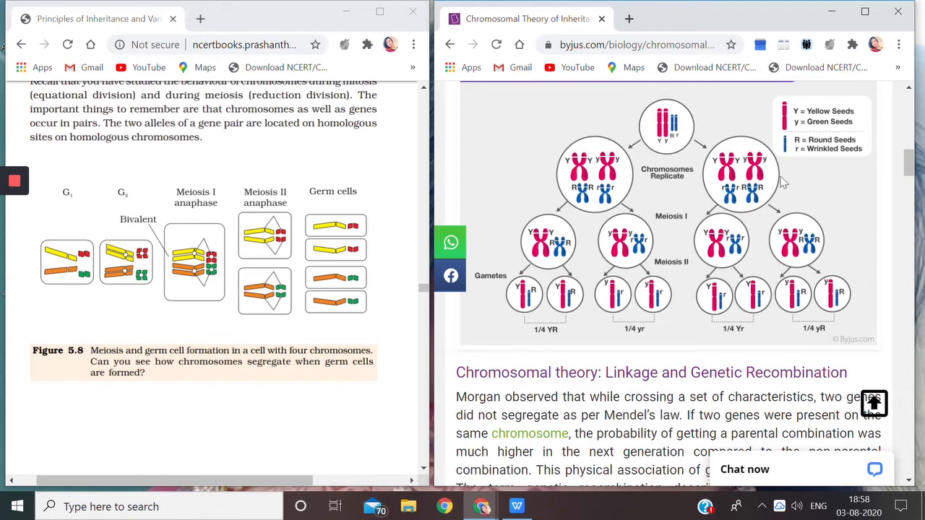
mouse_move(679, 181)
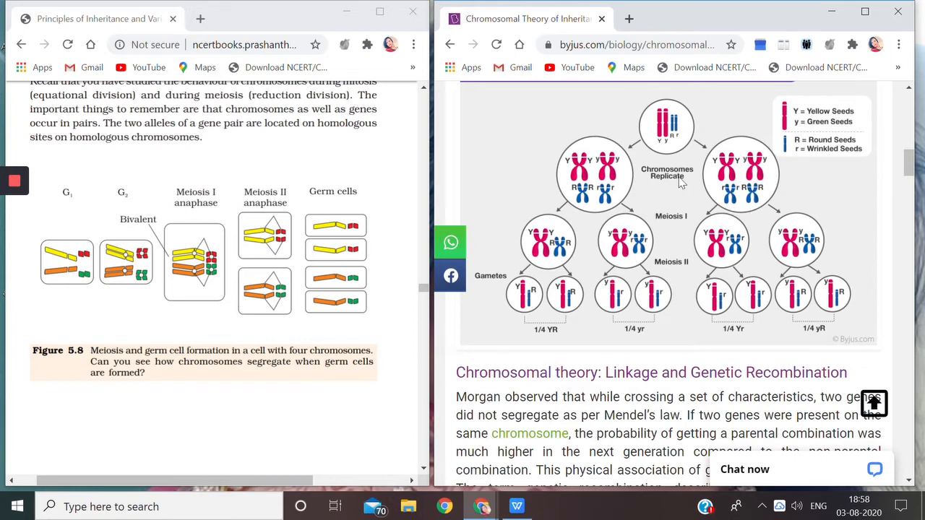
mouse_move(680, 182)
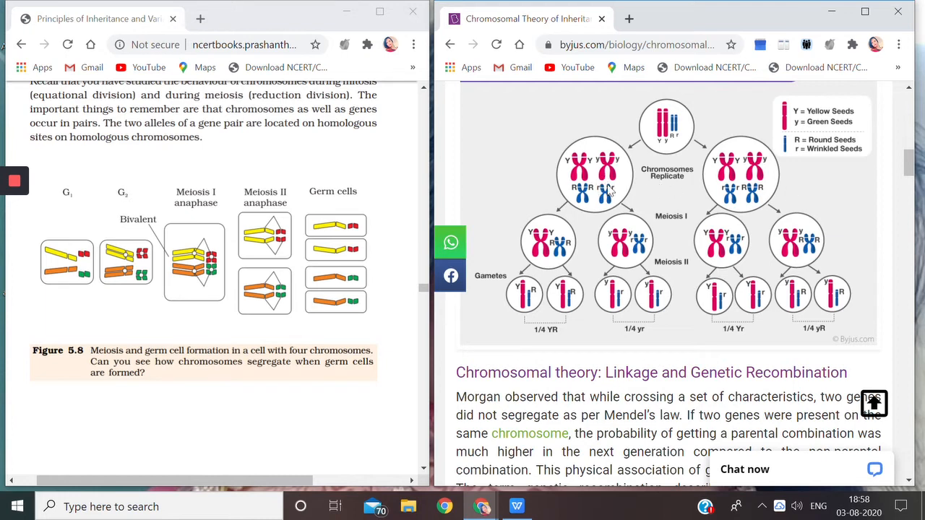
mouse_move(674, 189)
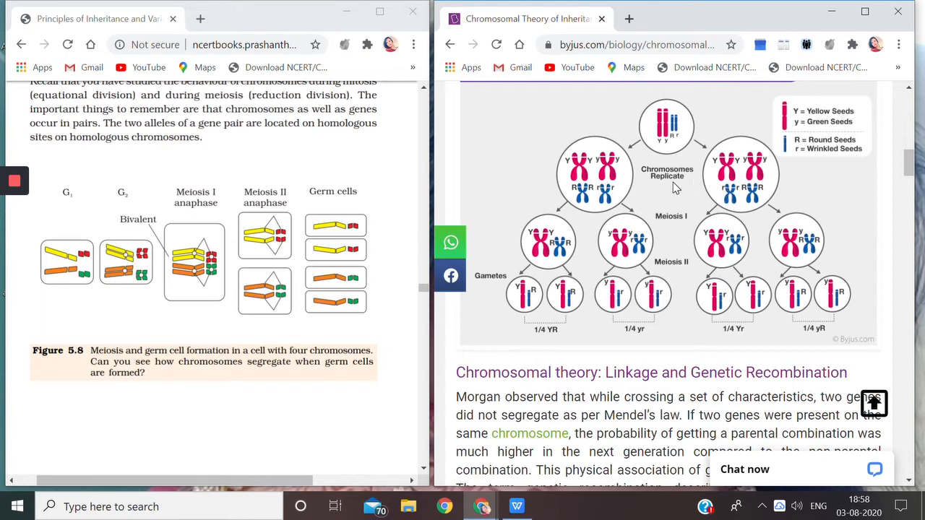
mouse_move(687, 231)
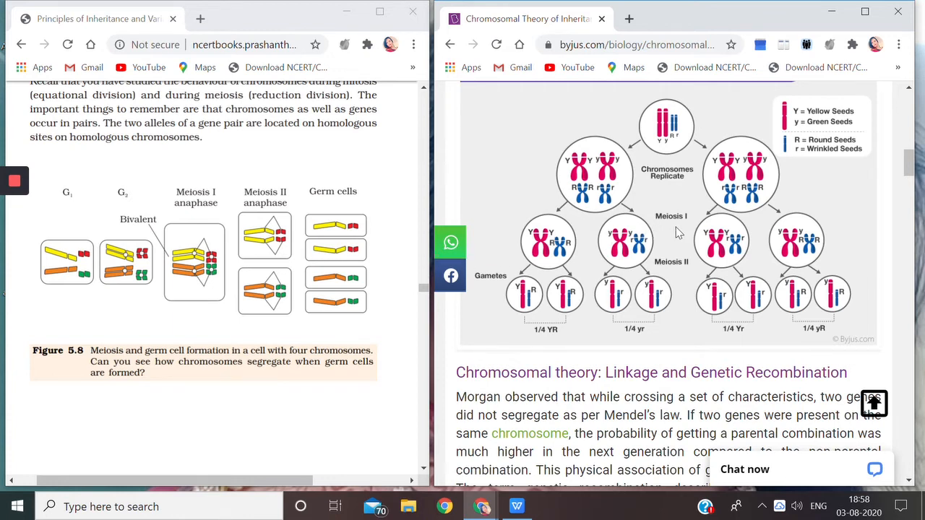
mouse_move(669, 227)
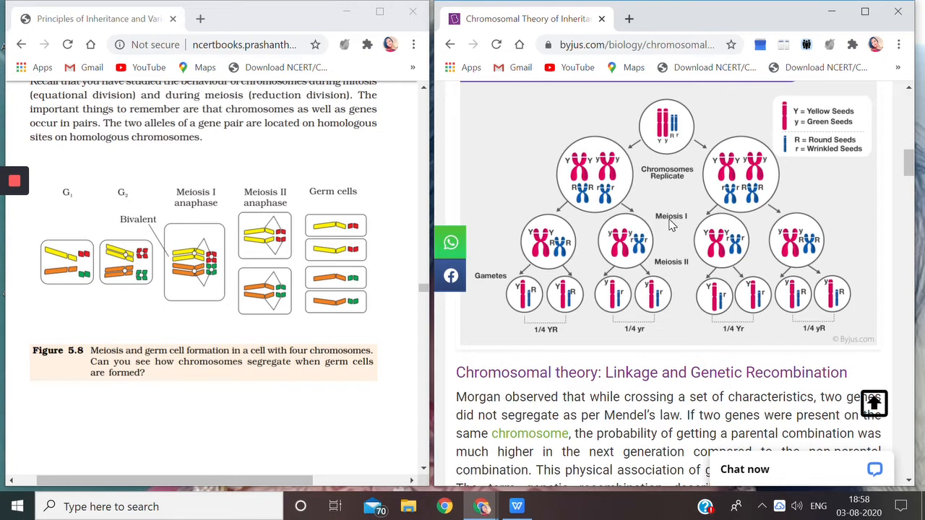
mouse_move(672, 223)
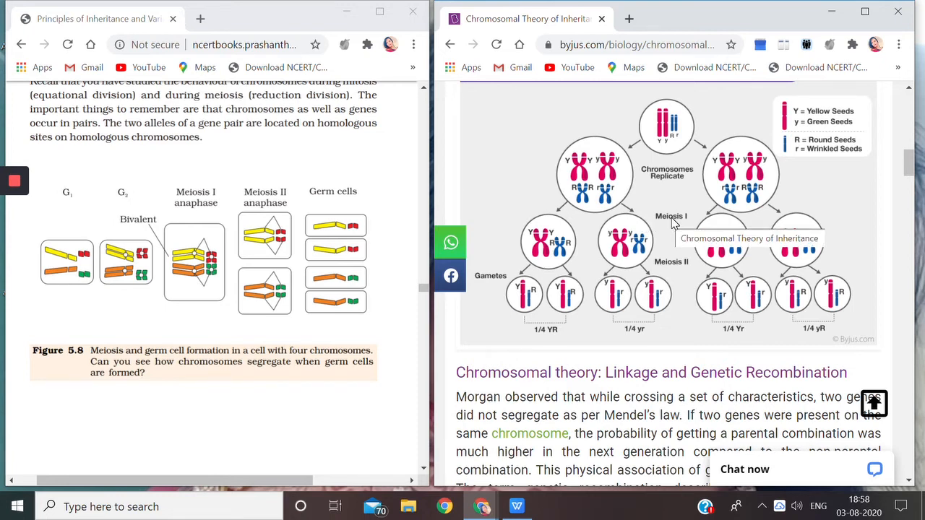
mouse_move(664, 225)
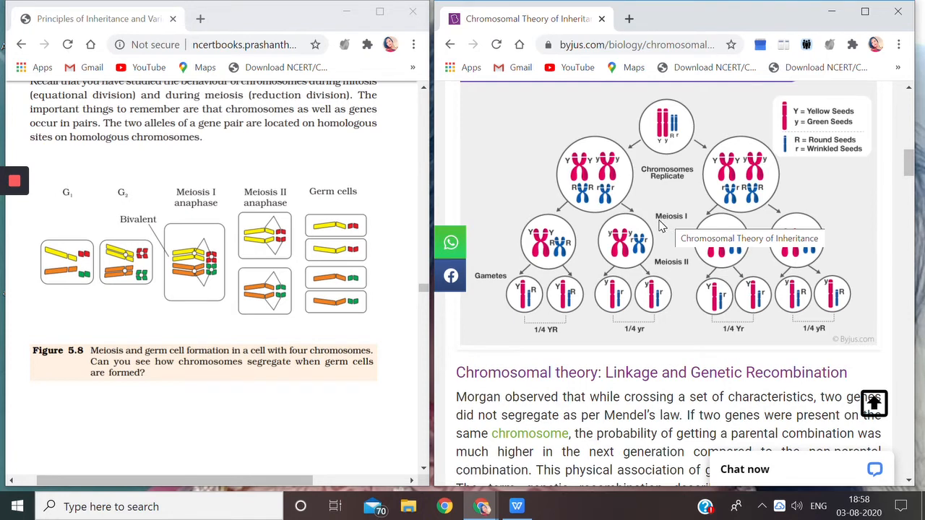
mouse_move(647, 218)
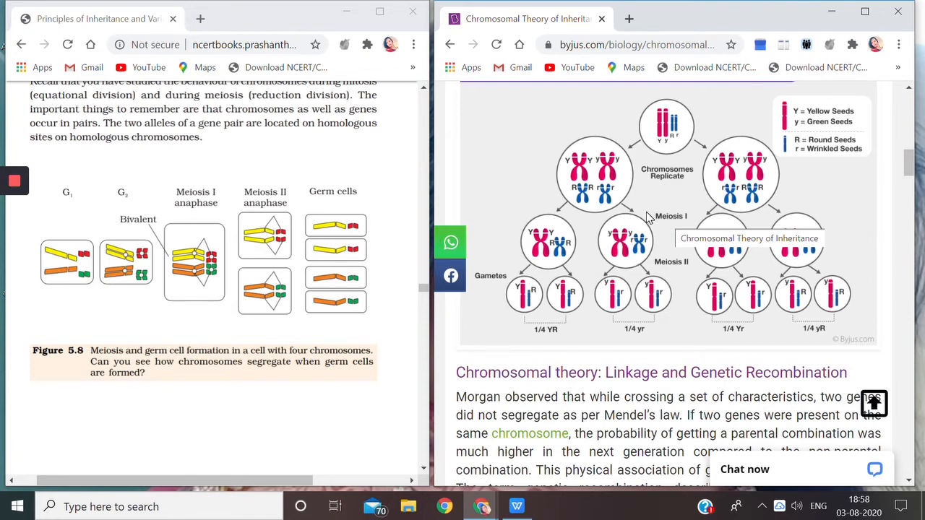
mouse_move(686, 228)
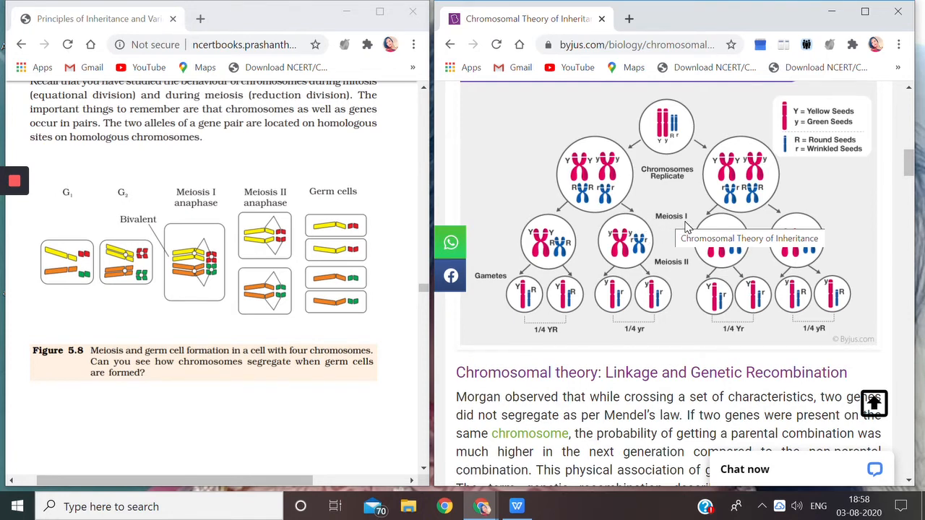
mouse_move(553, 242)
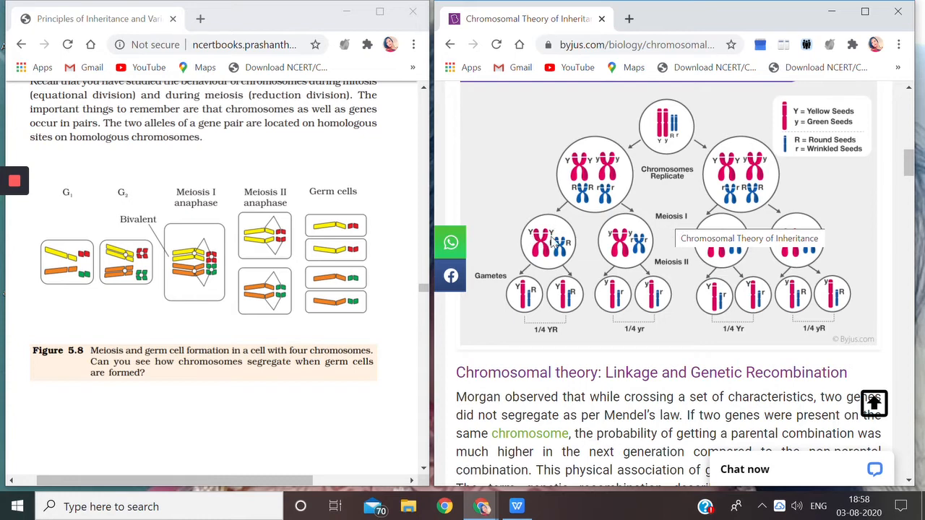
mouse_move(572, 239)
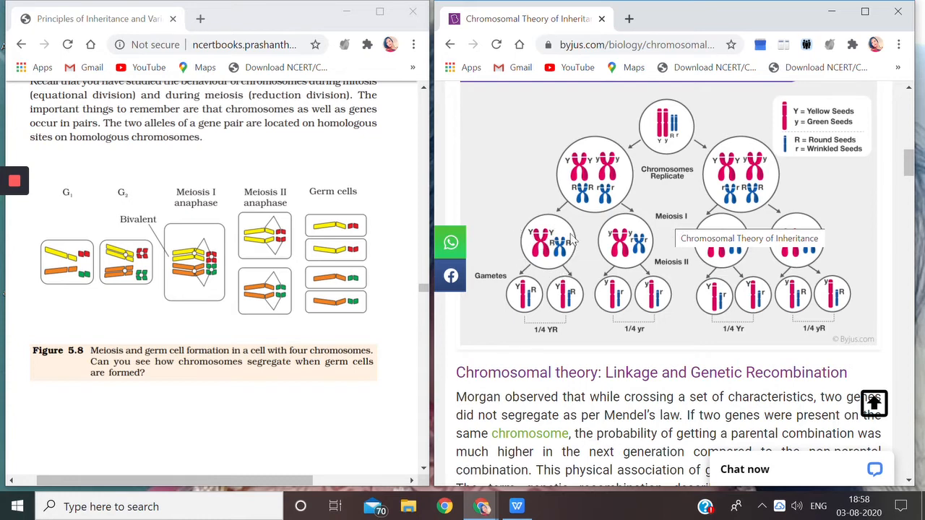
mouse_move(560, 244)
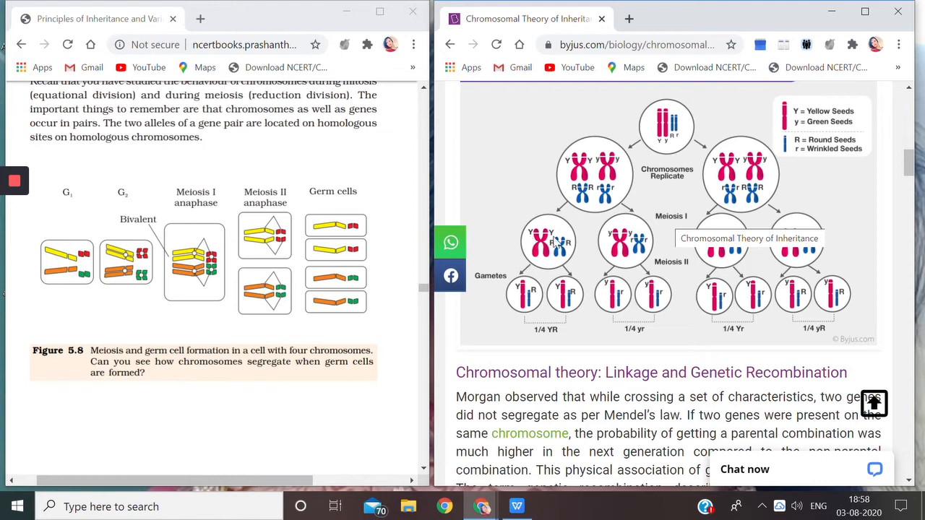
mouse_move(548, 248)
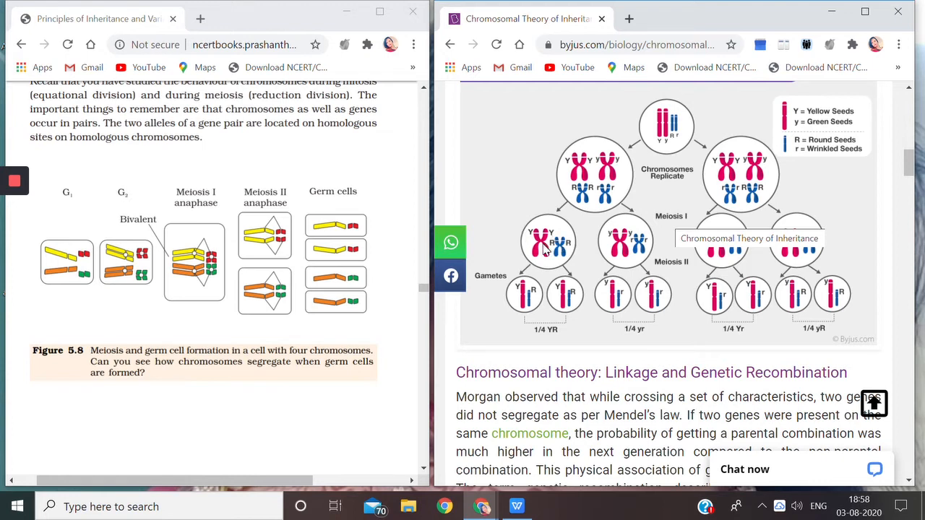
mouse_move(622, 242)
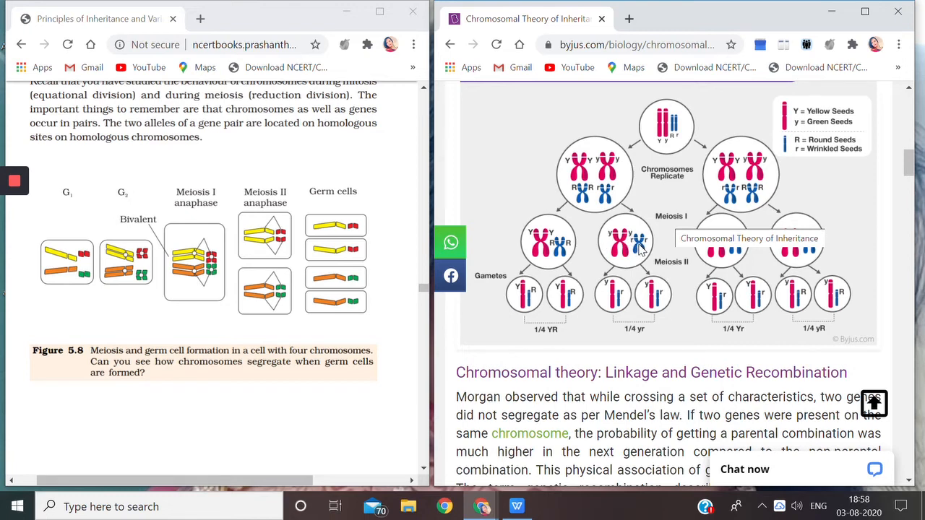
mouse_move(815, 182)
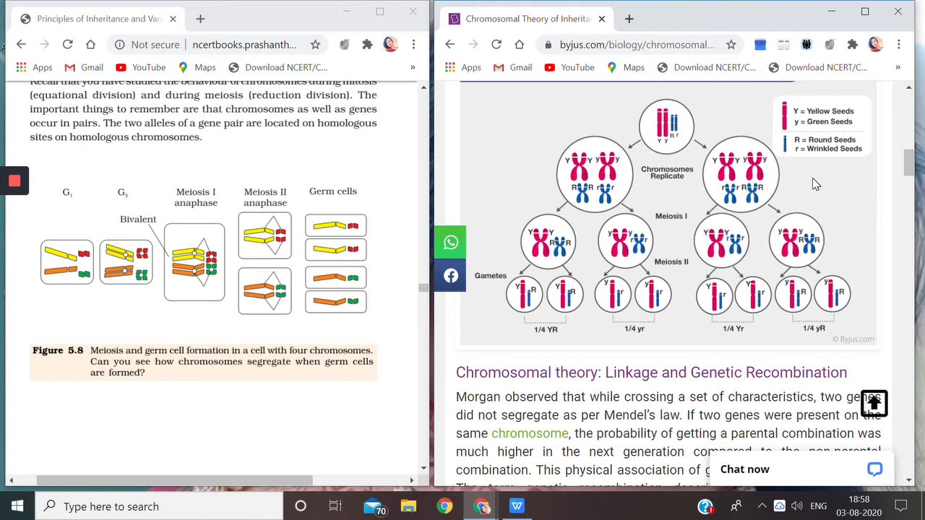
mouse_move(754, 183)
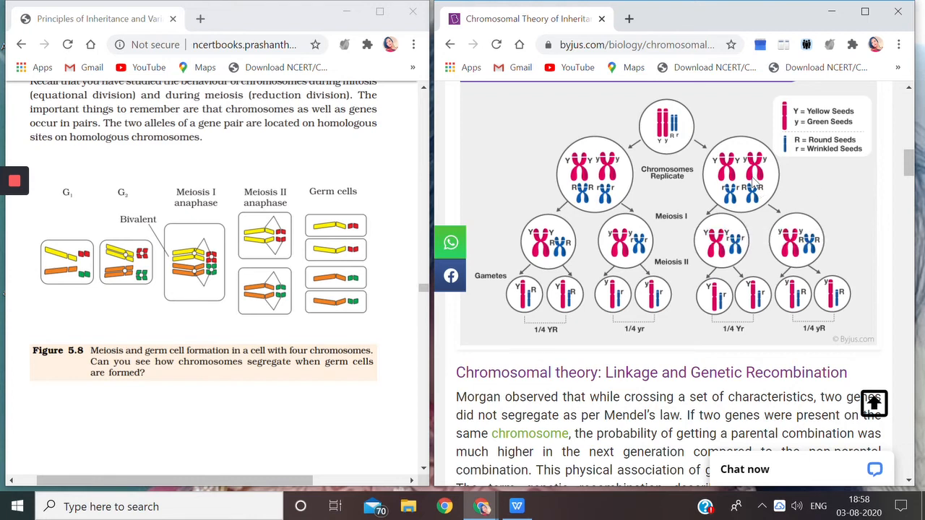
mouse_move(719, 252)
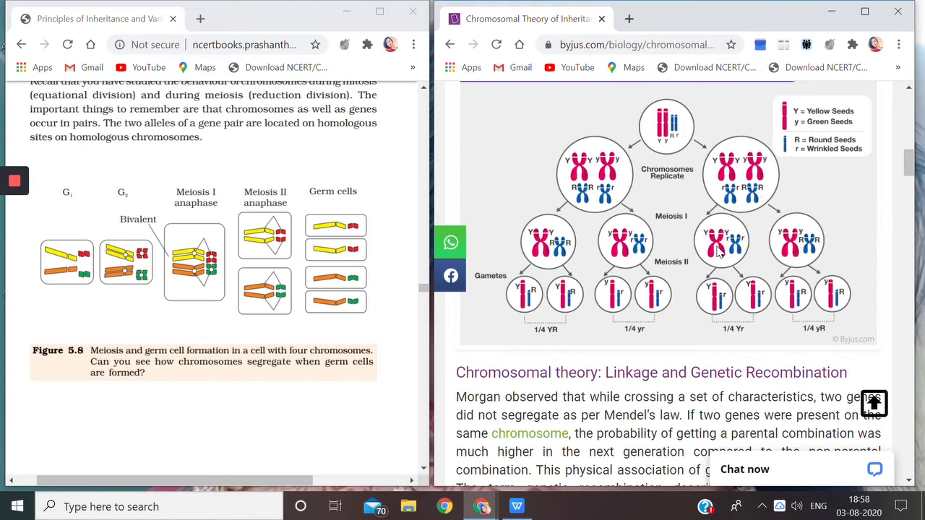
mouse_move(711, 230)
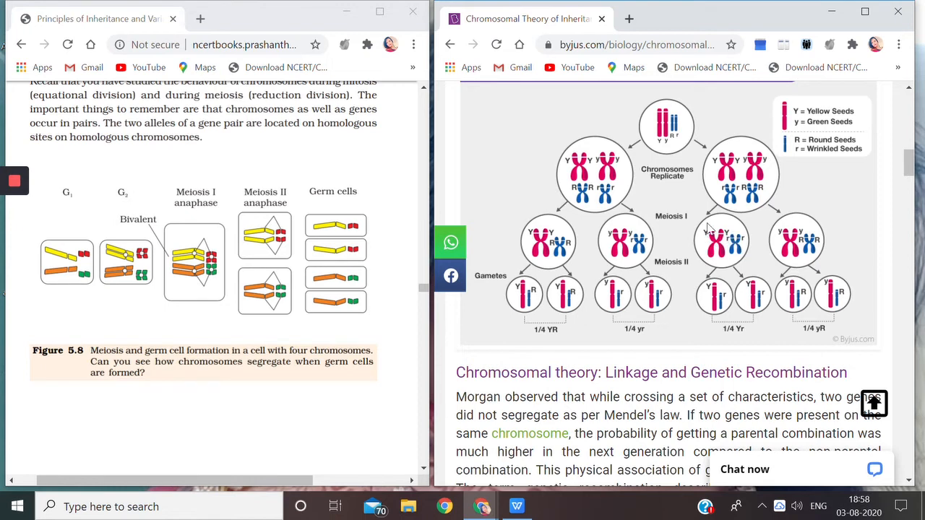
mouse_move(541, 252)
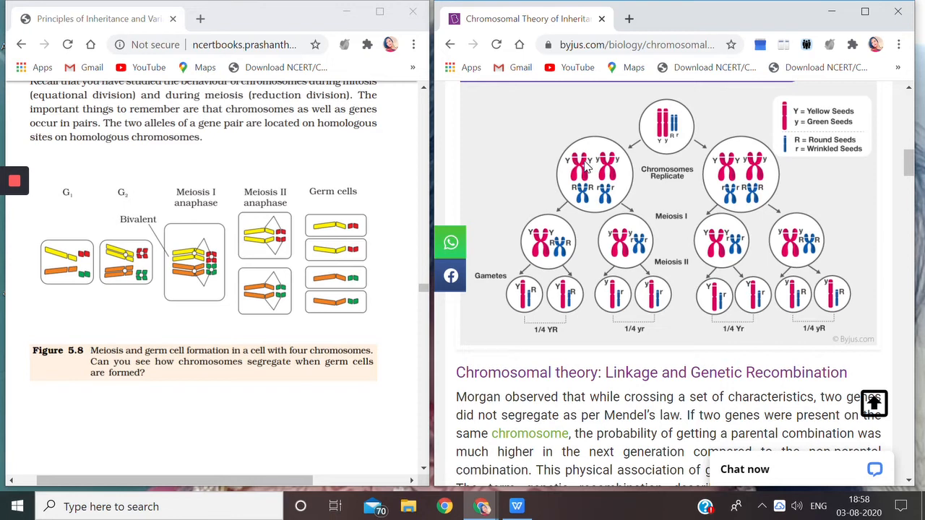
mouse_move(584, 210)
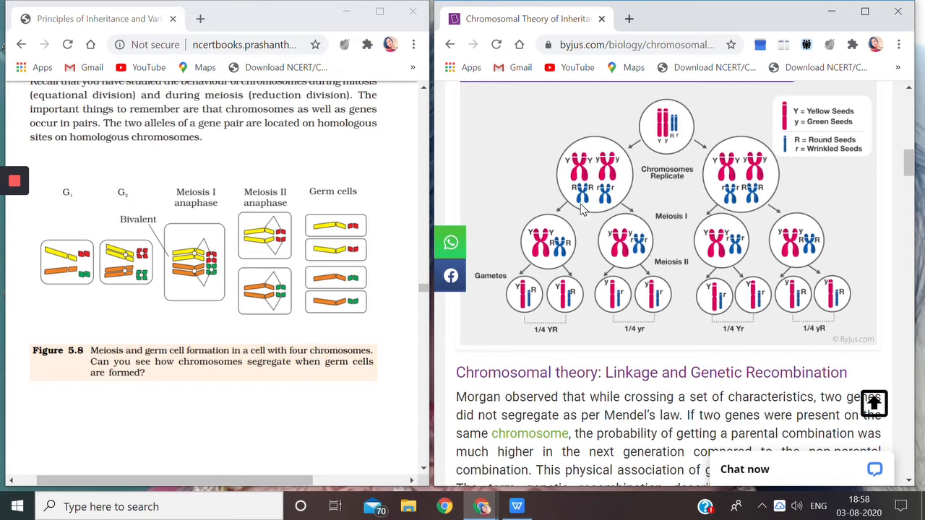
mouse_move(613, 199)
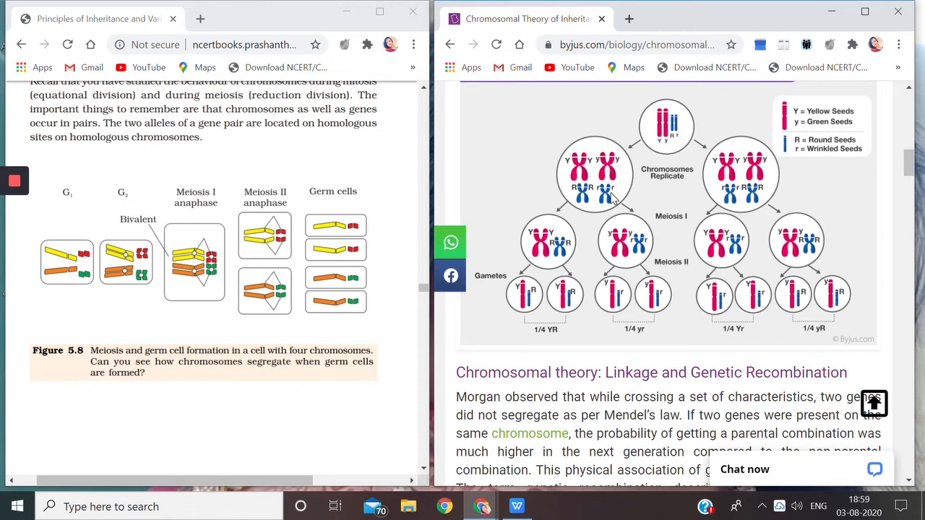
mouse_move(719, 161)
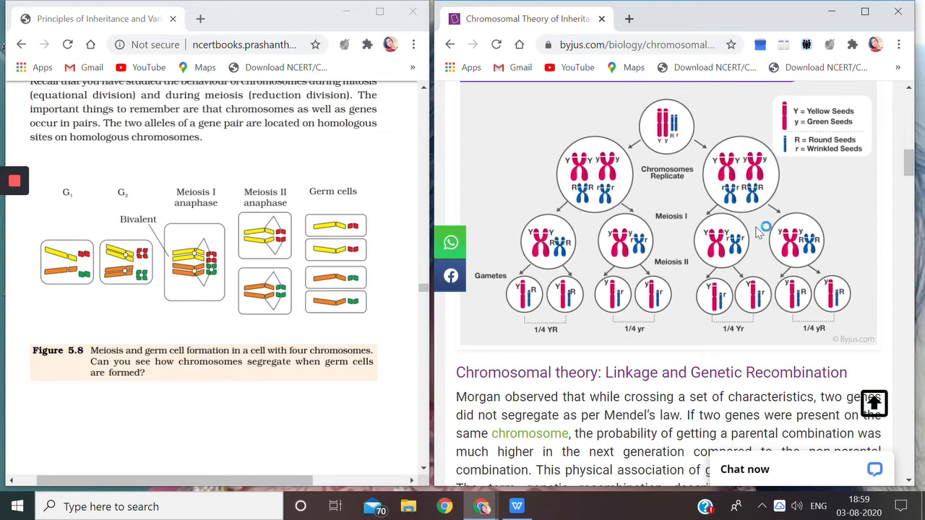
mouse_move(571, 242)
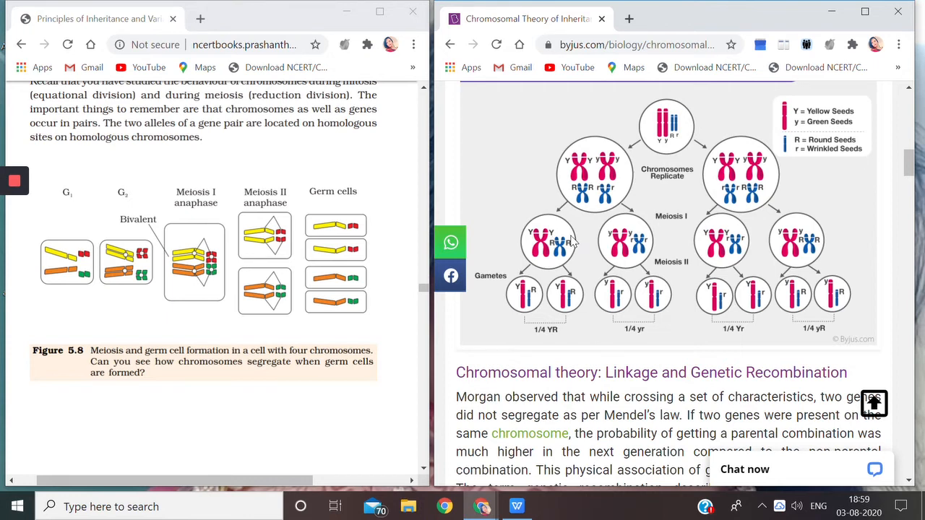
mouse_move(609, 244)
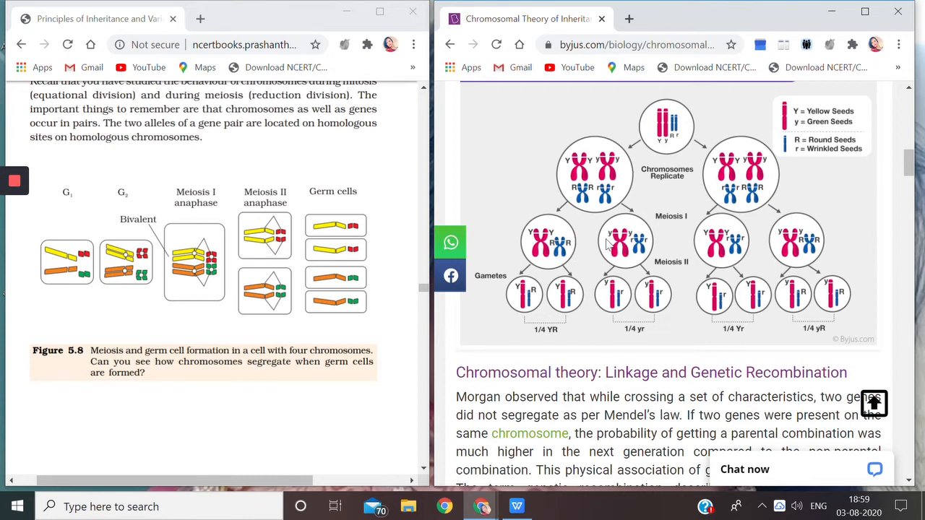
mouse_move(718, 237)
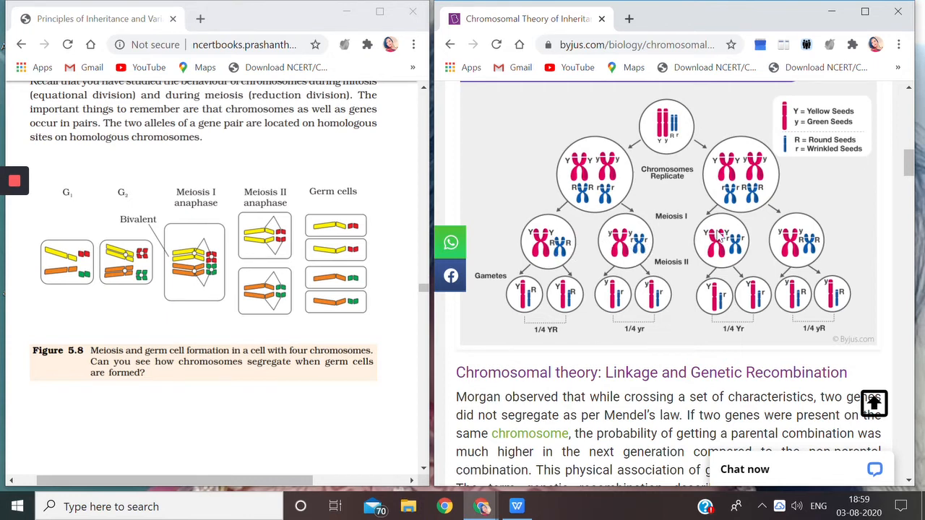
mouse_move(808, 237)
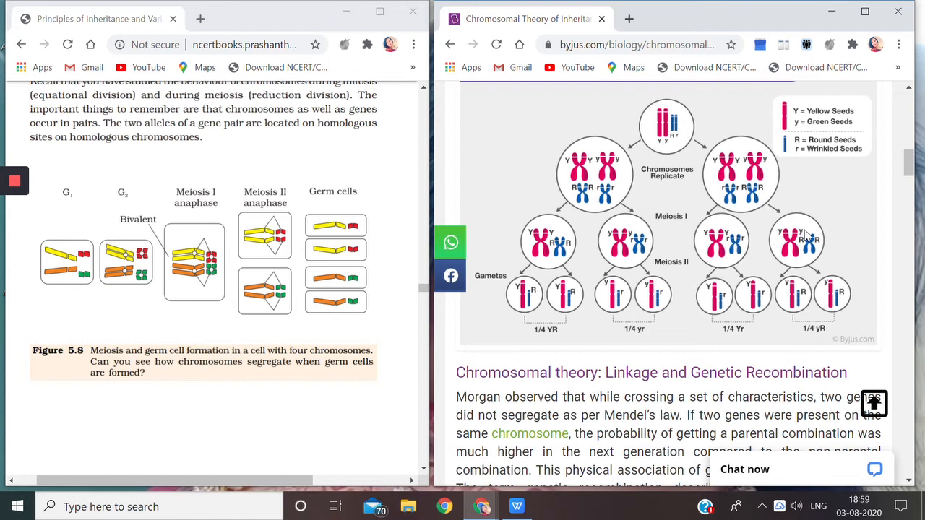
mouse_move(815, 250)
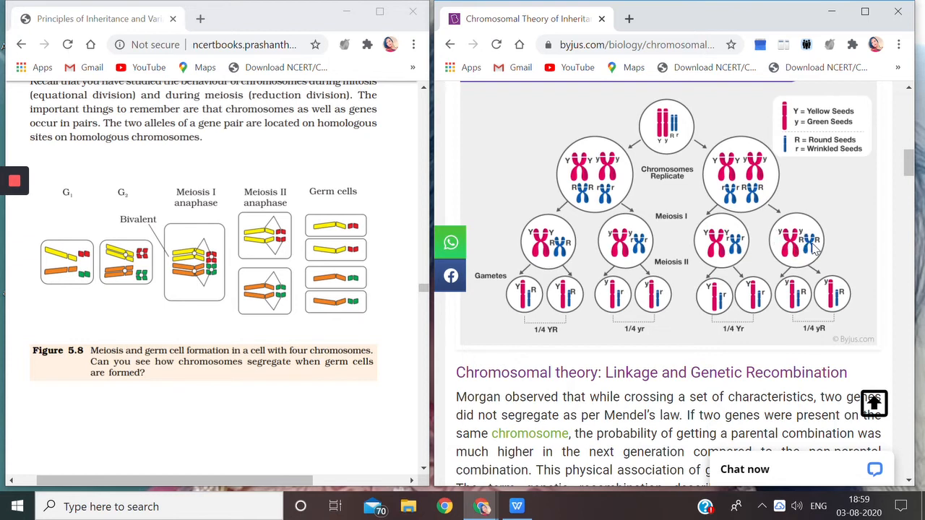
mouse_move(815, 246)
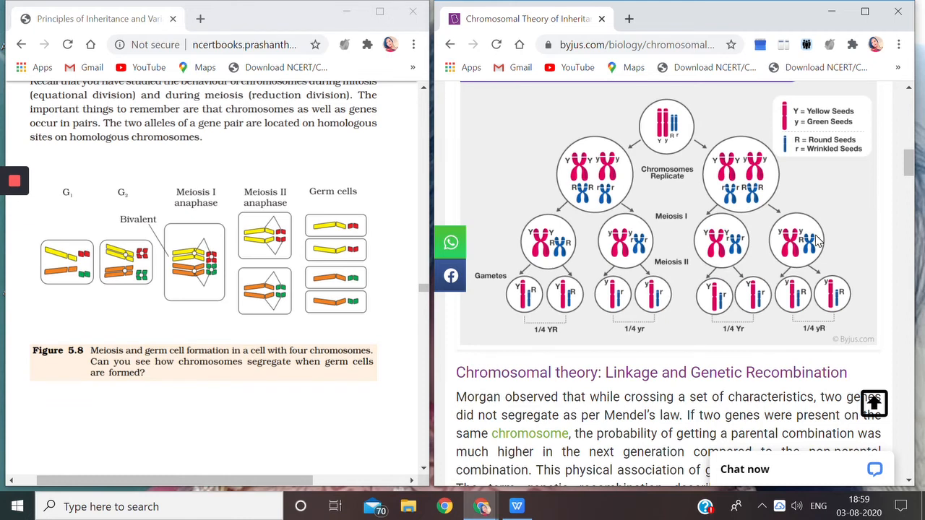
scroll("down", 3)
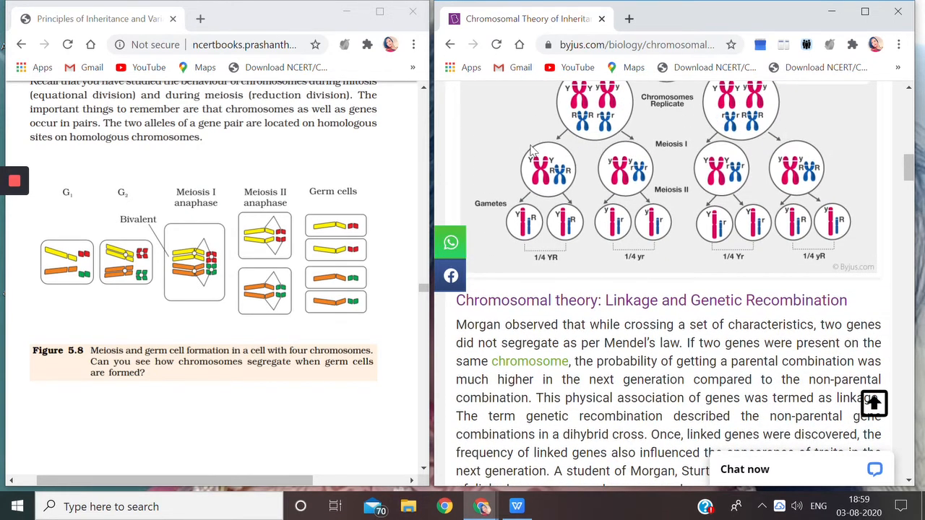
mouse_move(673, 164)
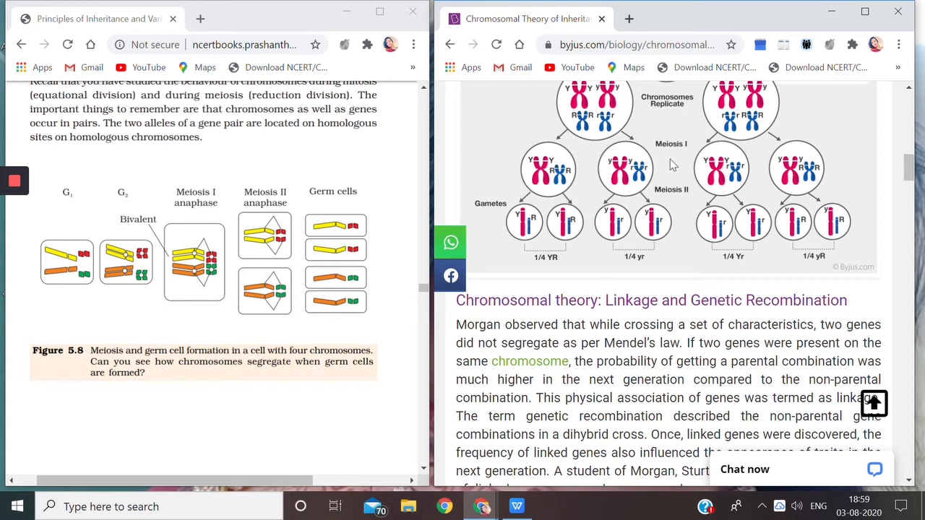
mouse_move(578, 173)
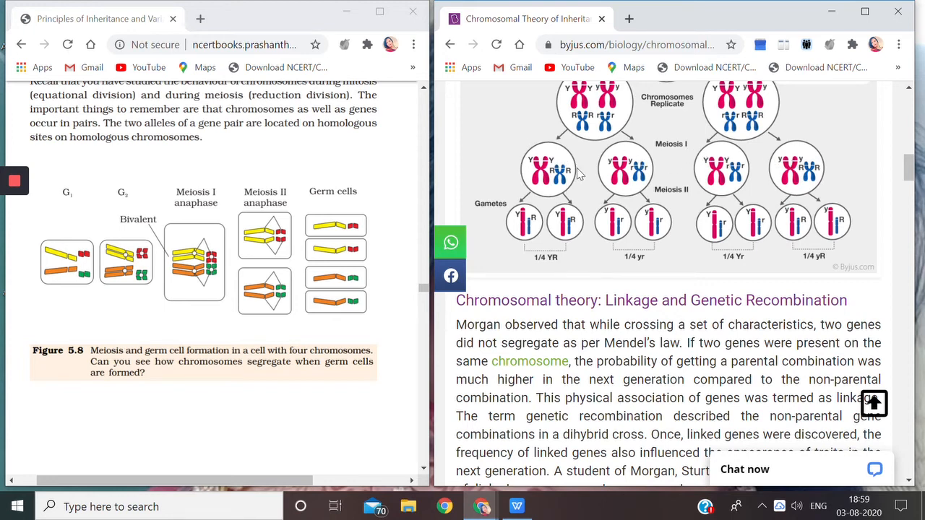
mouse_move(600, 97)
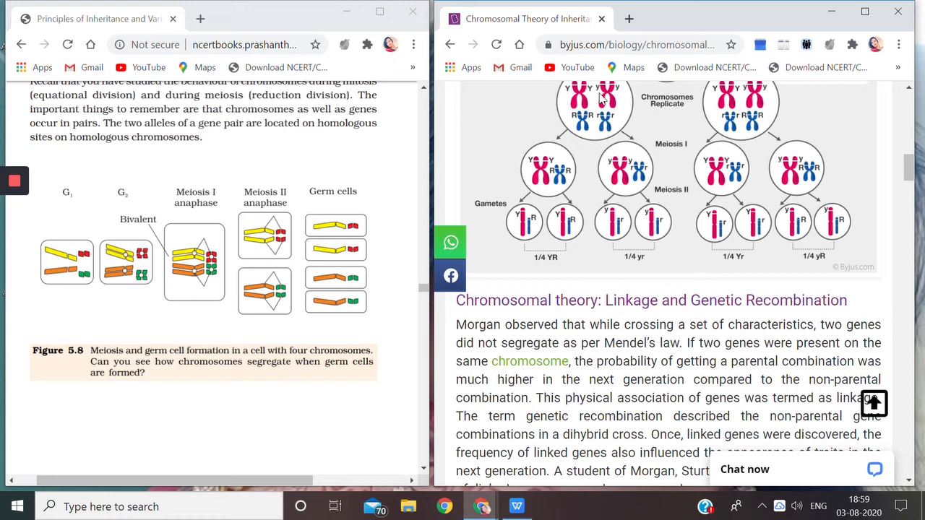
mouse_move(766, 128)
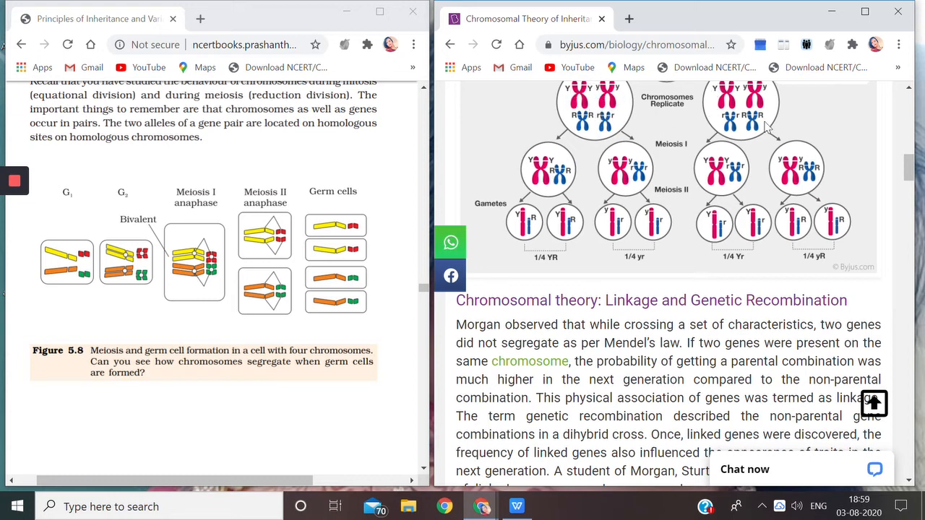
mouse_move(649, 177)
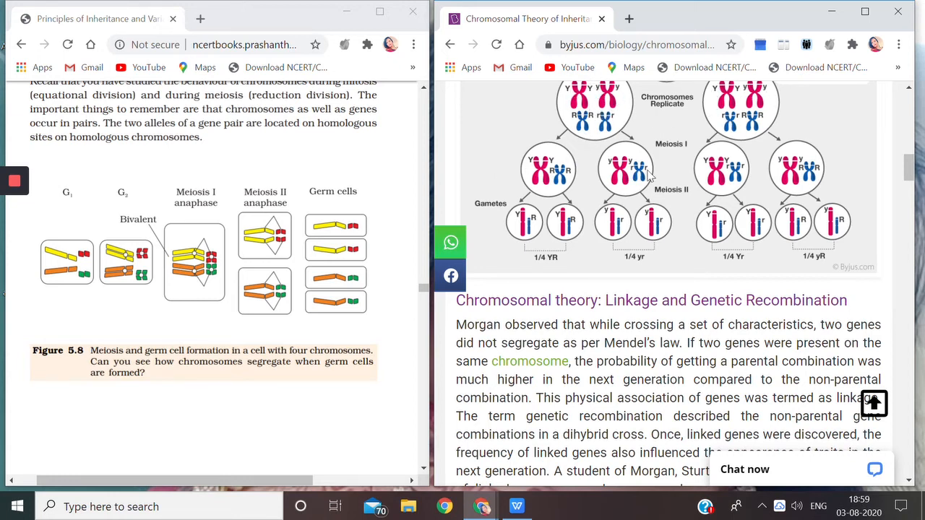
mouse_move(806, 166)
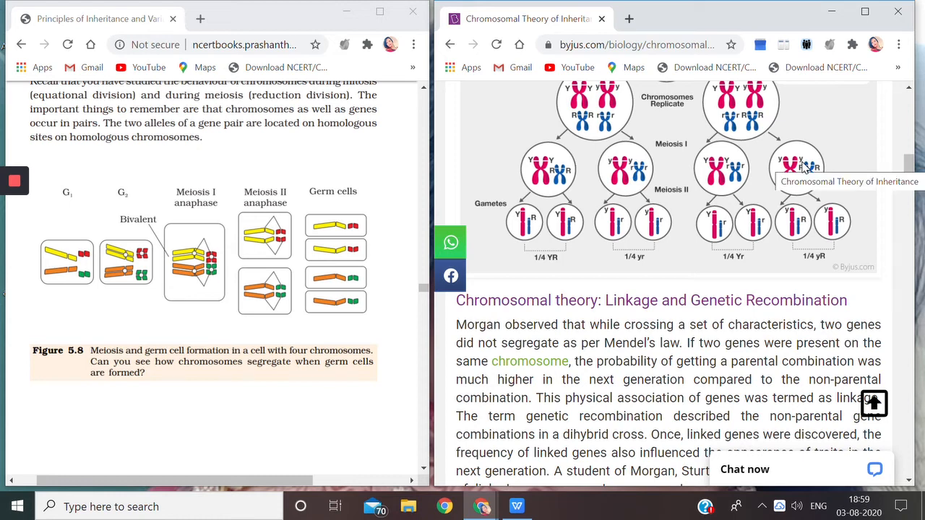
mouse_move(665, 197)
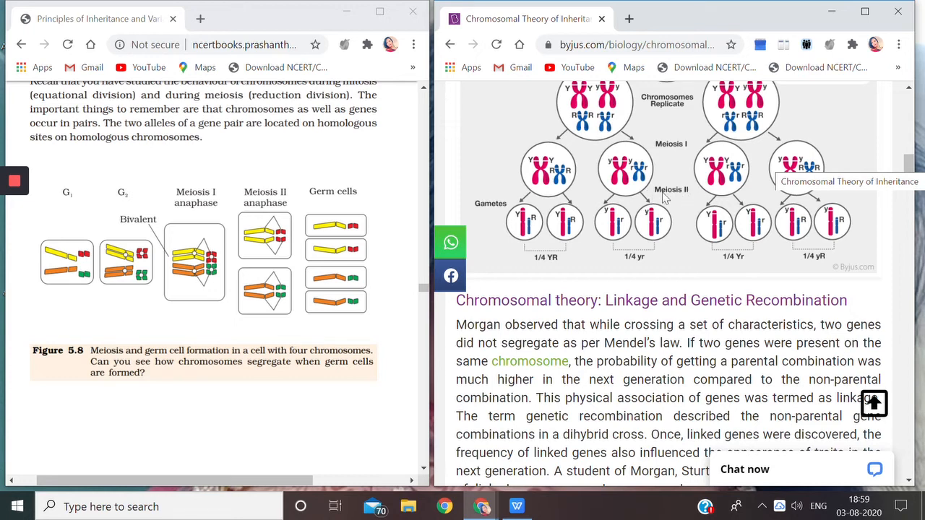
mouse_move(543, 167)
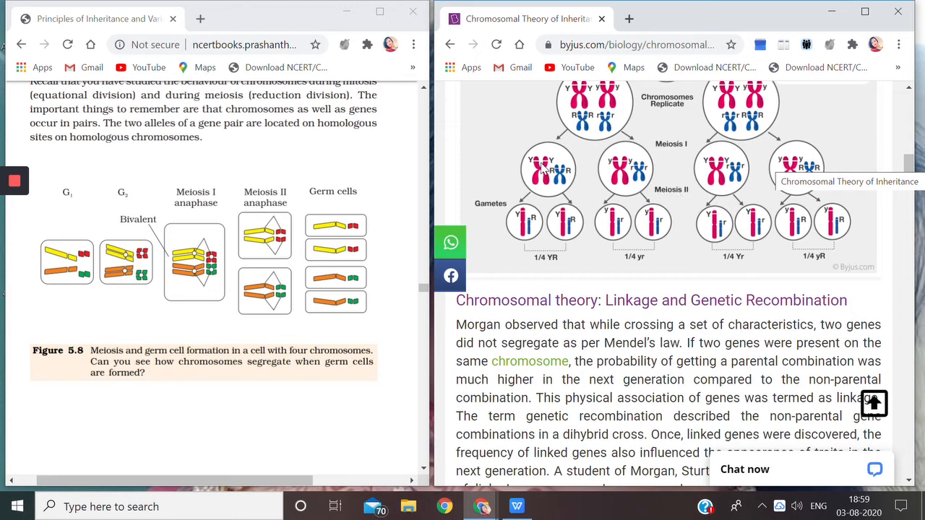
mouse_move(564, 181)
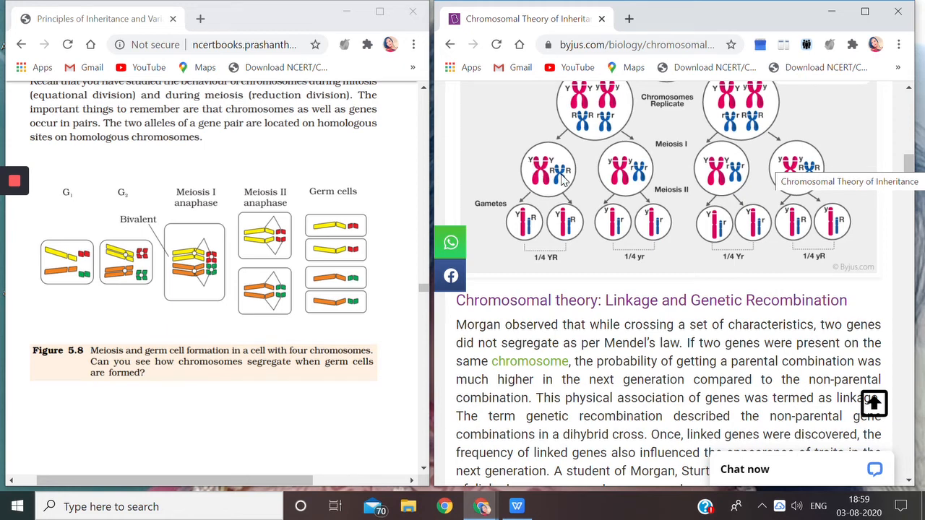
mouse_move(536, 164)
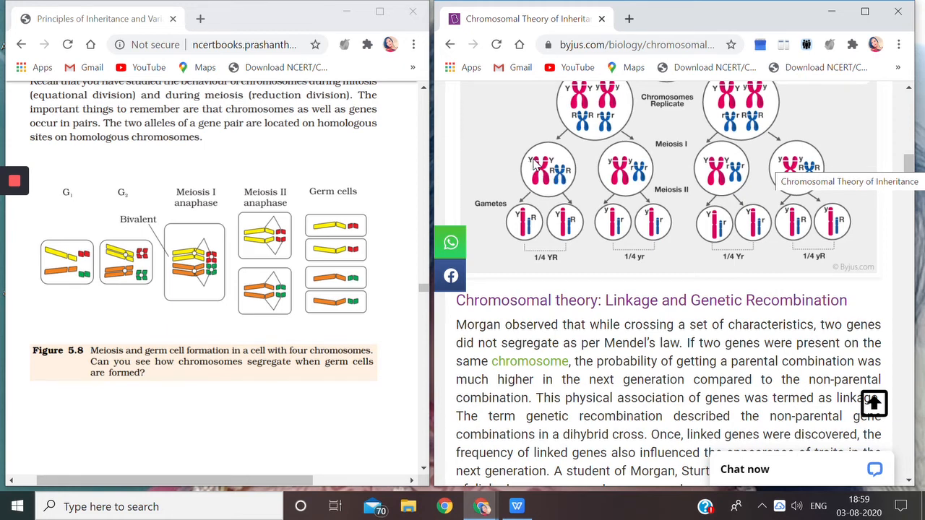
mouse_move(578, 183)
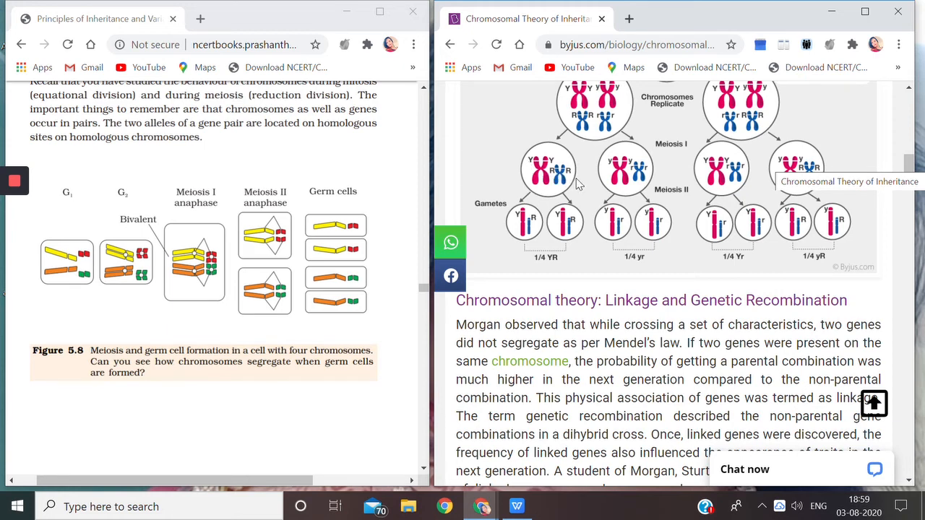
mouse_move(549, 185)
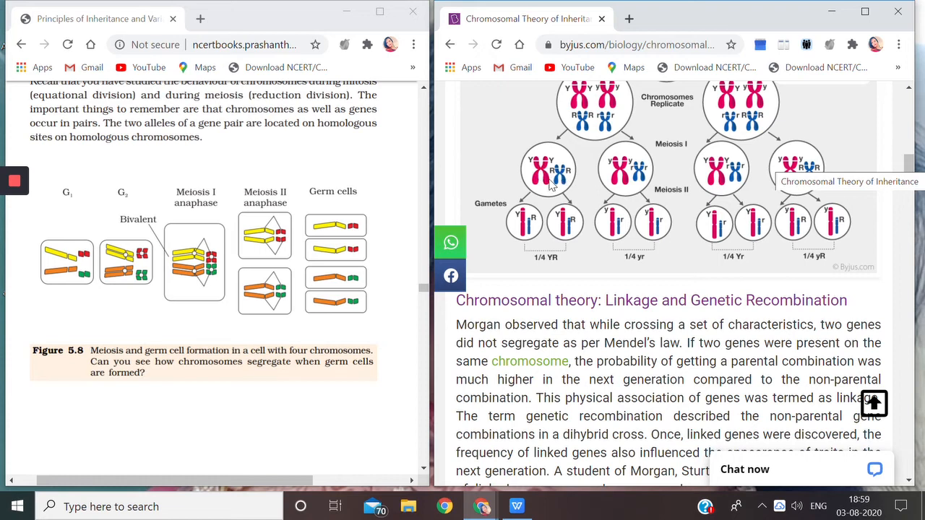
mouse_move(559, 183)
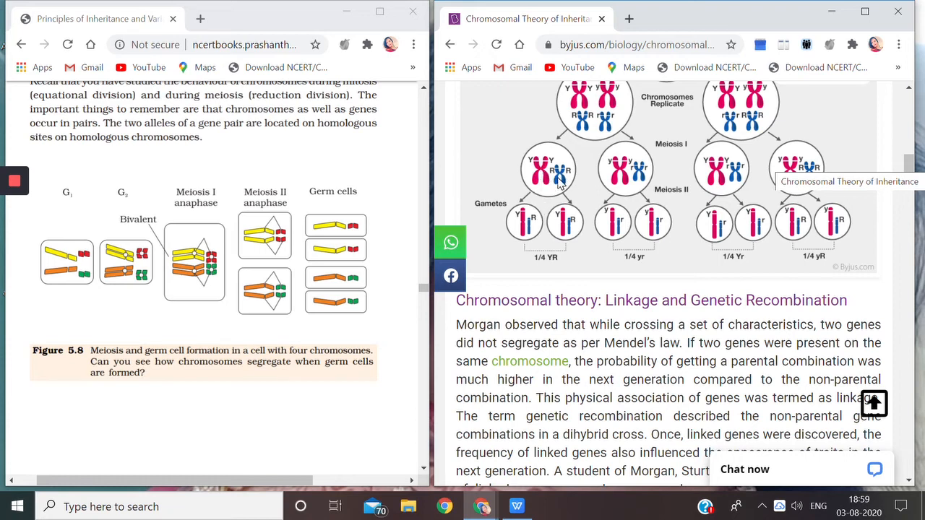
mouse_move(635, 172)
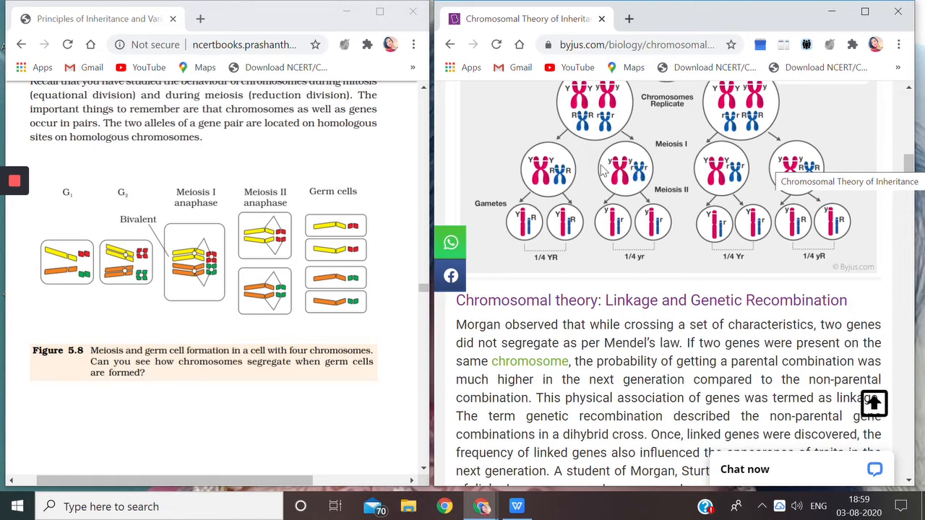
mouse_move(616, 174)
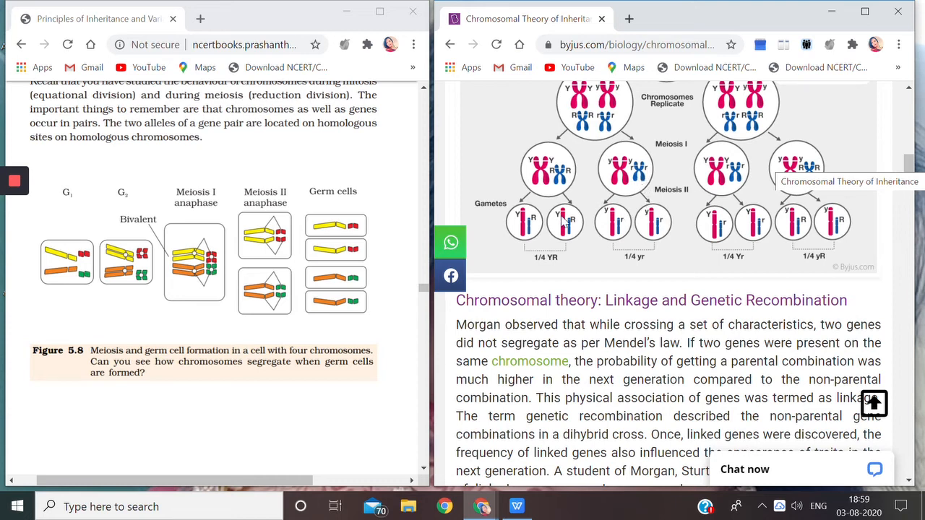
mouse_move(722, 181)
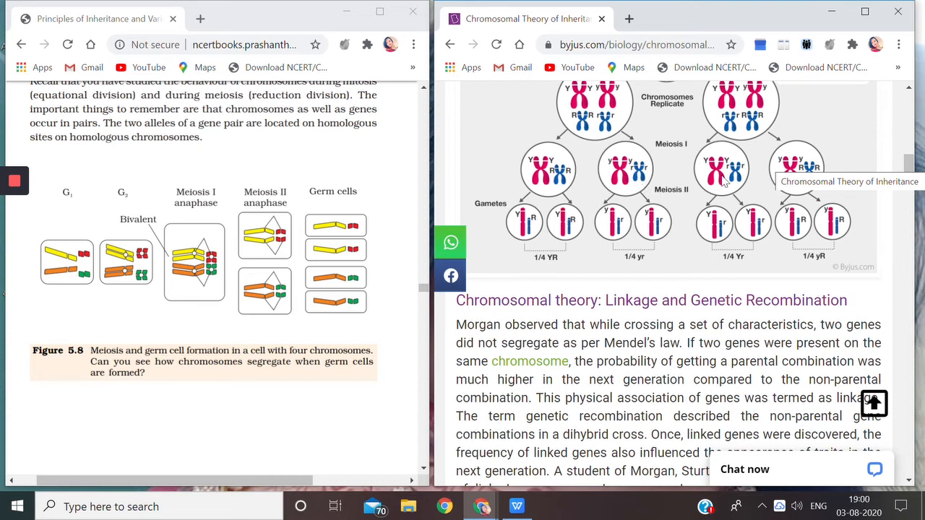
mouse_move(704, 169)
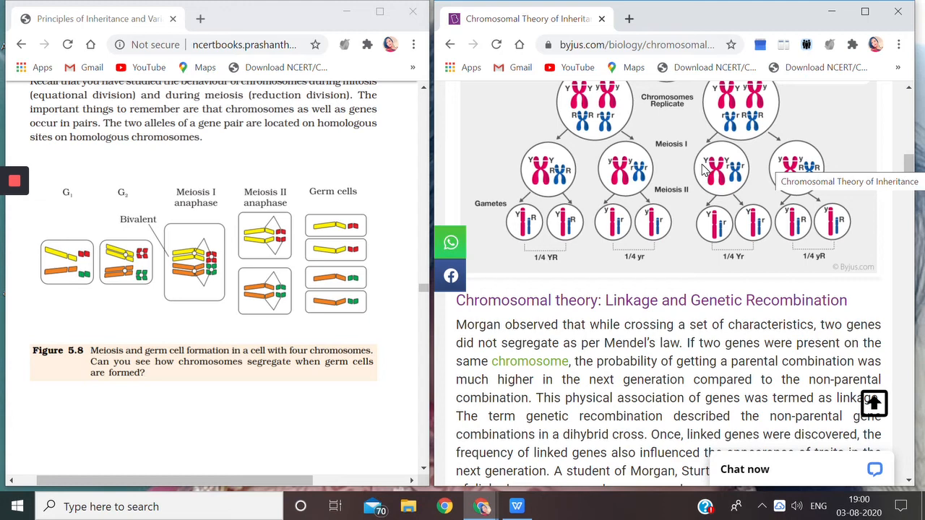
mouse_move(743, 174)
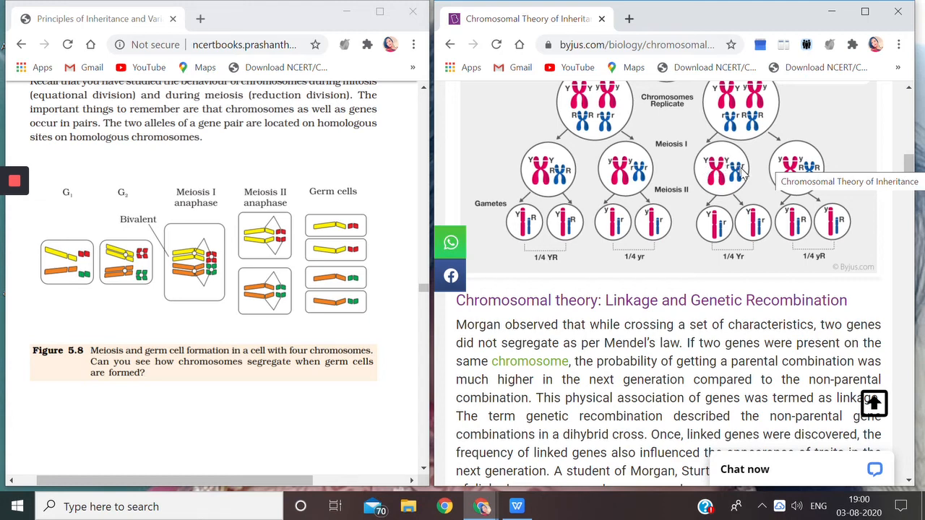
mouse_move(839, 167)
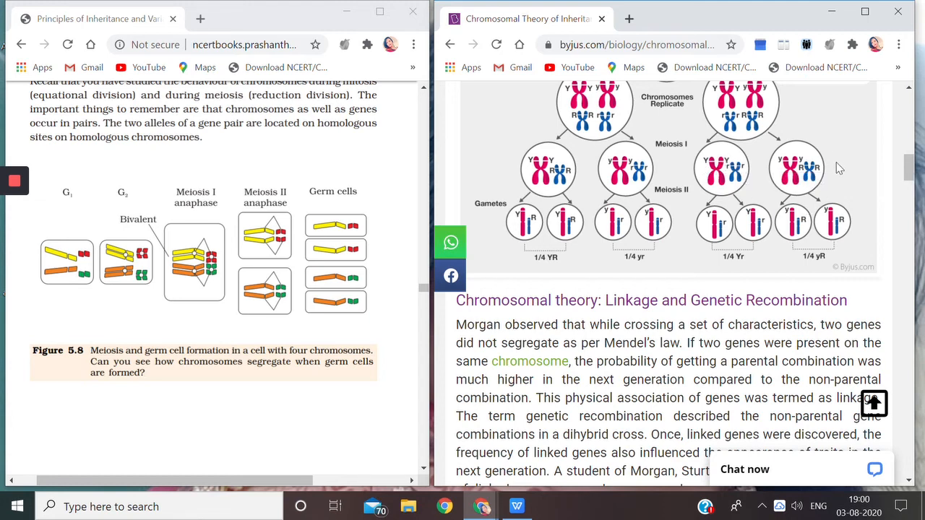
mouse_move(816, 180)
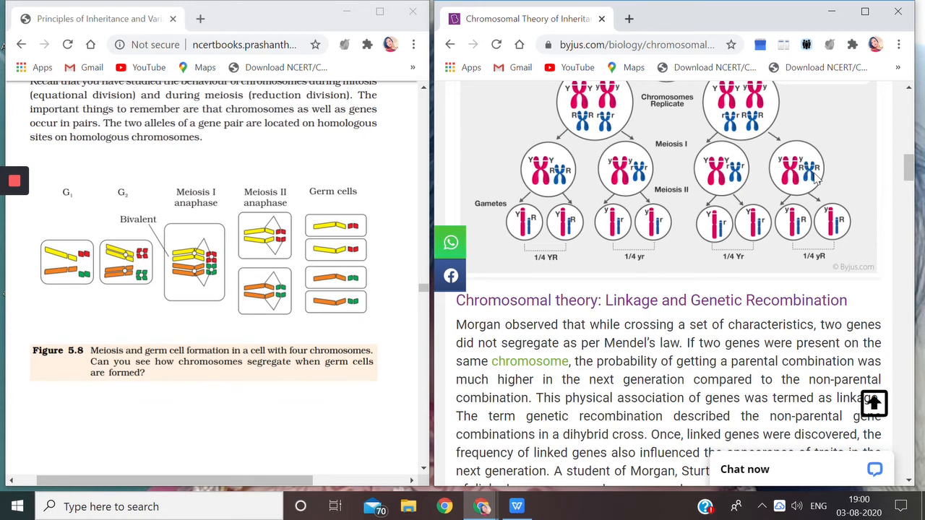
mouse_move(629, 228)
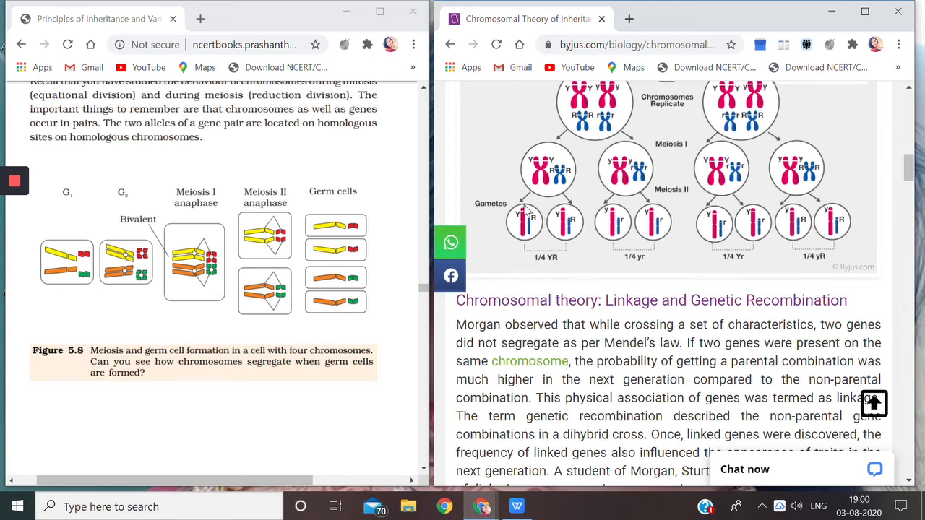
mouse_move(535, 233)
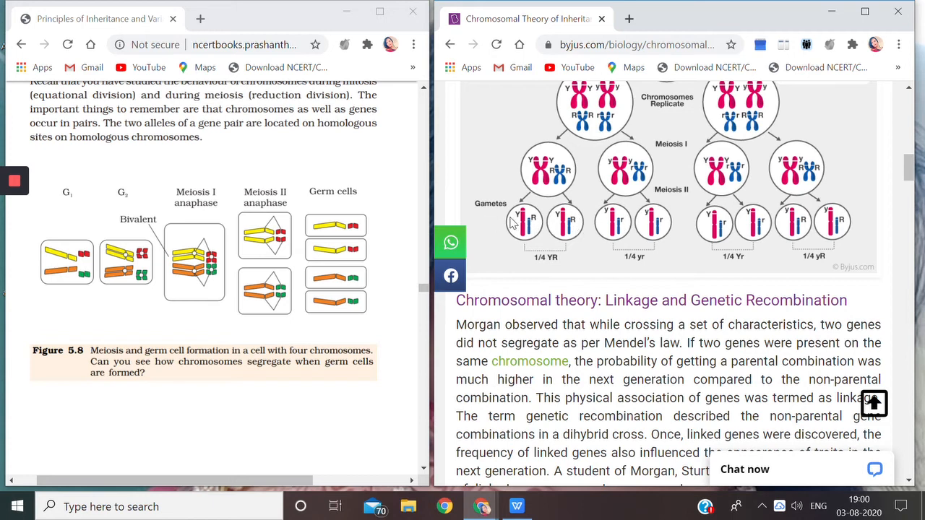
mouse_move(518, 225)
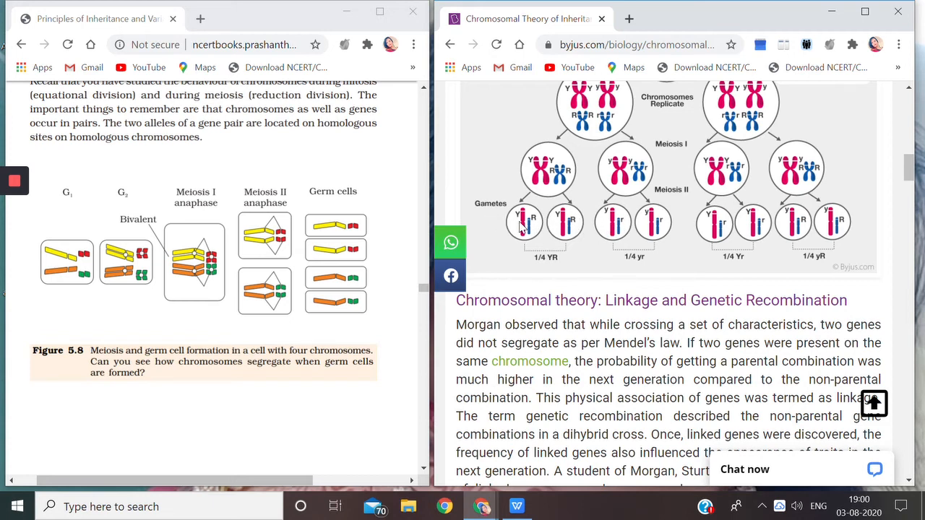
mouse_move(524, 224)
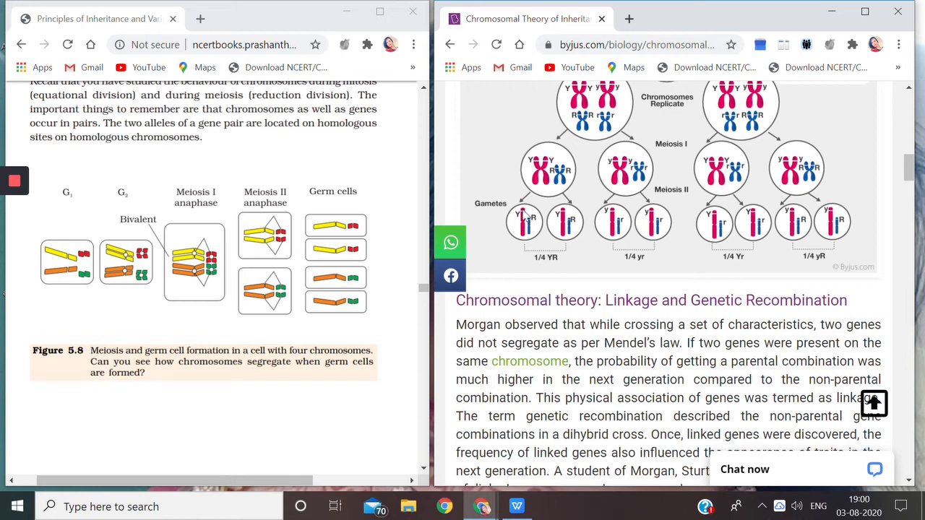
mouse_move(542, 168)
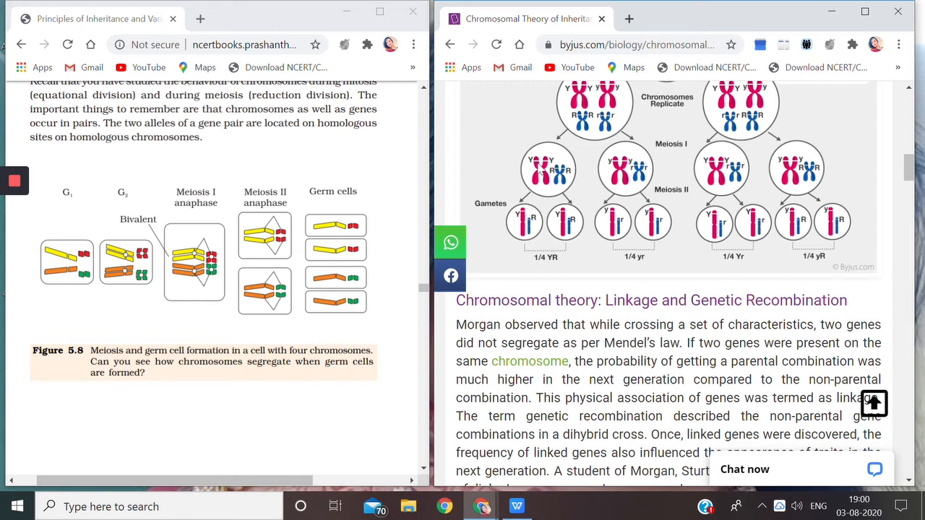
mouse_move(535, 170)
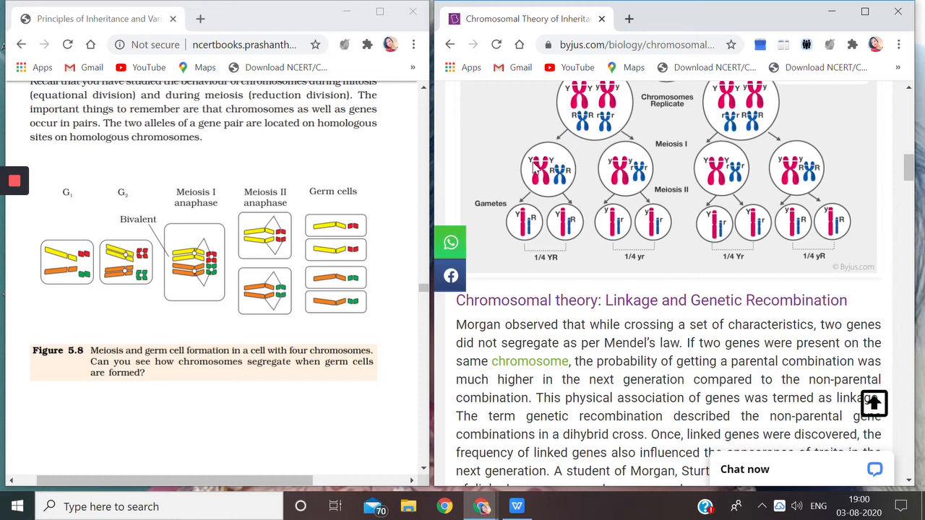
mouse_move(555, 173)
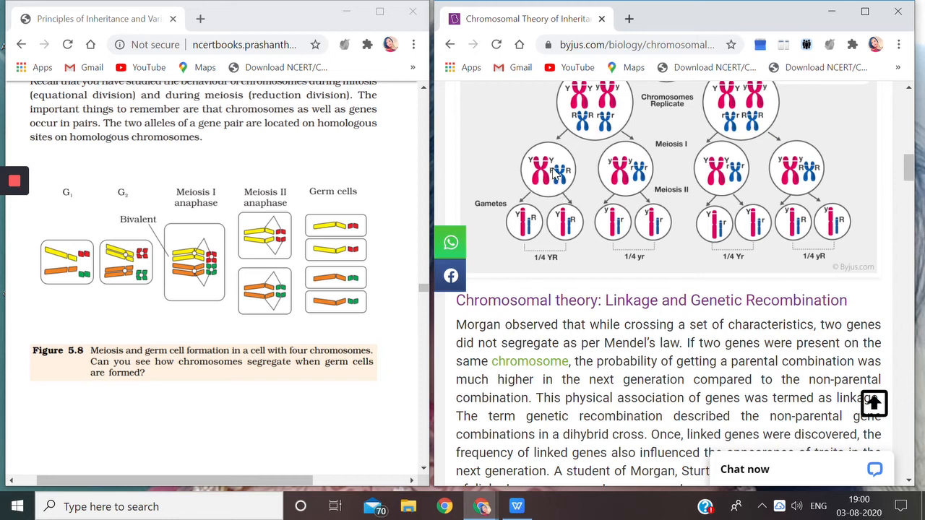
mouse_move(506, 217)
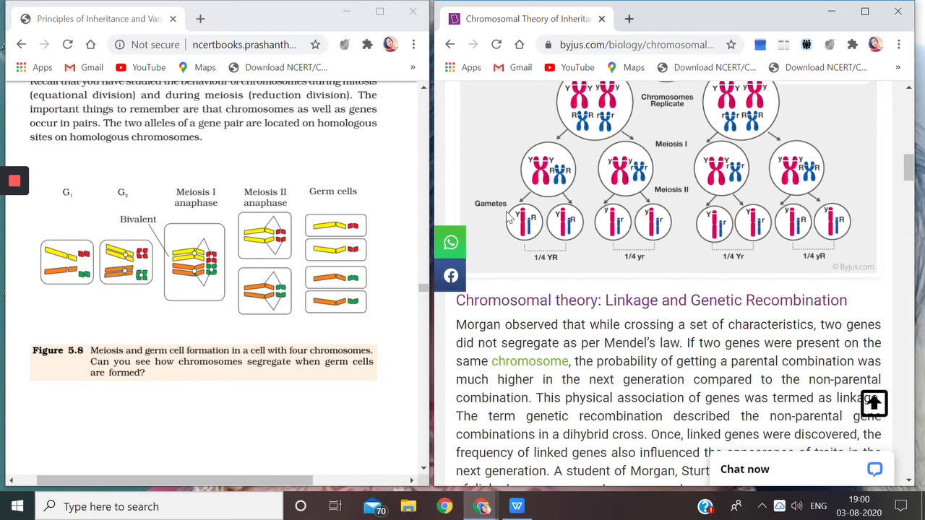
mouse_move(545, 232)
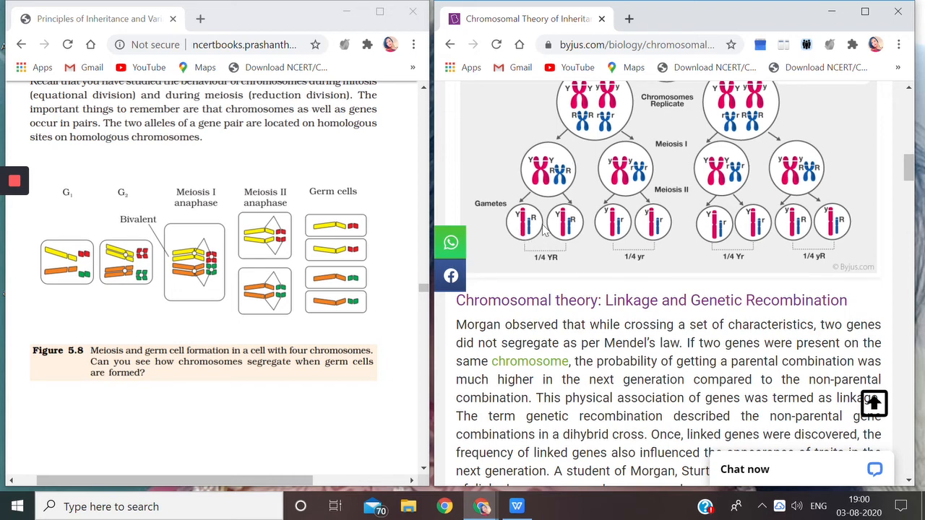
mouse_move(523, 240)
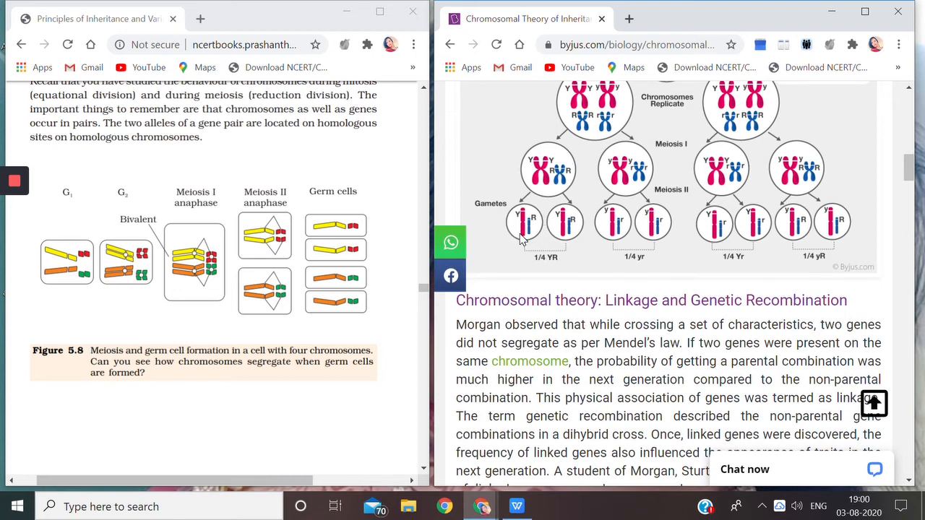
mouse_move(523, 244)
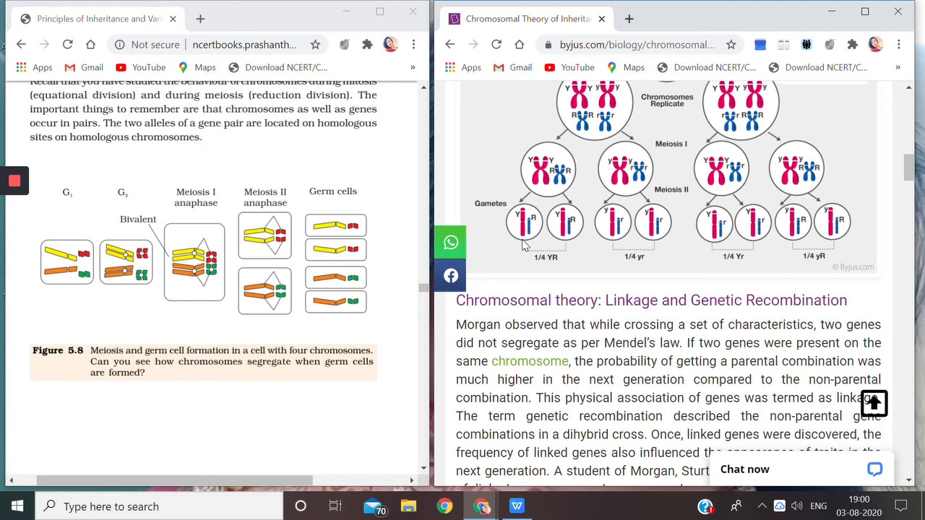
mouse_move(524, 242)
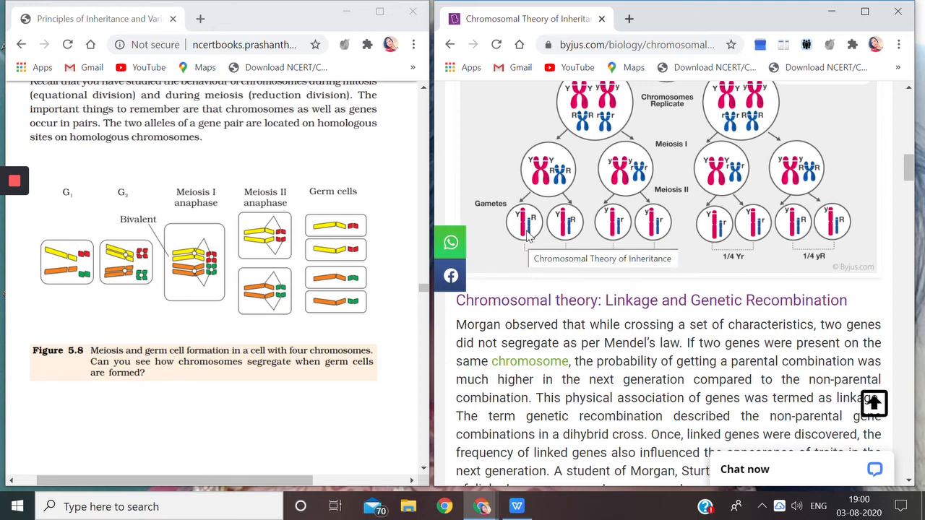
mouse_move(643, 223)
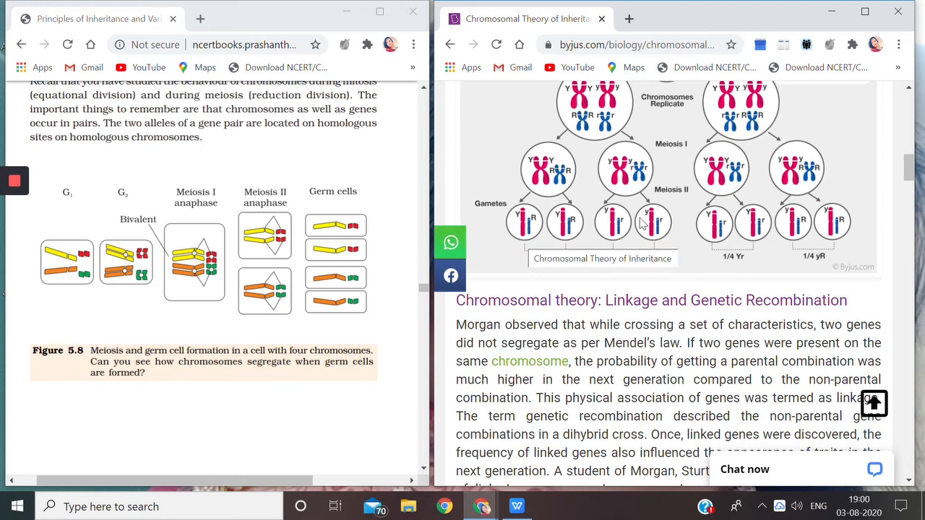
mouse_move(527, 209)
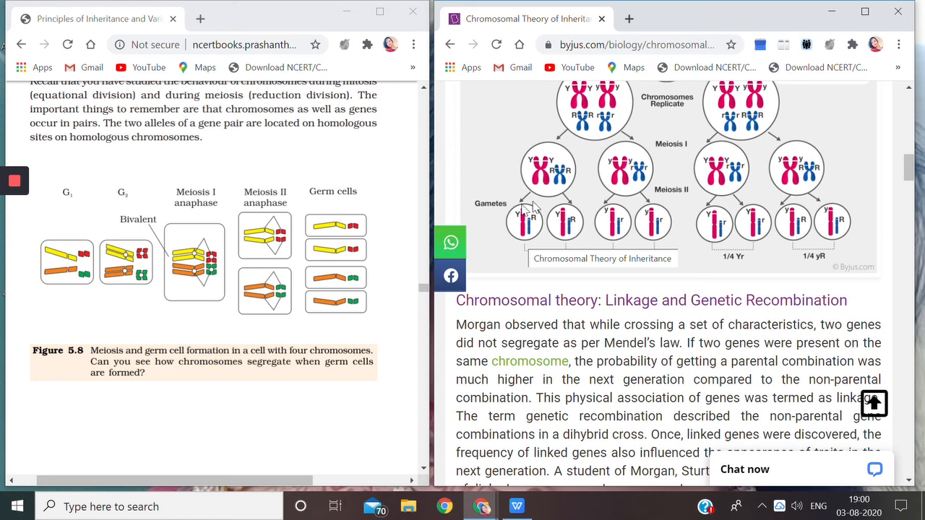
mouse_move(539, 213)
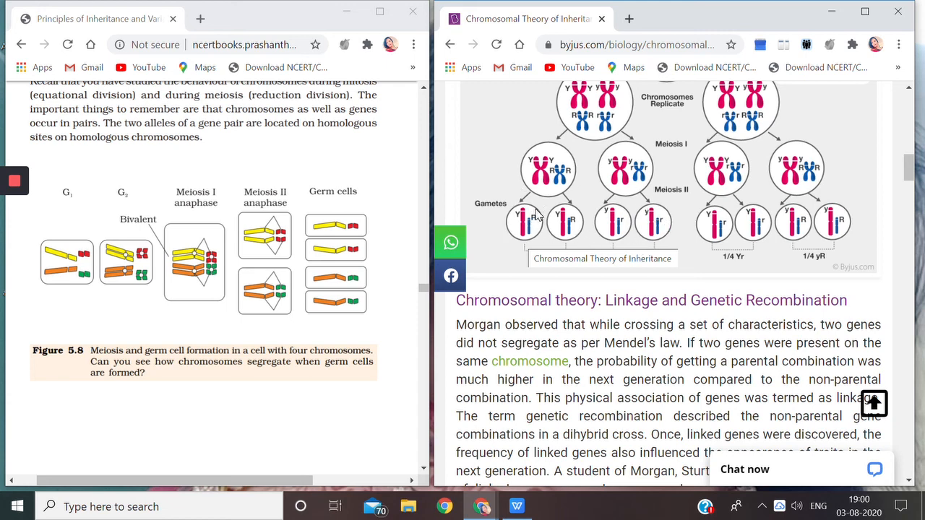
mouse_move(726, 224)
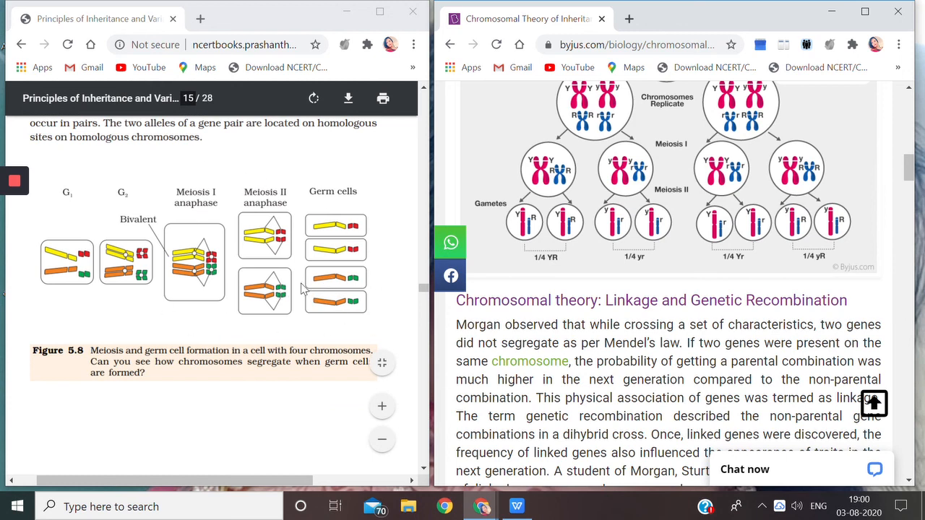
mouse_move(300, 301)
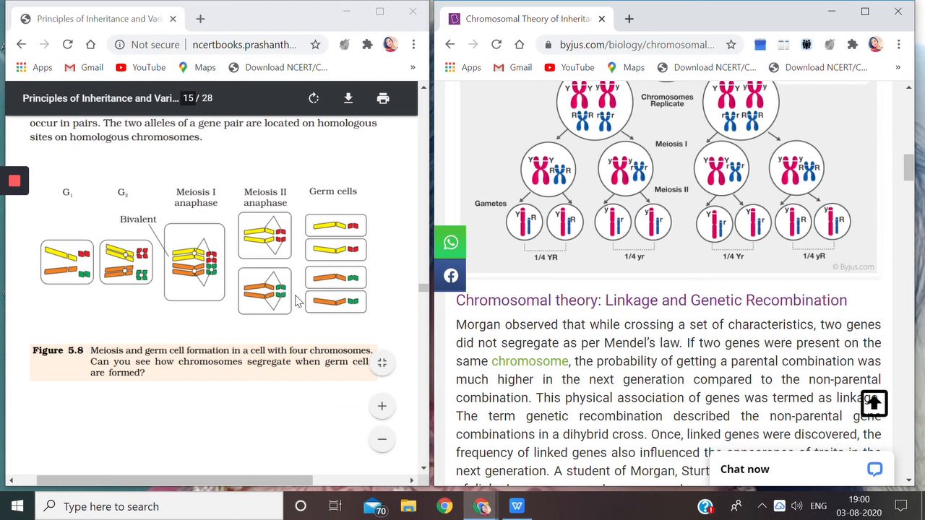